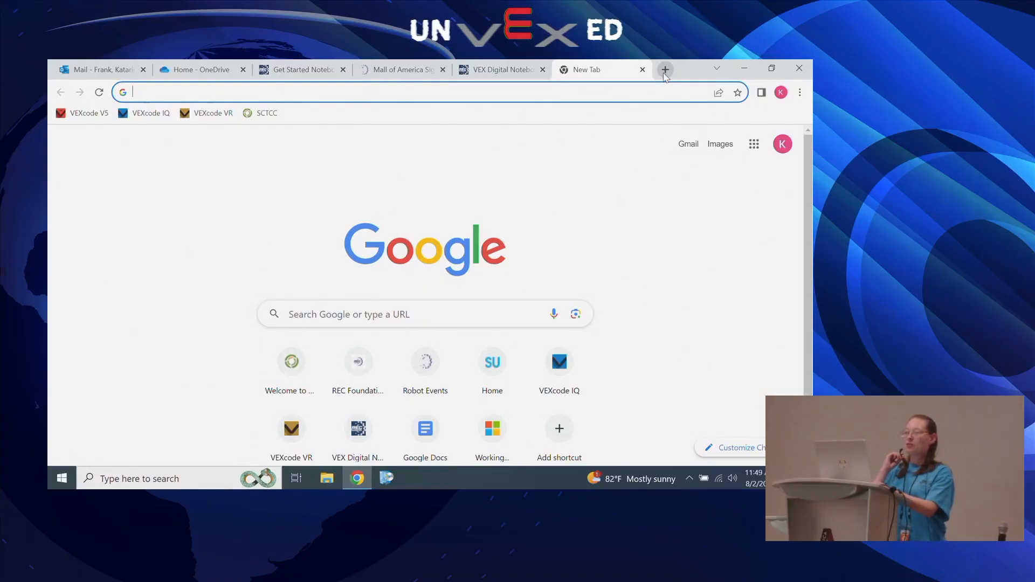
# Open the Mall of America Signature Event from the VEX Robotics Competition listings and scroll to General Info.
pyautogui.write('robotevents.com')
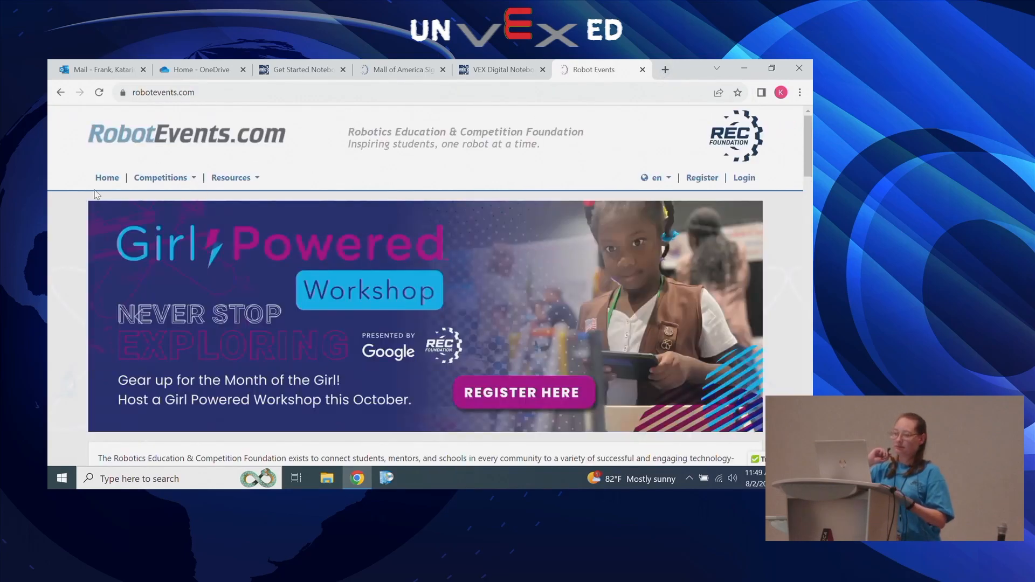
pyautogui.click(160, 176)
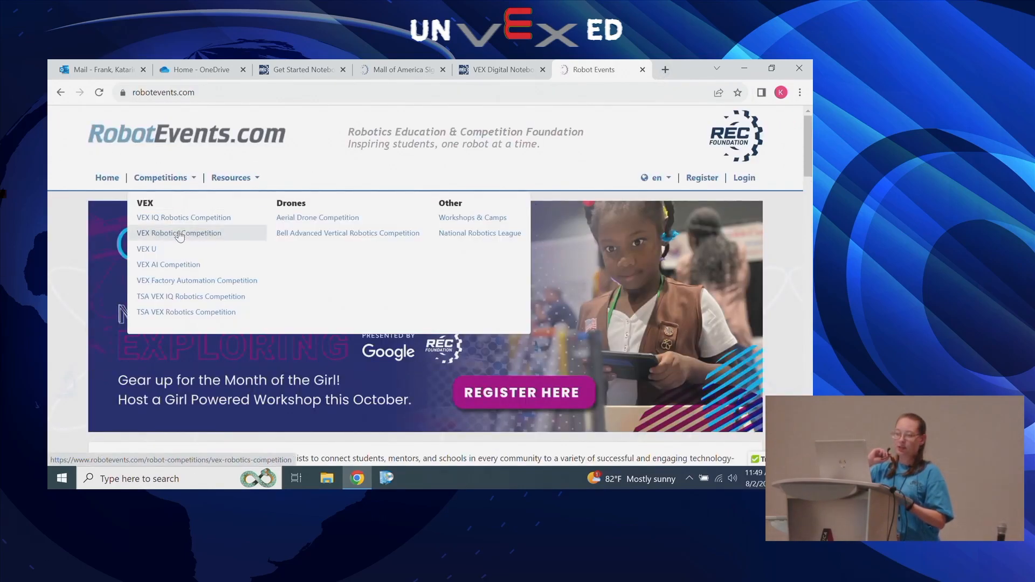
pyautogui.click(179, 233)
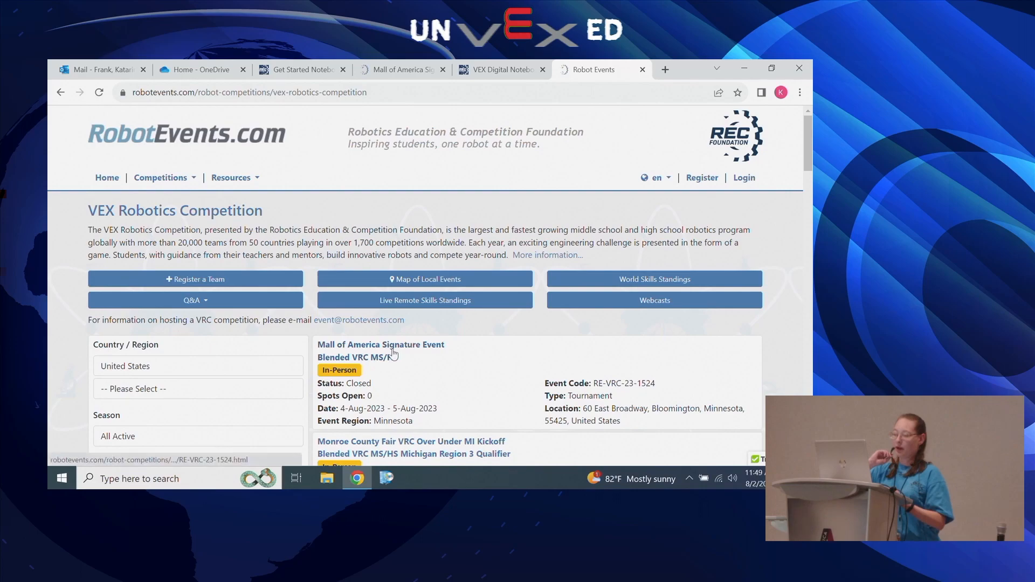
pyautogui.click(380, 344)
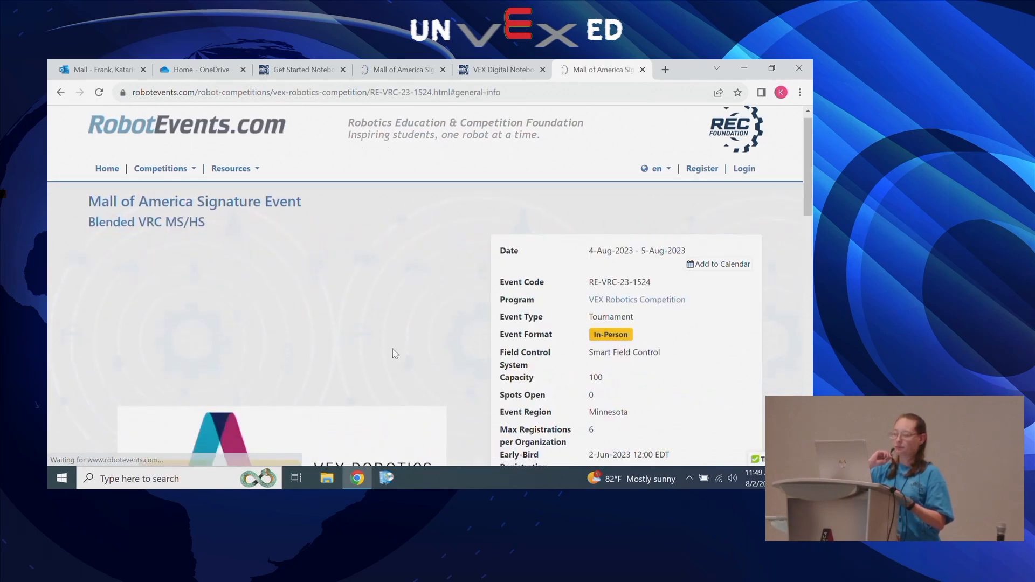
pyautogui.scroll(-3)
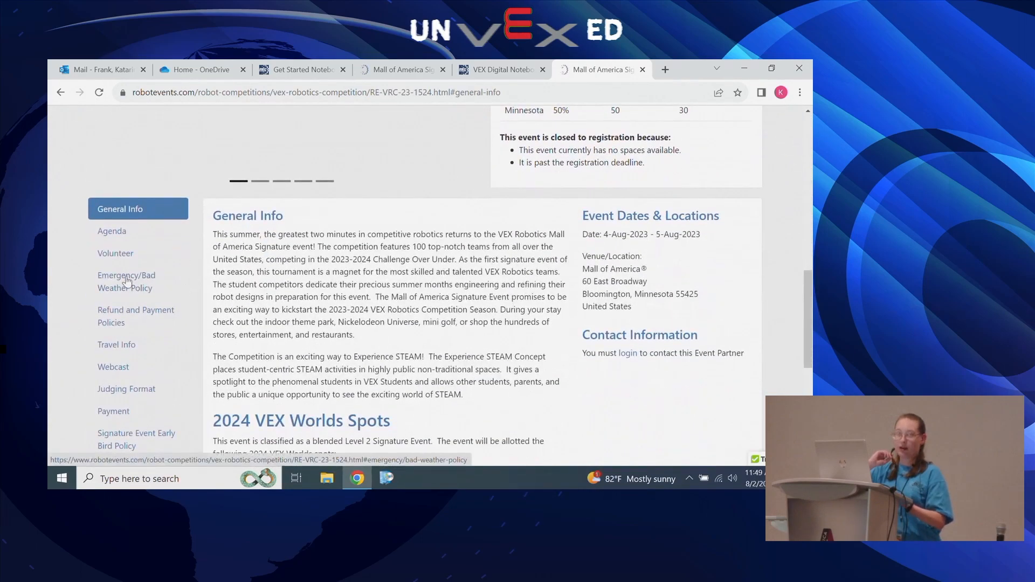
pyautogui.scroll(-3)
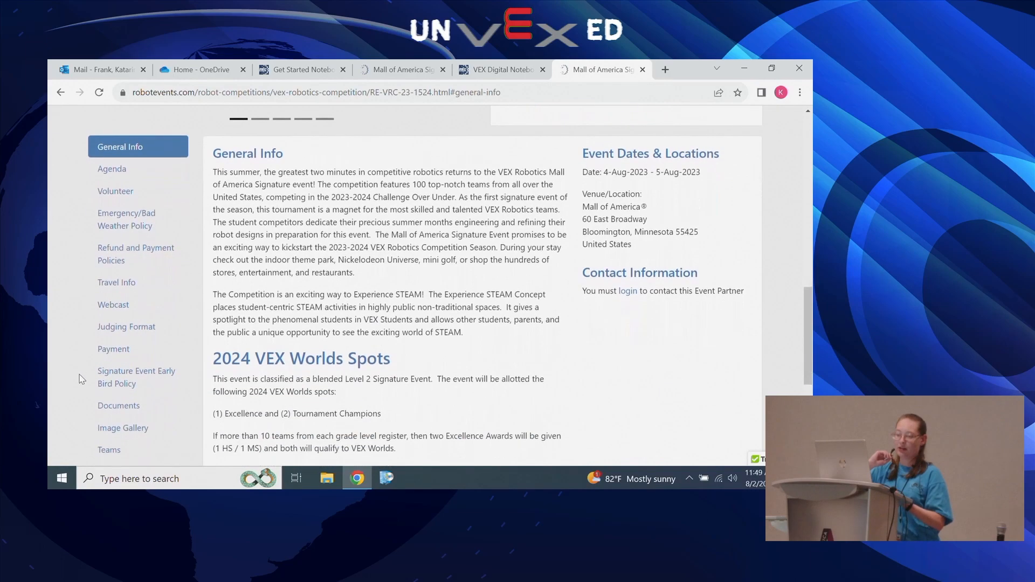
# Show the Judging Format section stating interviews and notebooks are judged in person.
pyautogui.click(126, 327)
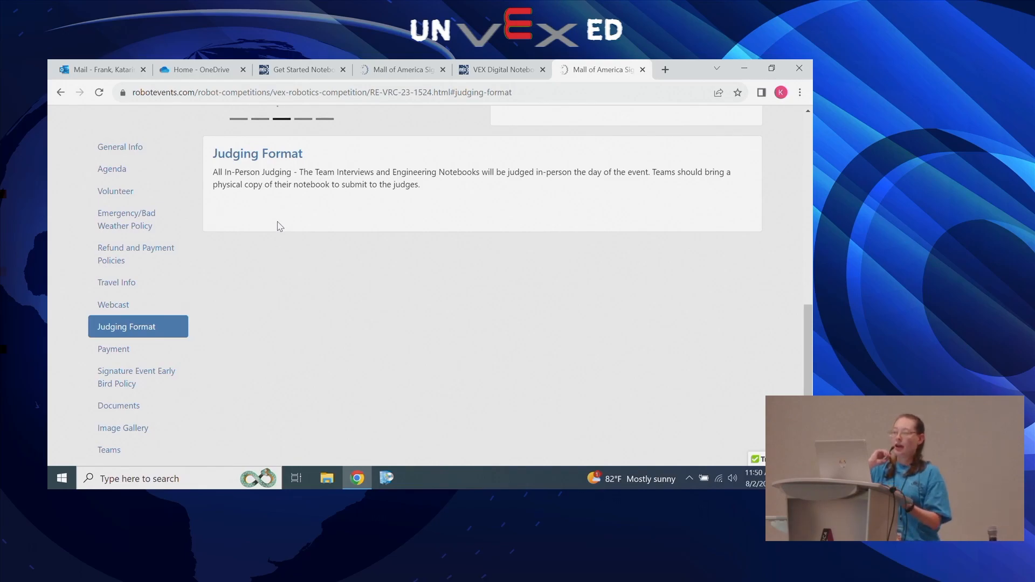
pyautogui.moveTo(346, 179)
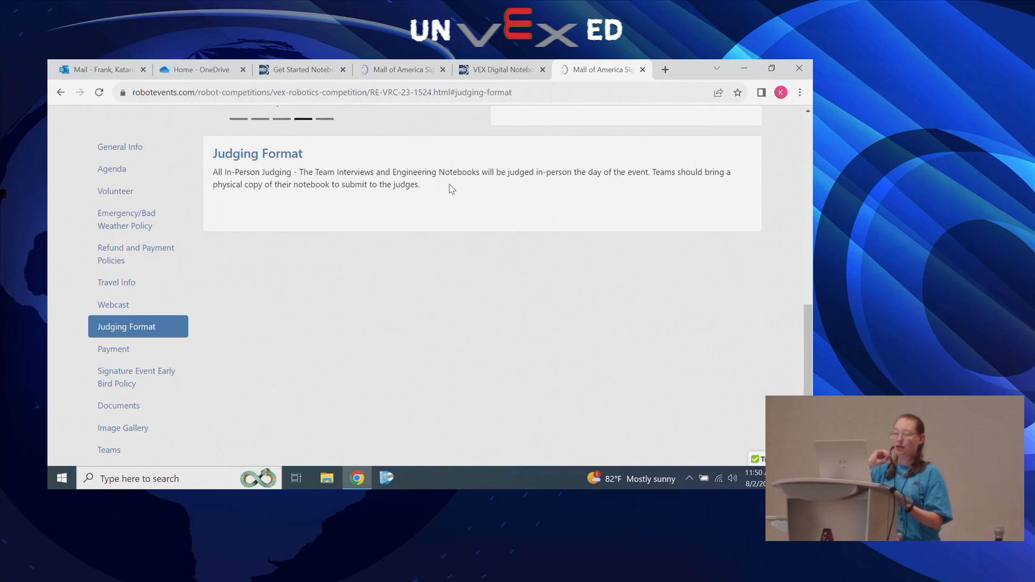
pyautogui.moveTo(697, 193)
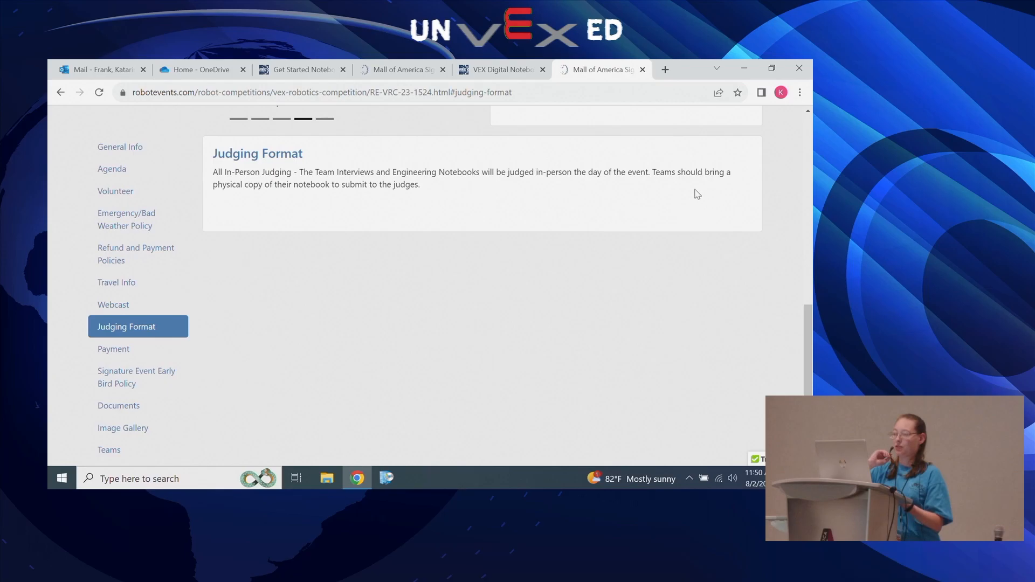
pyautogui.moveTo(256, 191)
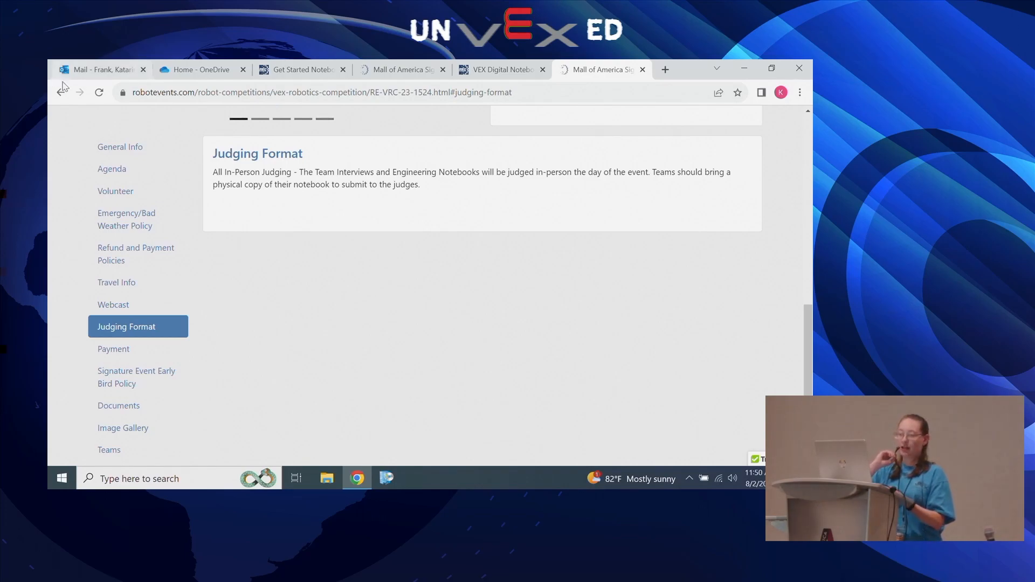
pyautogui.moveTo(186, 164)
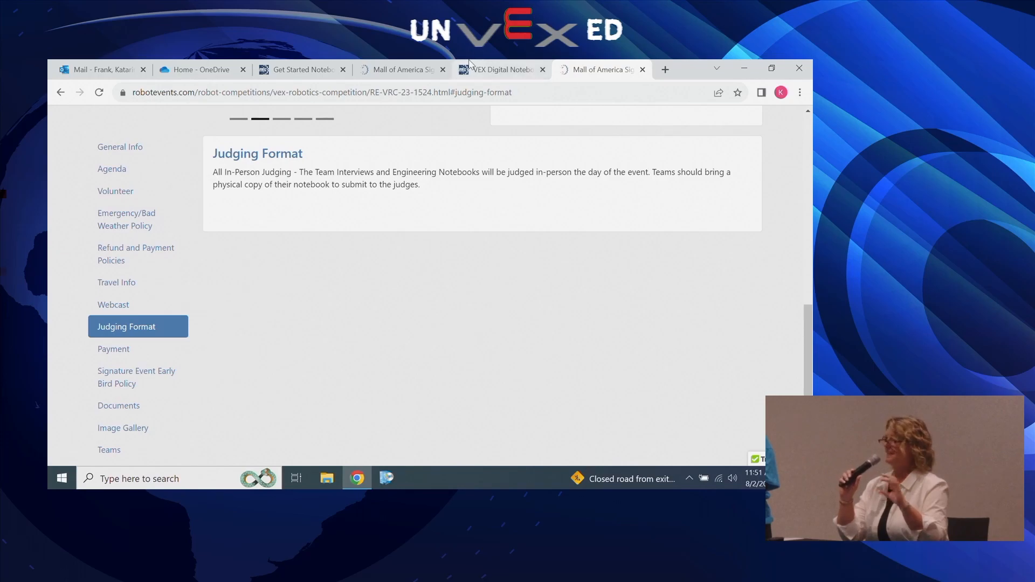
pyautogui.moveTo(799, 92)
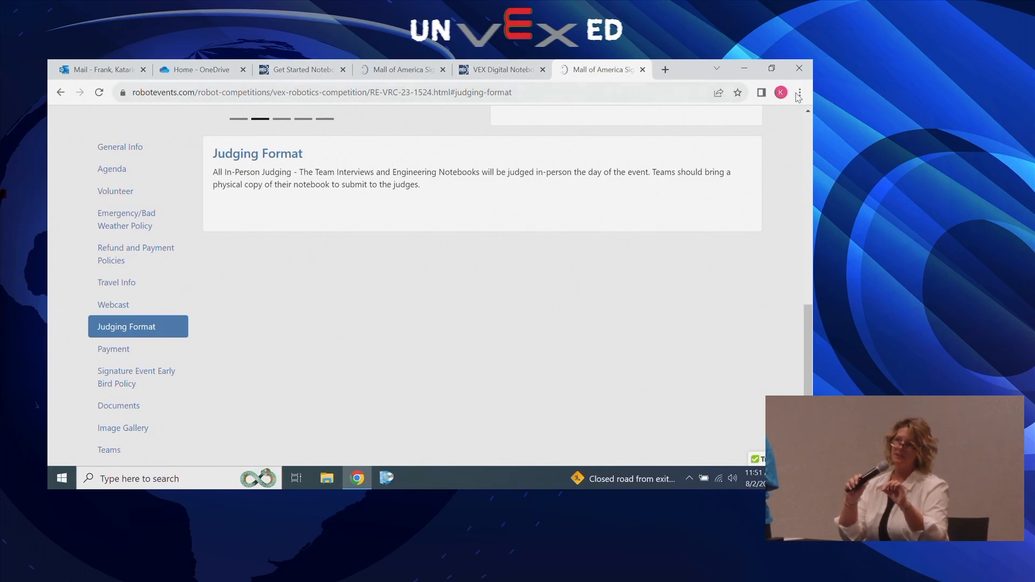
# Reopen Guide to Judging: Awards from Chrome history and jump to the Innovate Award.
pyautogui.click(800, 92)
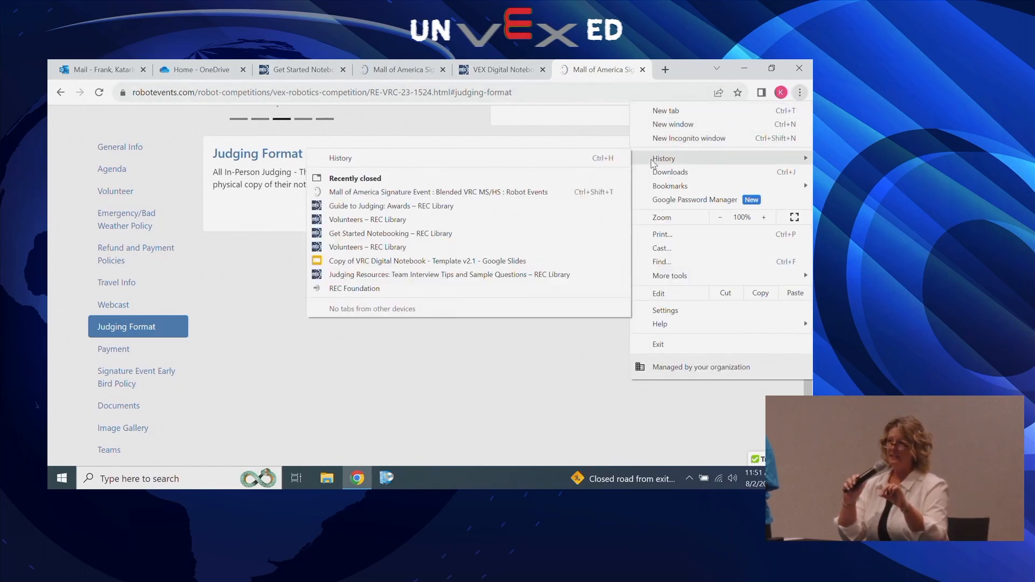
pyautogui.click(391, 206)
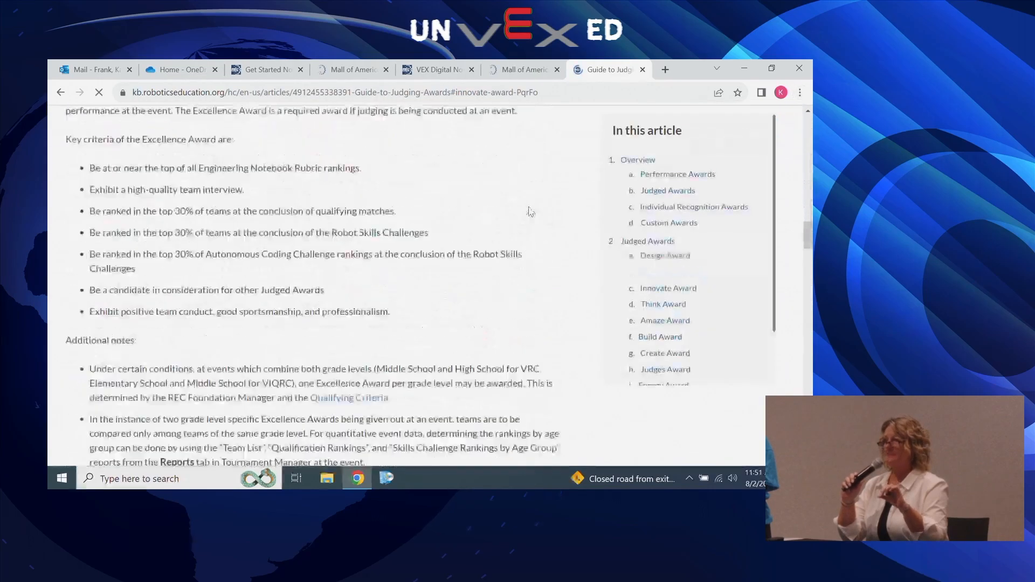
pyautogui.click(668, 288)
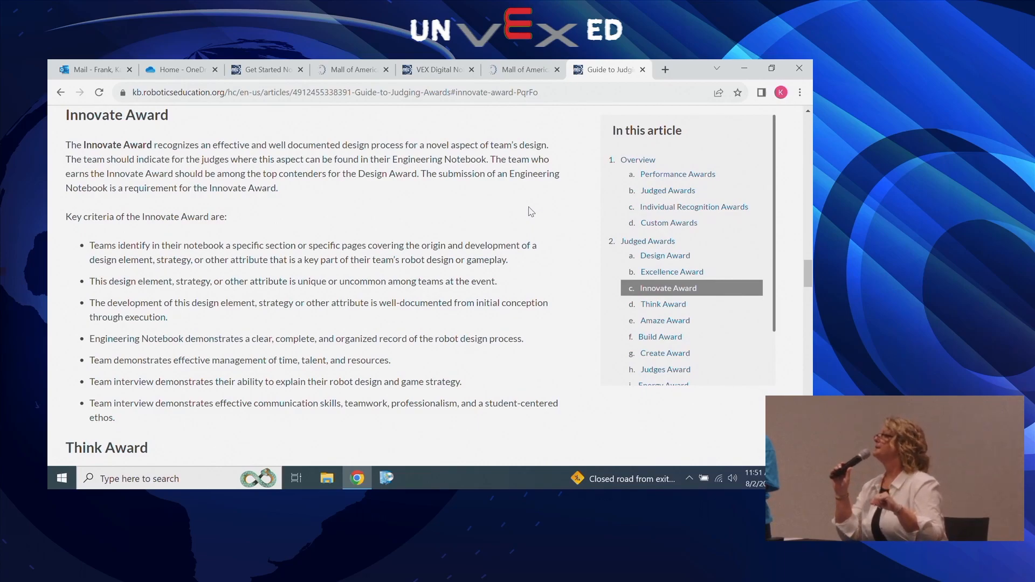
pyautogui.moveTo(575, 243)
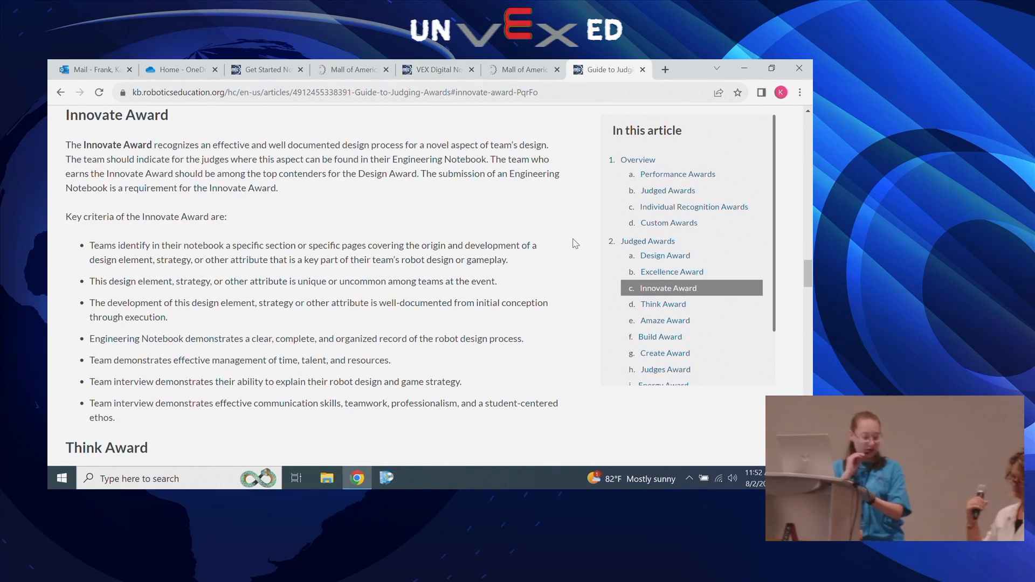
pyautogui.moveTo(665, 69)
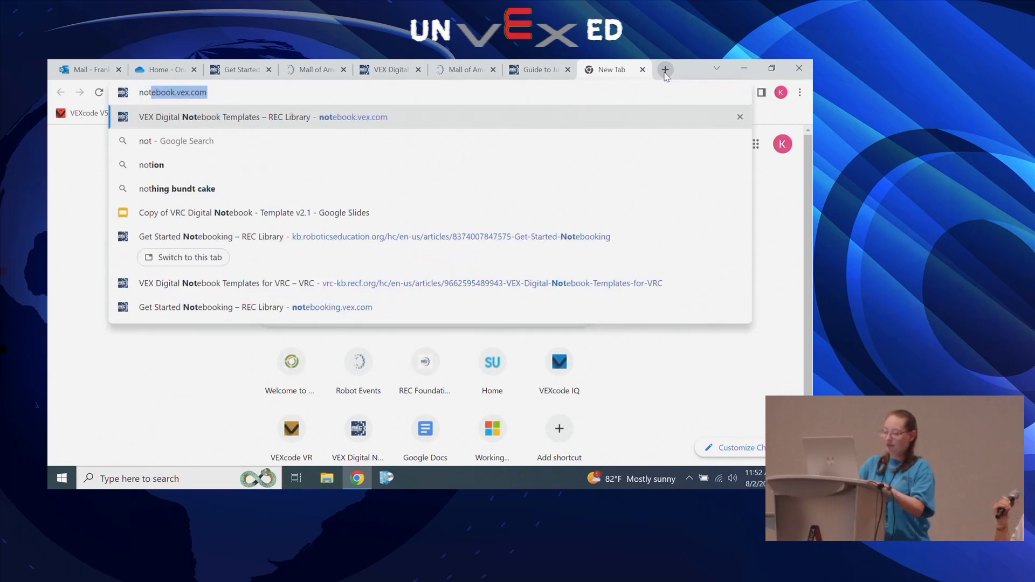
# Find the Get Started: Notebooking article and scroll to Rubric for Engineering Notebooks.
pyautogui.write('notebooking')
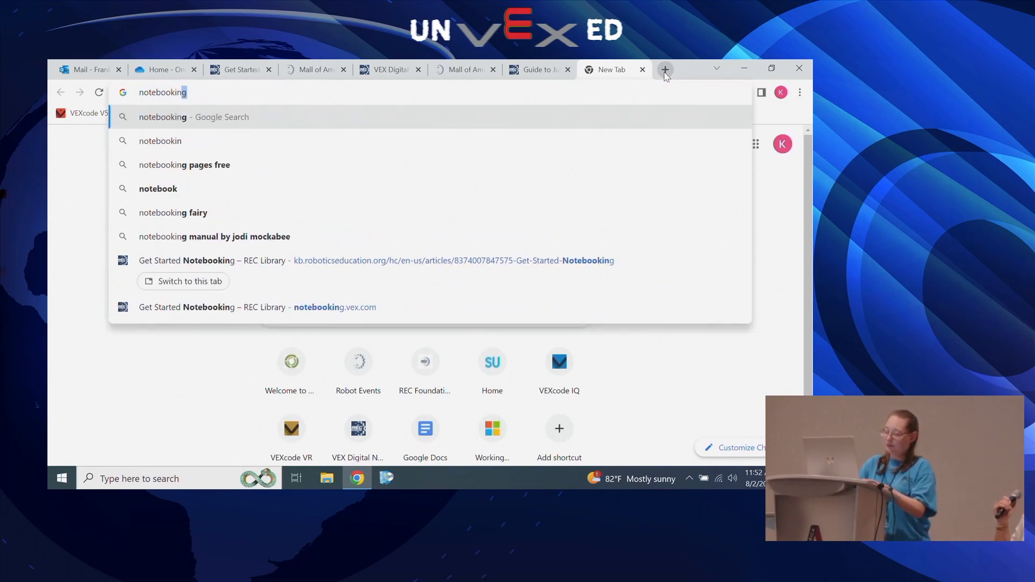
pyautogui.write('.vex.')
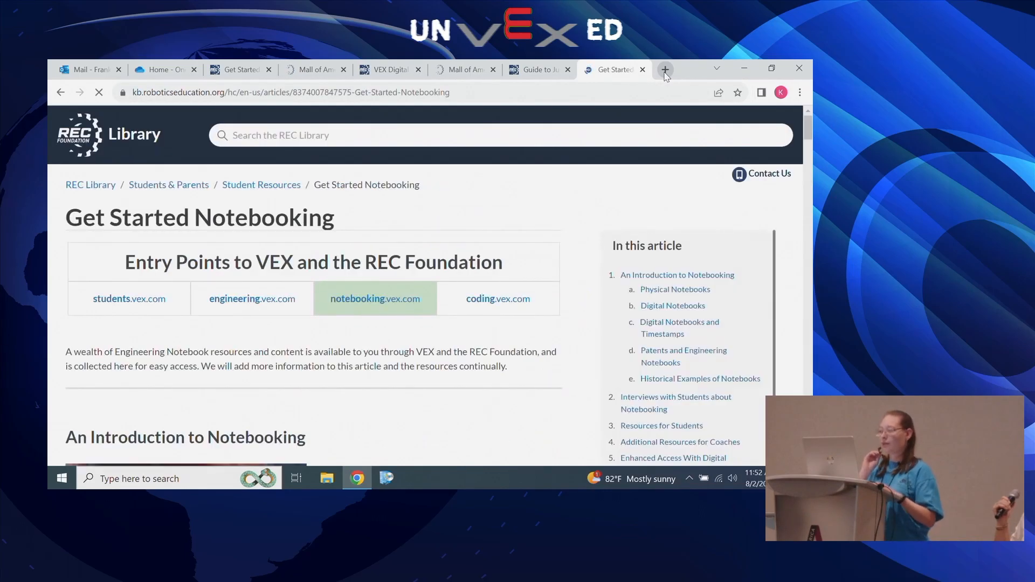
pyautogui.scroll(-3)
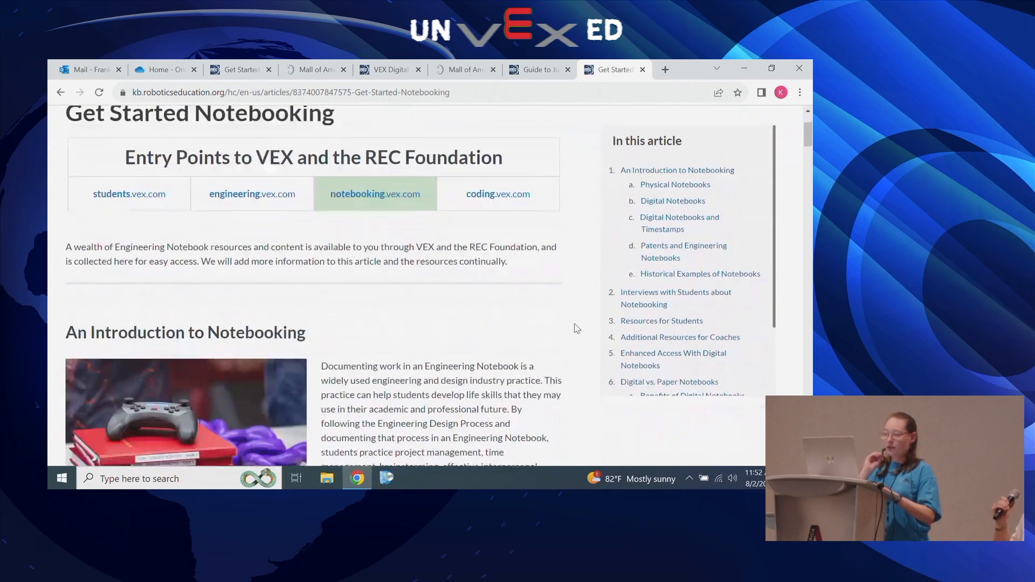
pyautogui.scroll(-3)
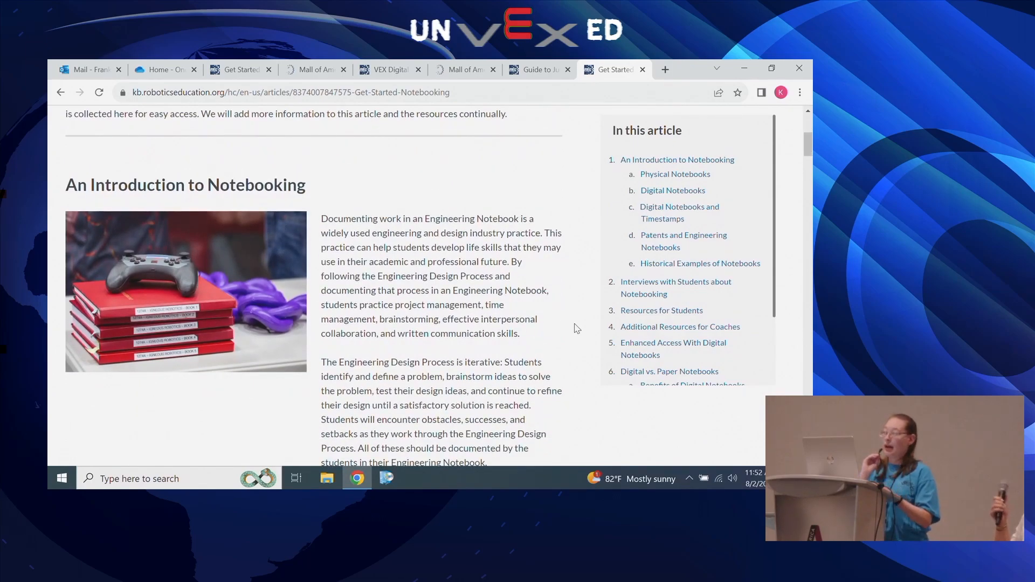
pyautogui.scroll(-3)
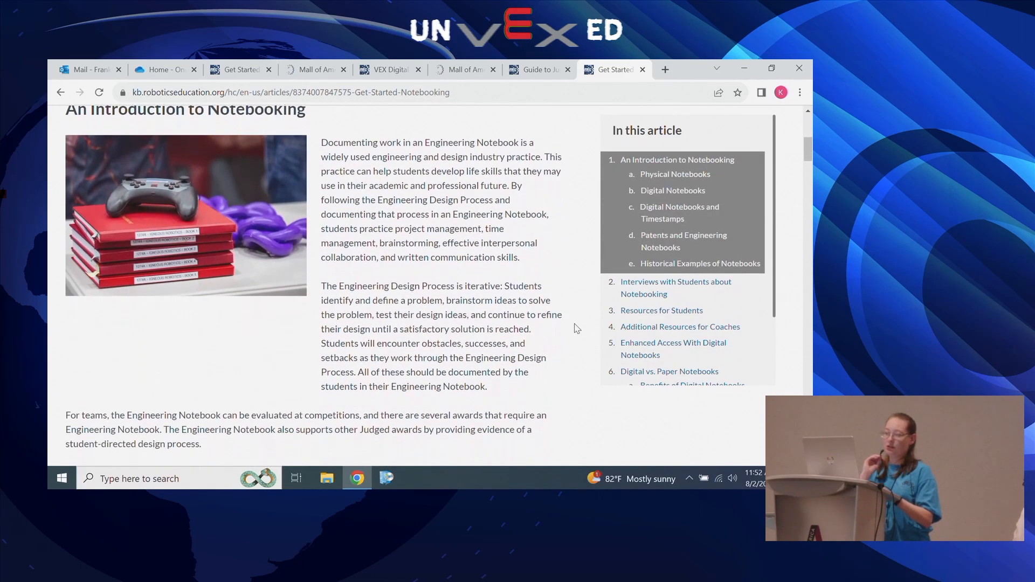
pyautogui.scroll(-3)
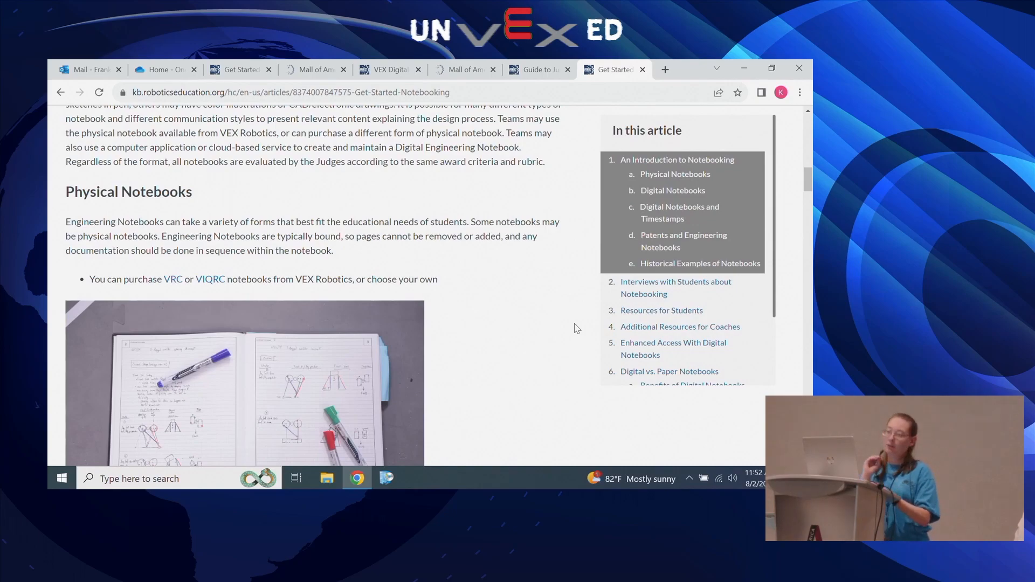
pyautogui.scroll(-3)
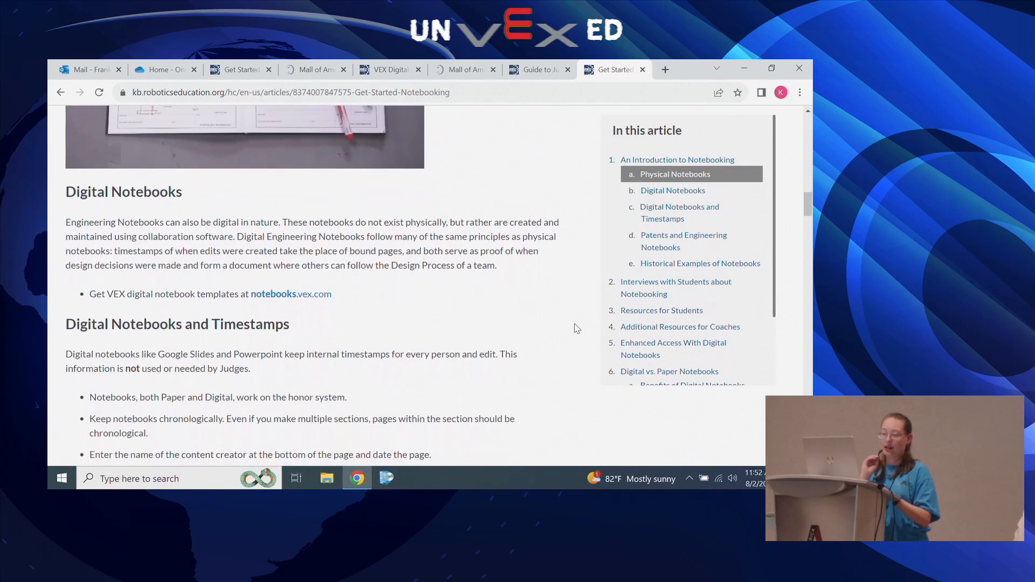
pyautogui.scroll(-3)
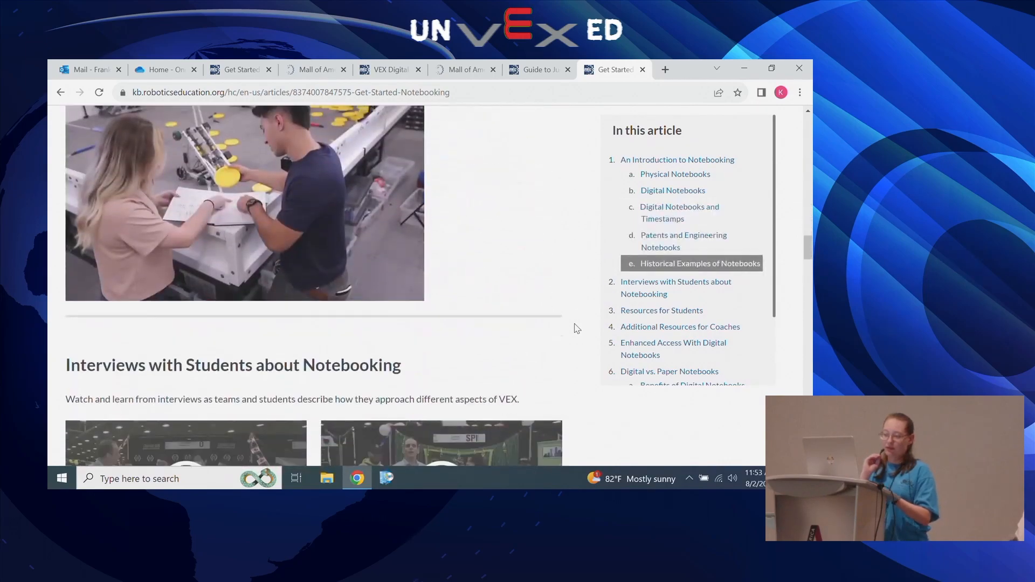
pyautogui.scroll(-3)
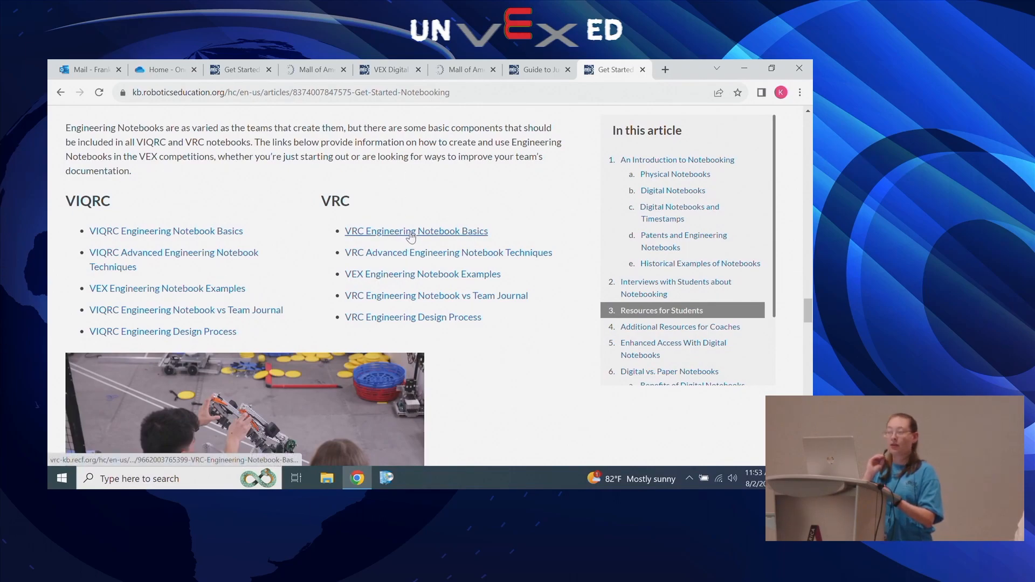
pyautogui.moveTo(448, 253)
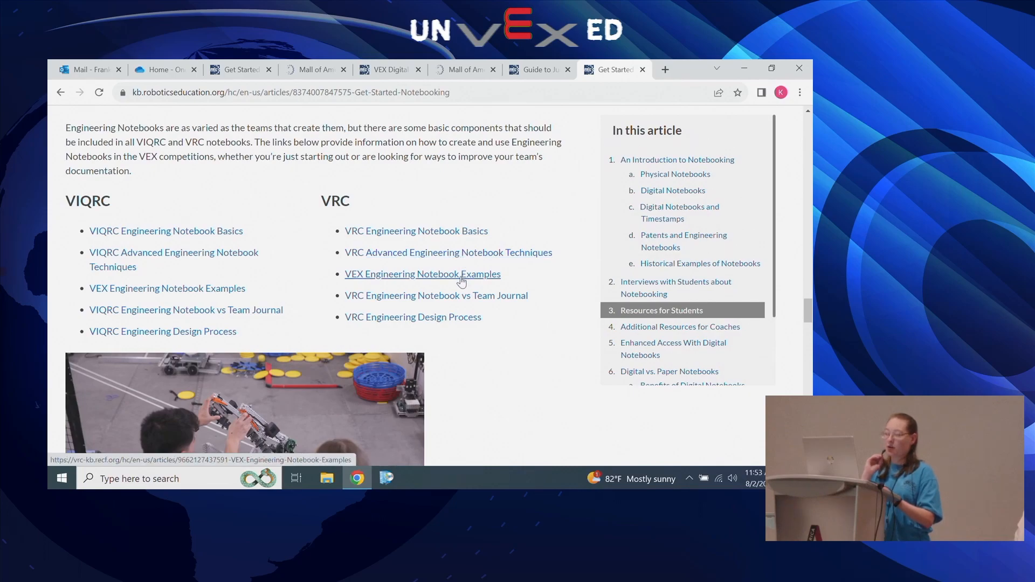
pyautogui.moveTo(461, 301)
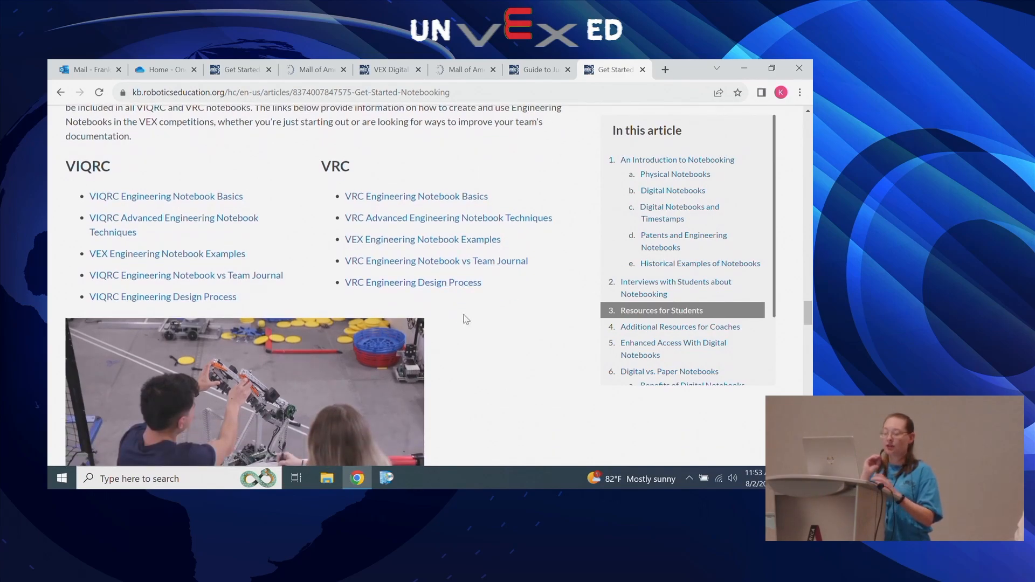
pyautogui.scroll(-3)
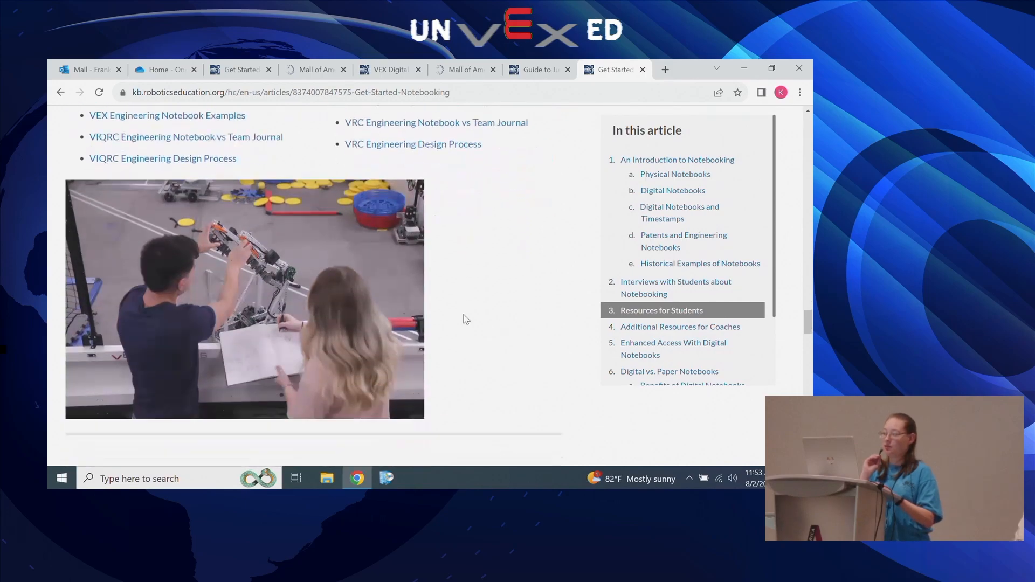
pyautogui.scroll(-3)
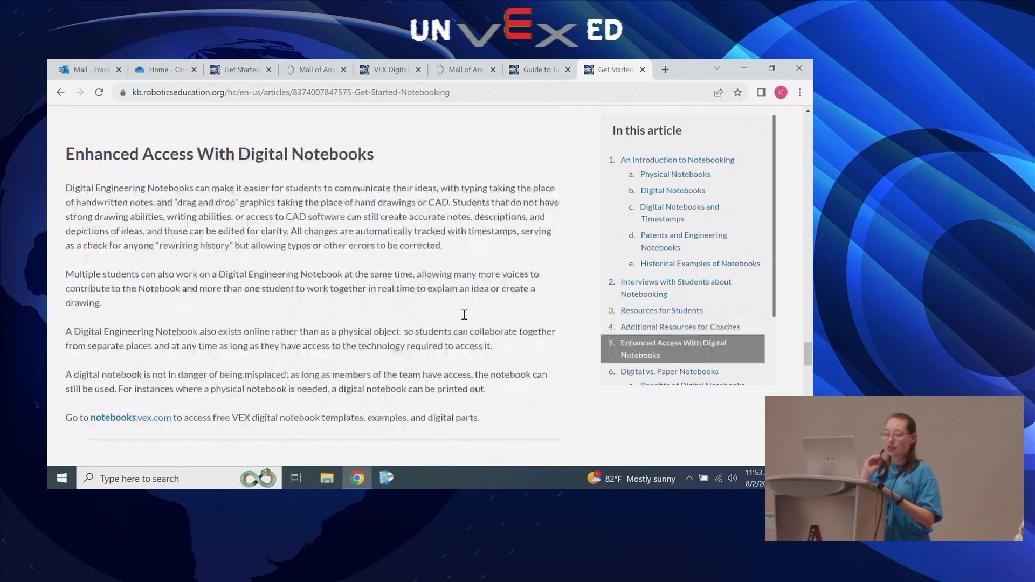
pyautogui.scroll(-3)
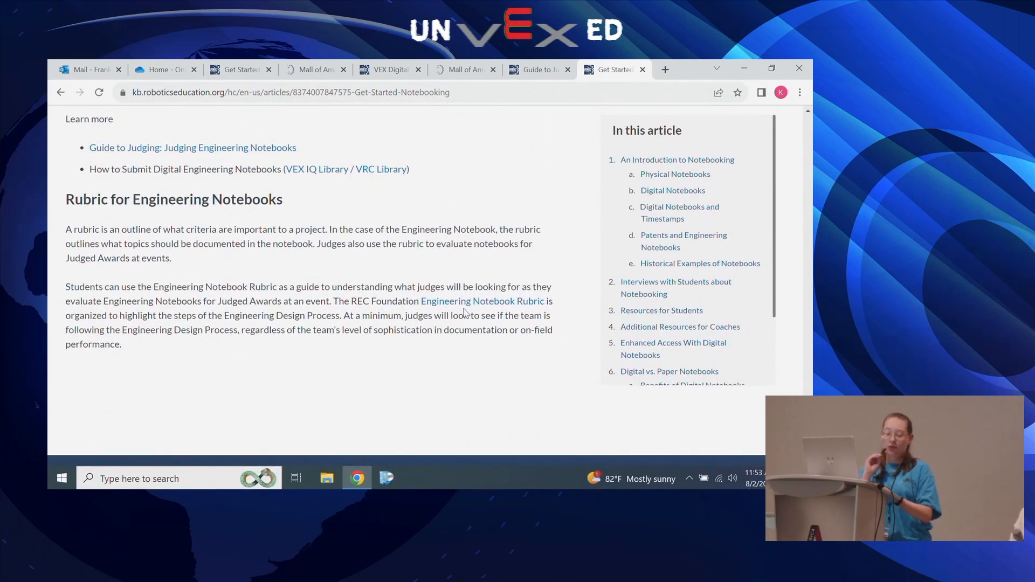
# Open the Engineering Notebook Rubric article and its printable PDF.
pyautogui.click(483, 301)
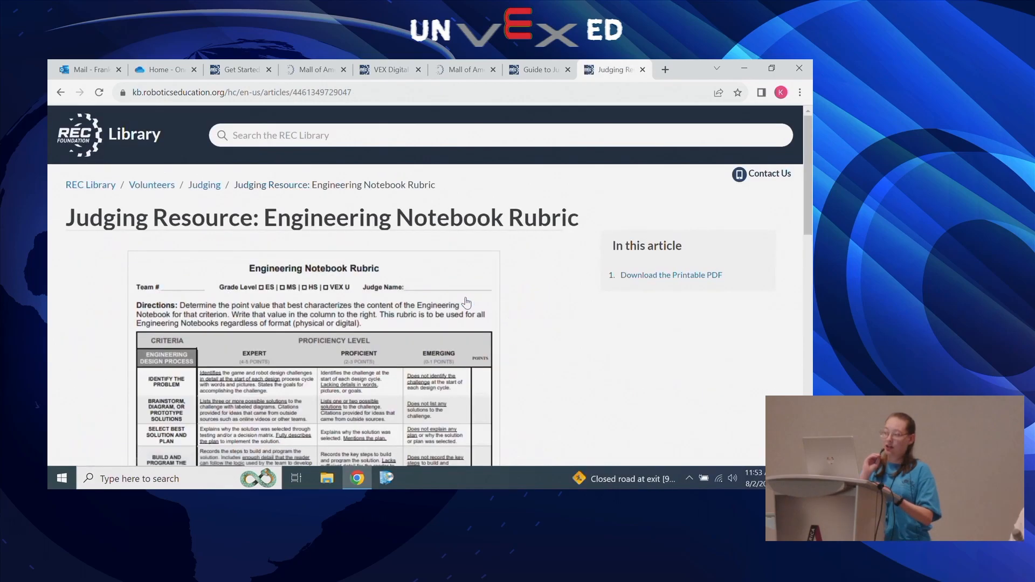
pyautogui.moveTo(519, 327)
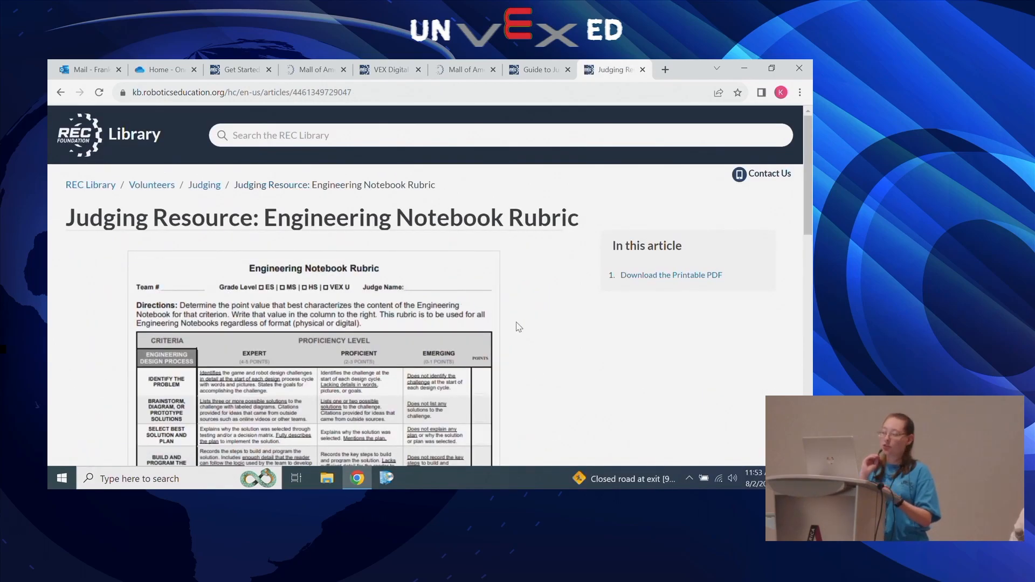
pyautogui.scroll(-3)
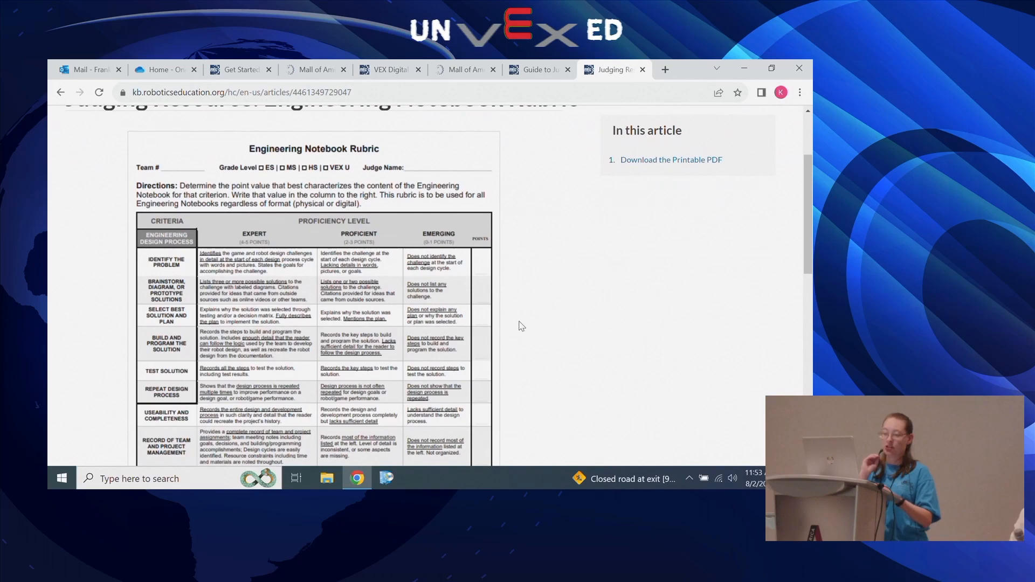
pyautogui.scroll(-3)
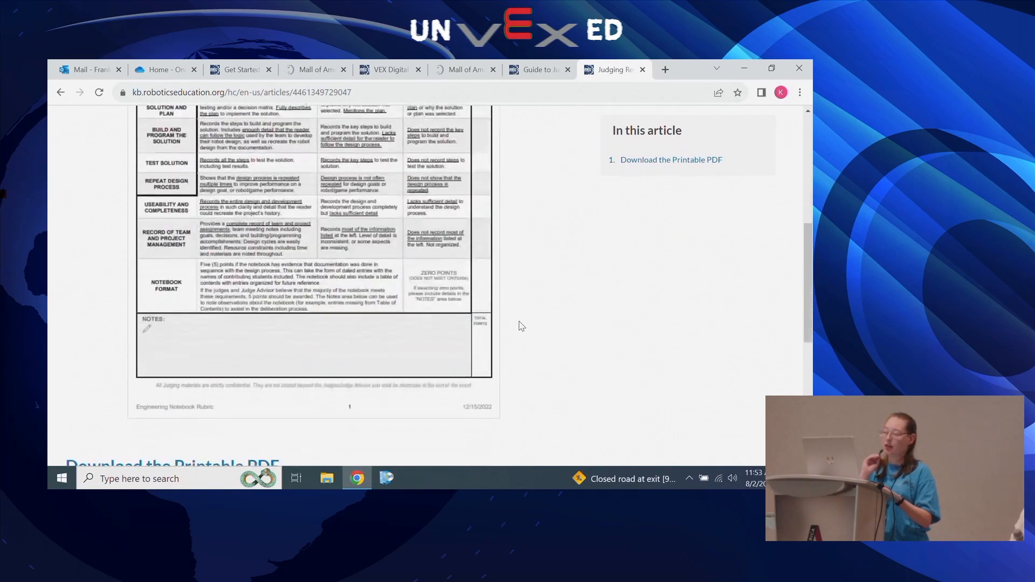
pyautogui.scroll(-3)
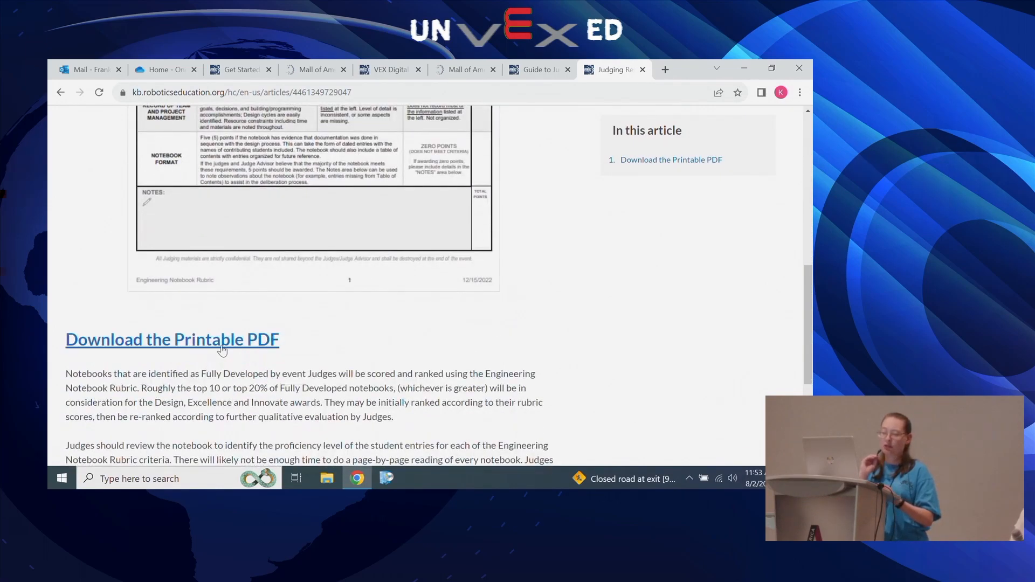
pyautogui.click(172, 339)
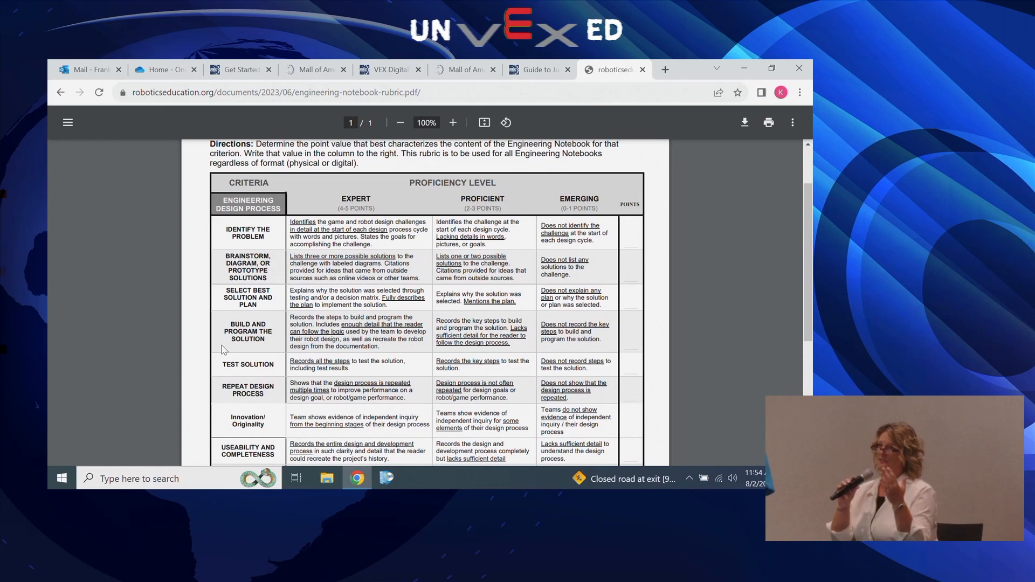
# Scroll through the rubric PDF, then return to the Guide to Judging Awards tab.
pyautogui.scroll(-3)
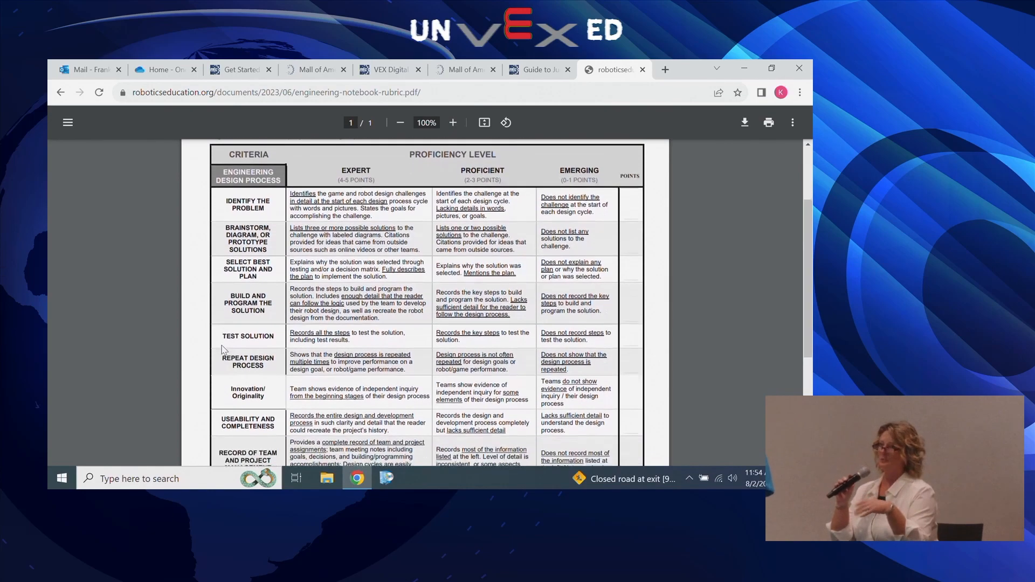
pyautogui.scroll(-3)
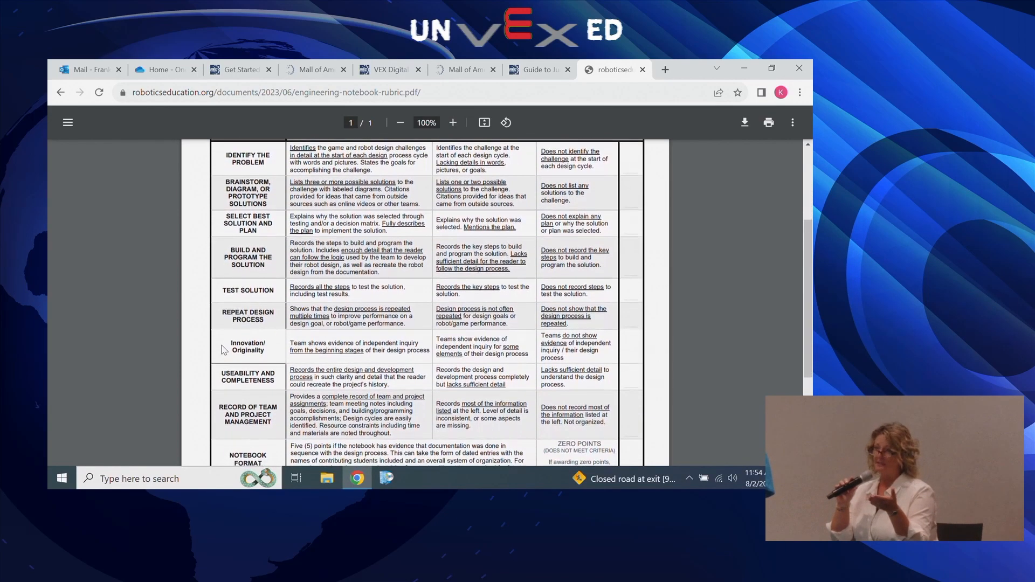
pyautogui.scroll(-3)
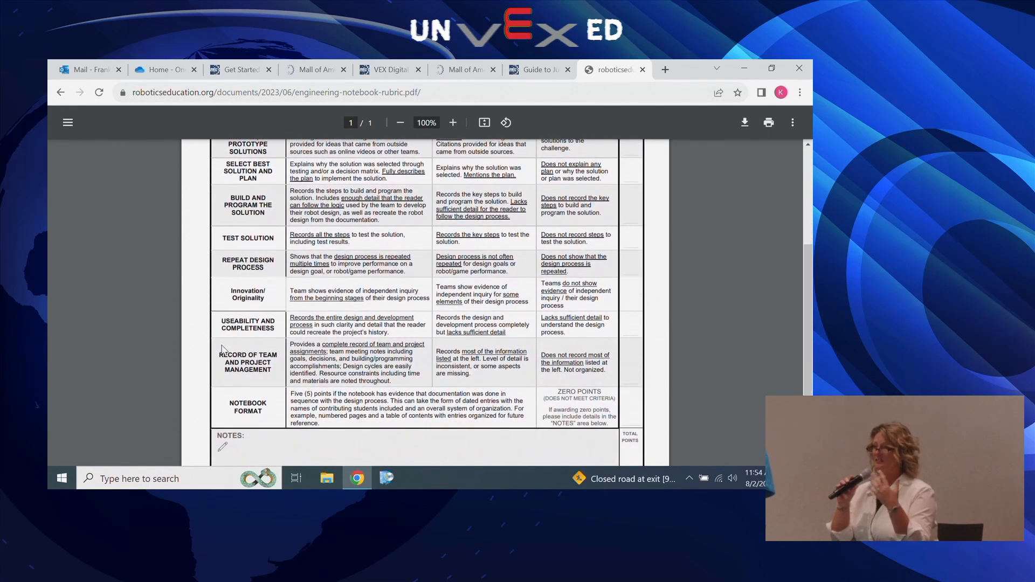
pyautogui.moveTo(167, 339)
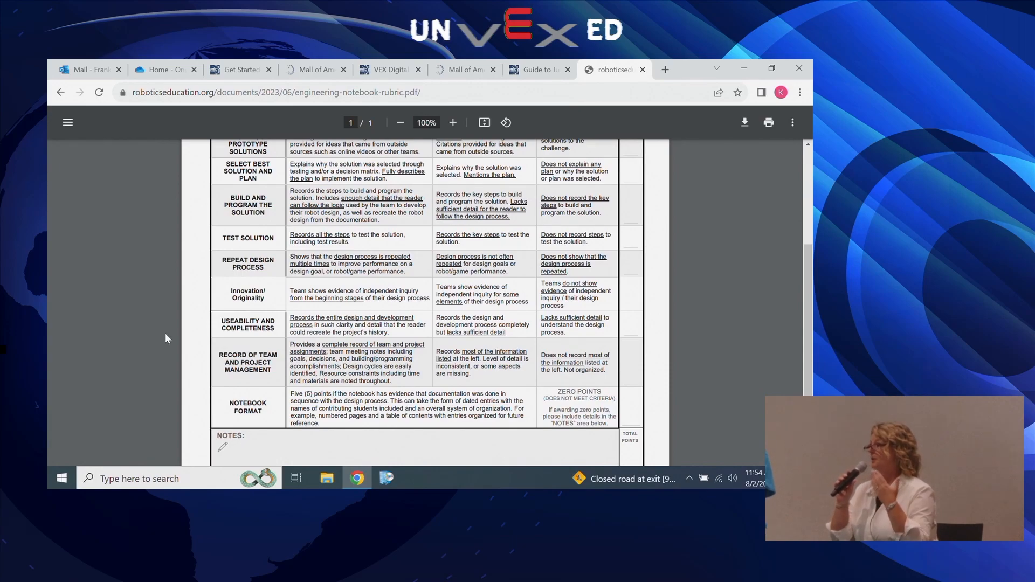
pyautogui.scroll(-3)
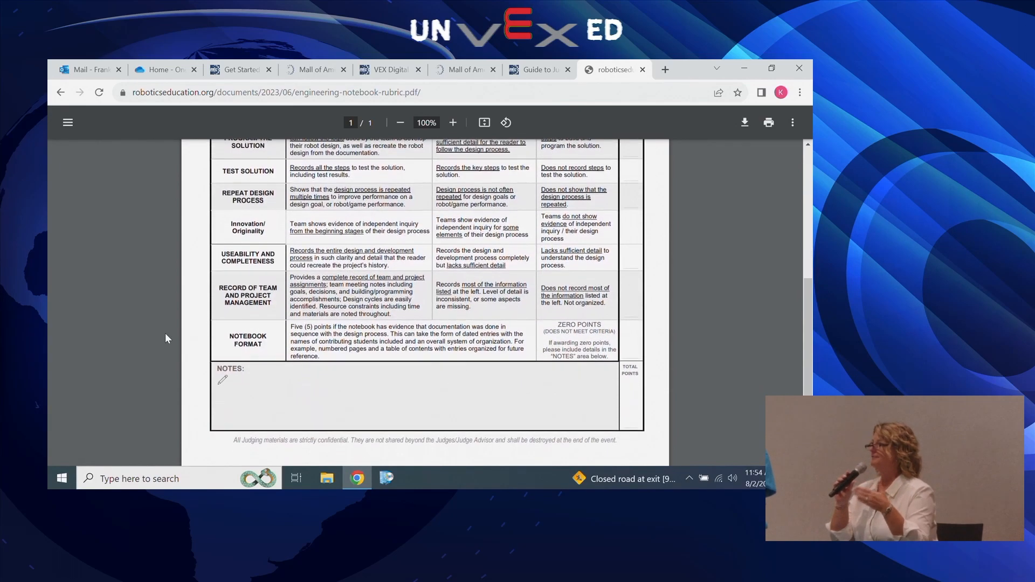
pyautogui.scroll(3)
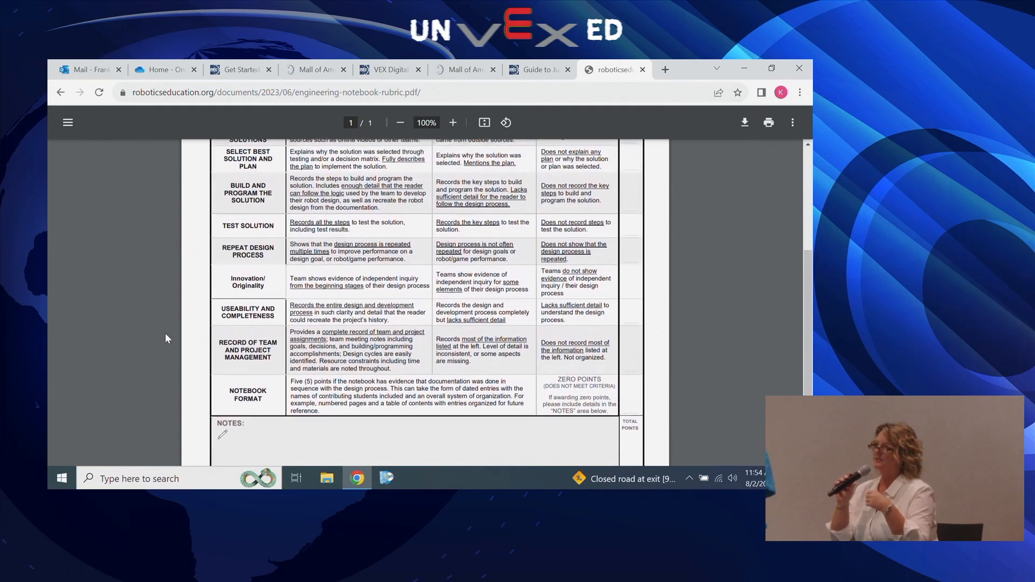
pyautogui.scroll(3)
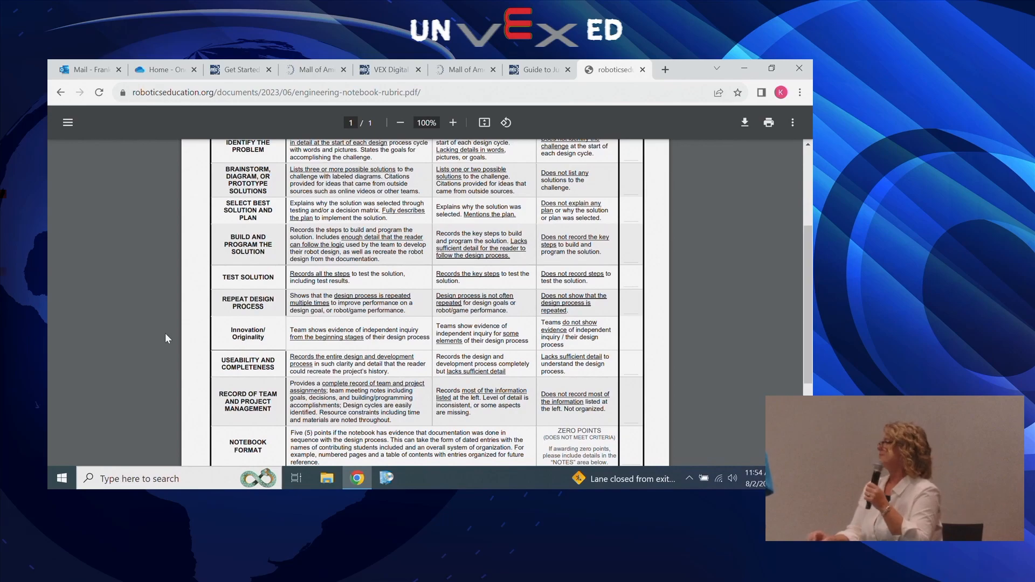
pyautogui.scroll(3)
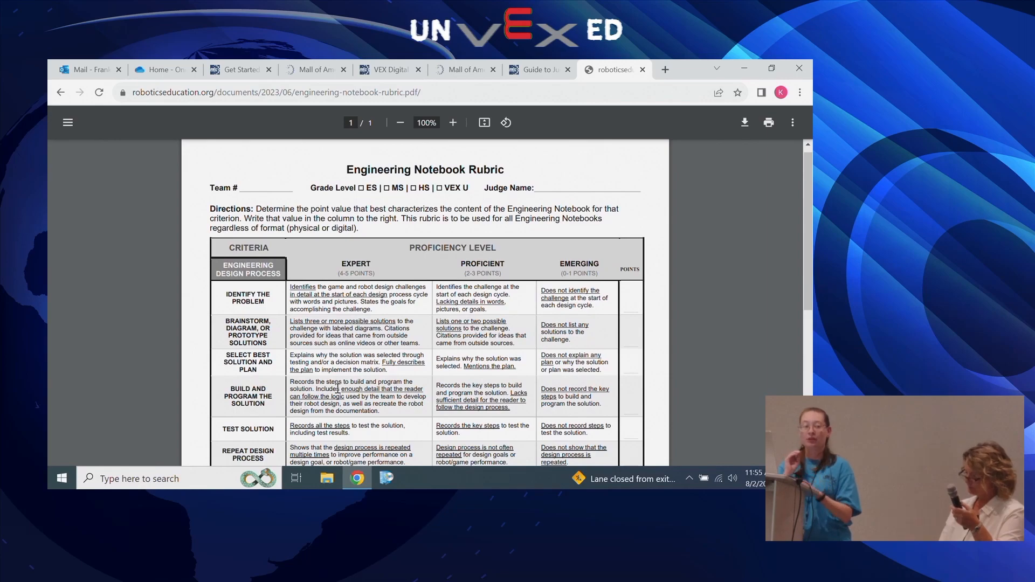
pyautogui.scroll(-3)
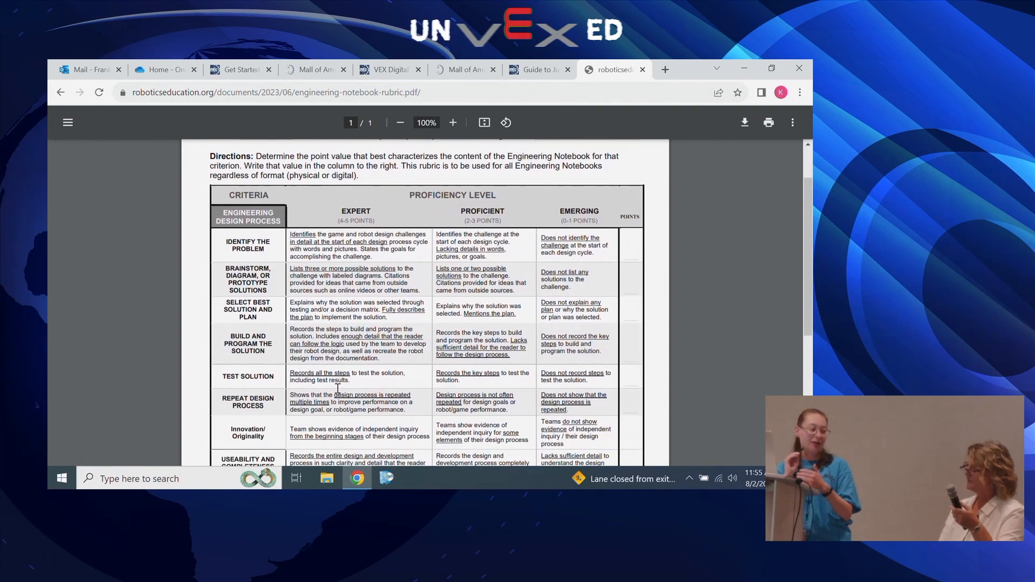
pyautogui.scroll(-3)
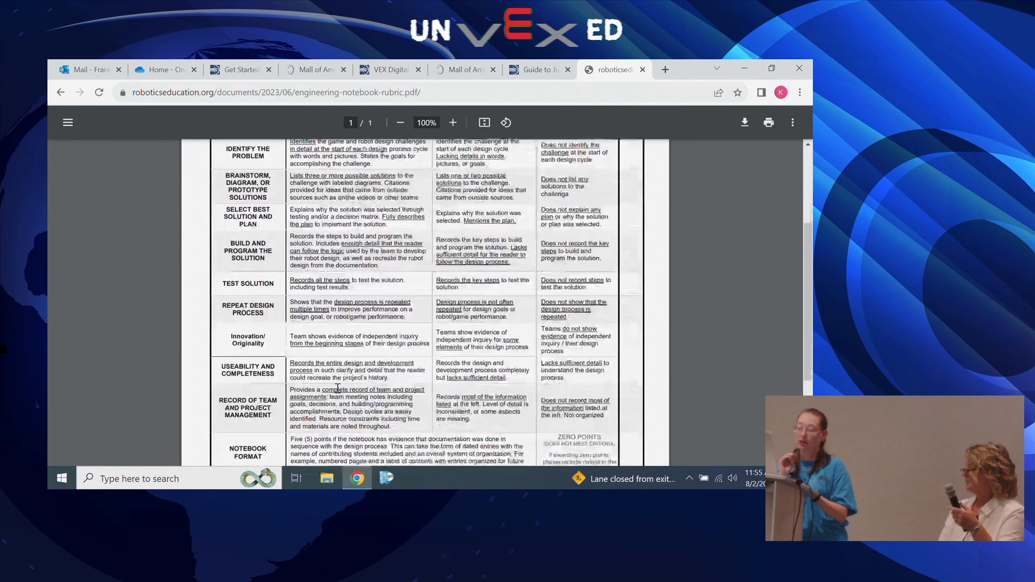
pyautogui.scroll(-3)
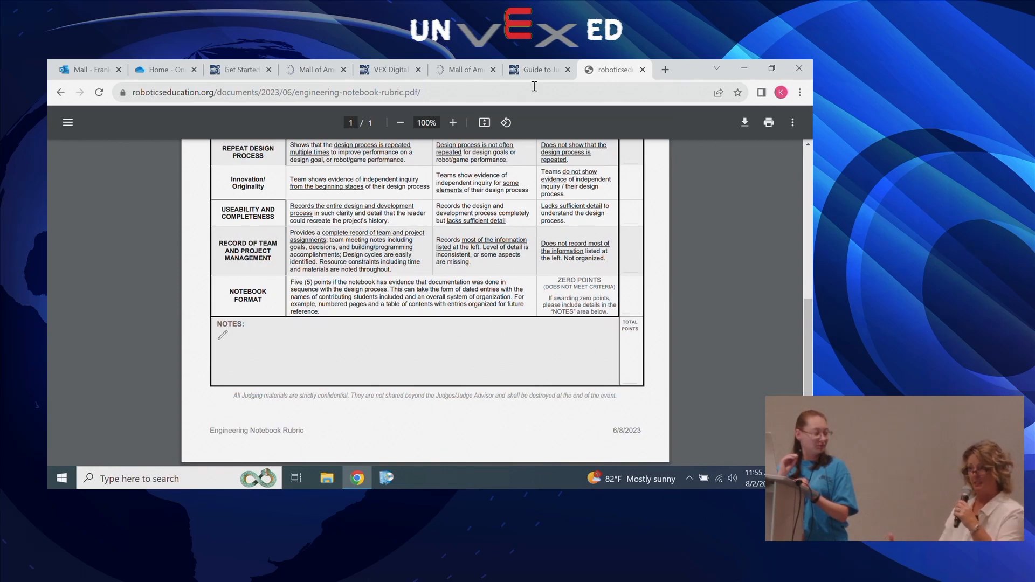
pyautogui.click(536, 70)
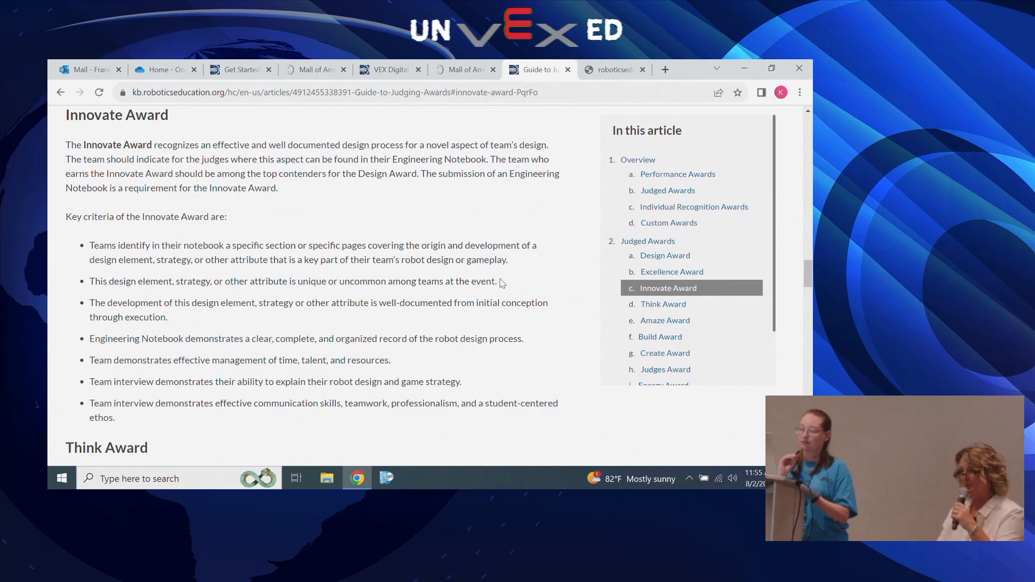
# Read Get Started Notebooking down to Guidelines and tips and follow the notebooks.vex.com link.
pyautogui.click(238, 70)
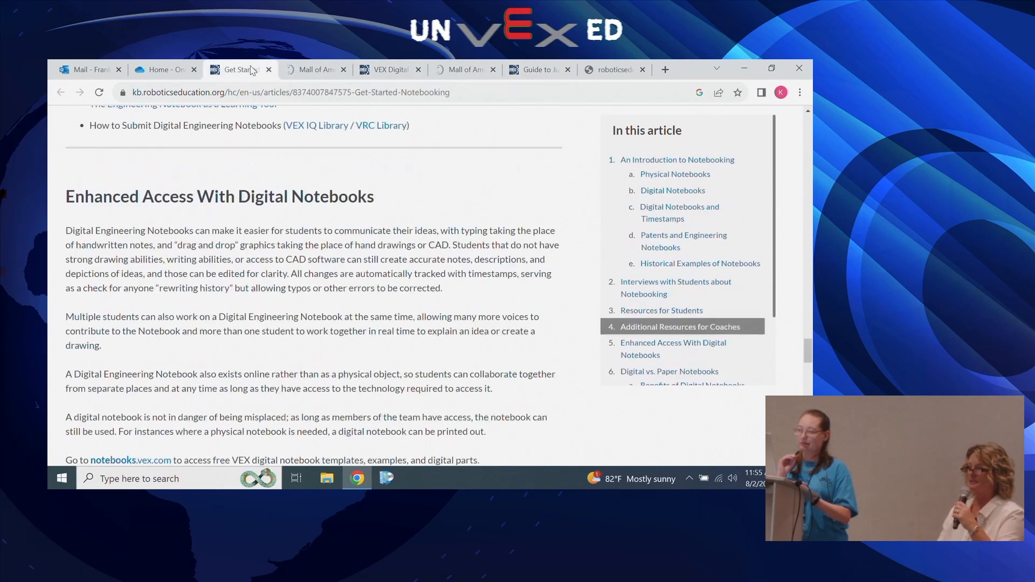
pyautogui.scroll(-3)
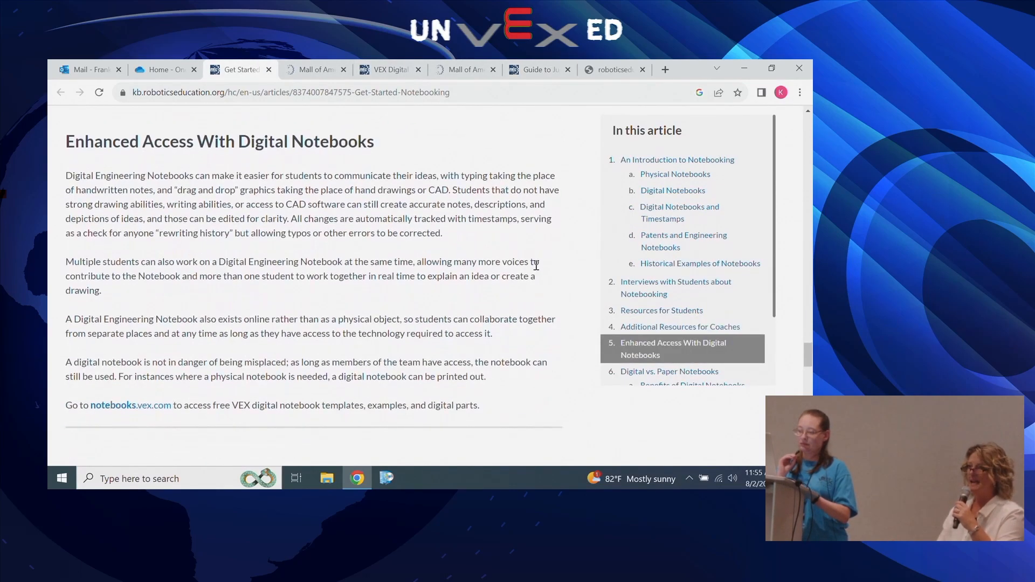
pyautogui.scroll(-3)
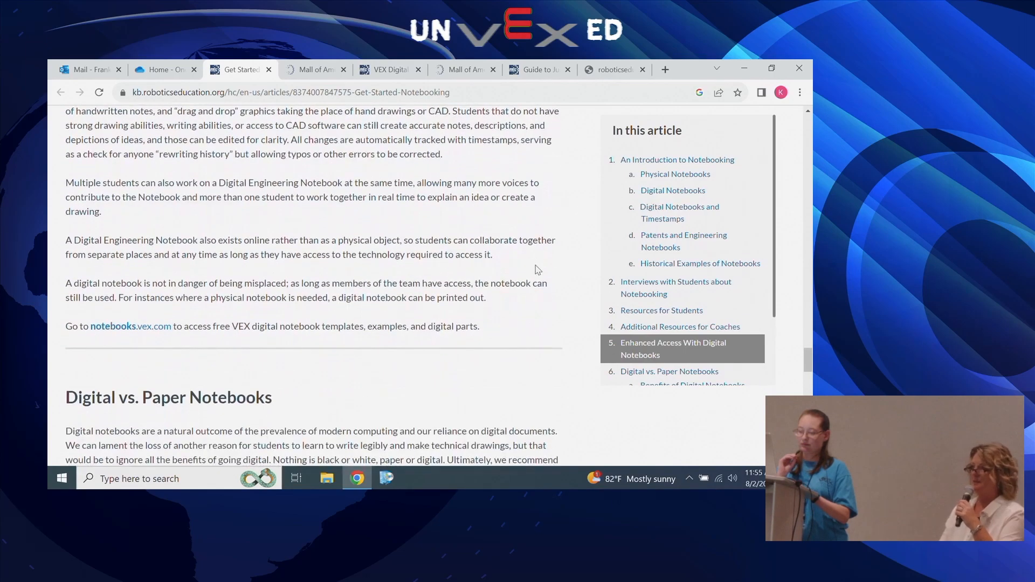
pyautogui.scroll(-3)
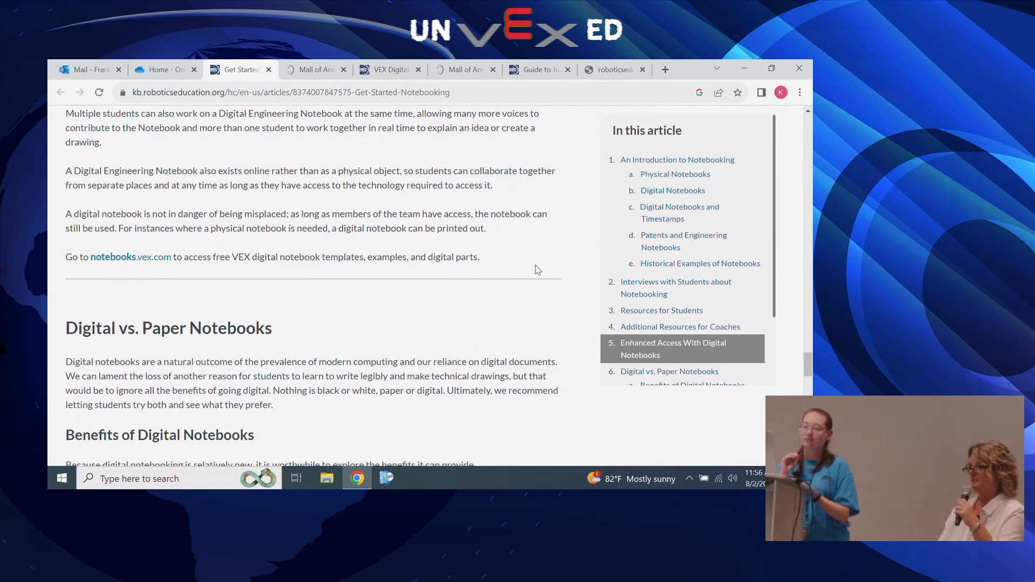
pyautogui.scroll(-3)
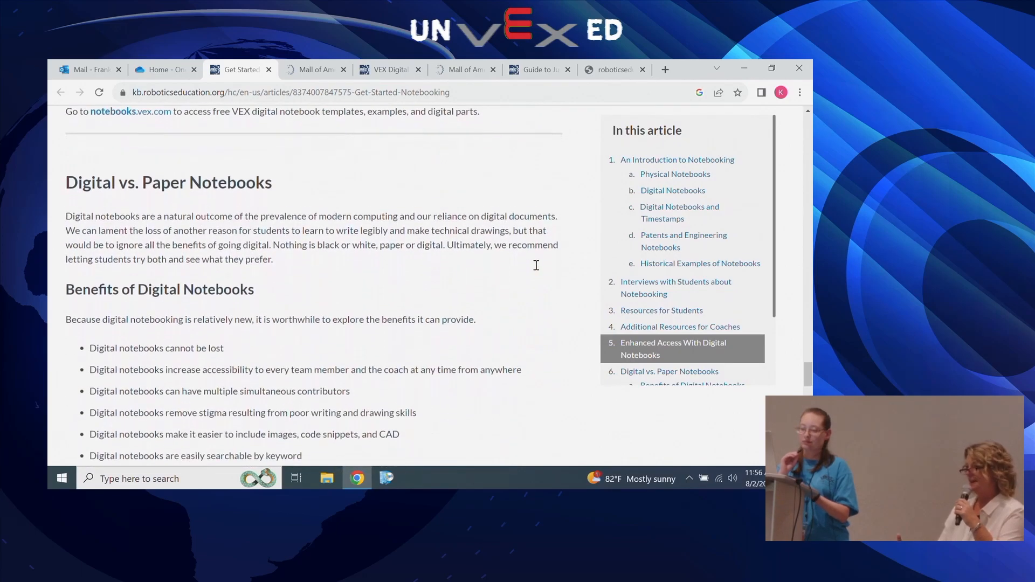
pyautogui.scroll(-3)
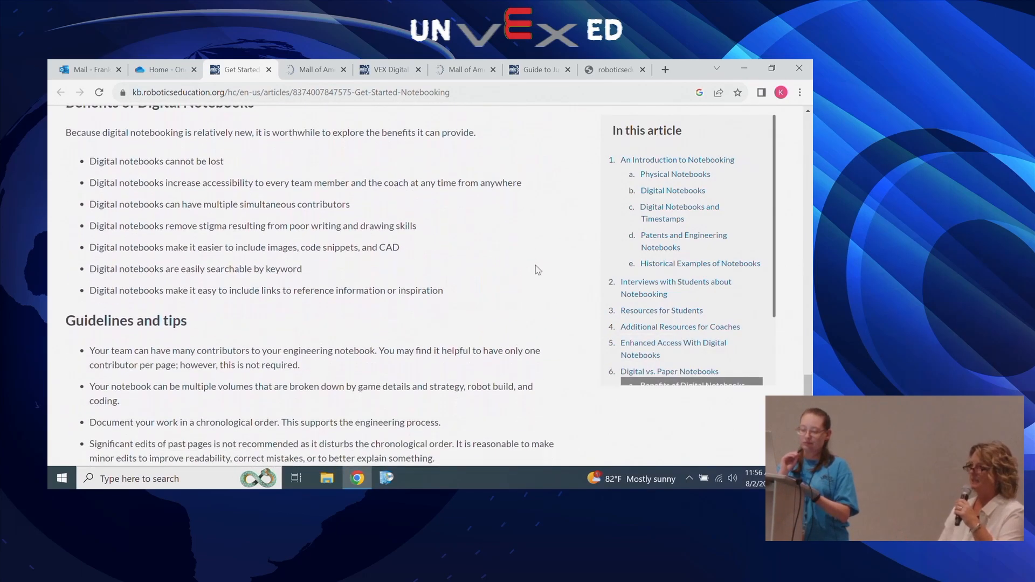
pyautogui.scroll(-3)
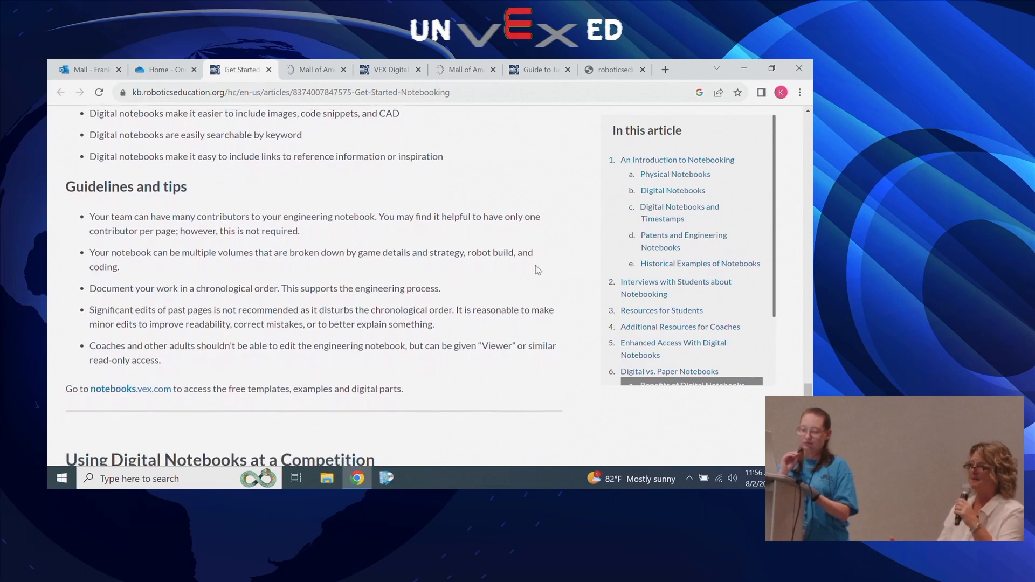
pyautogui.scroll(-3)
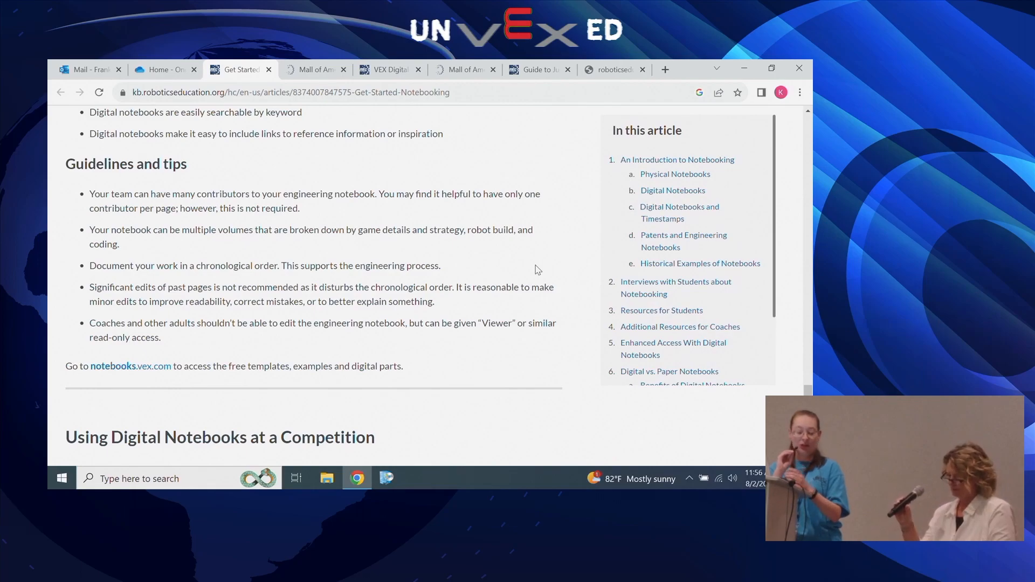
pyautogui.moveTo(82, 363)
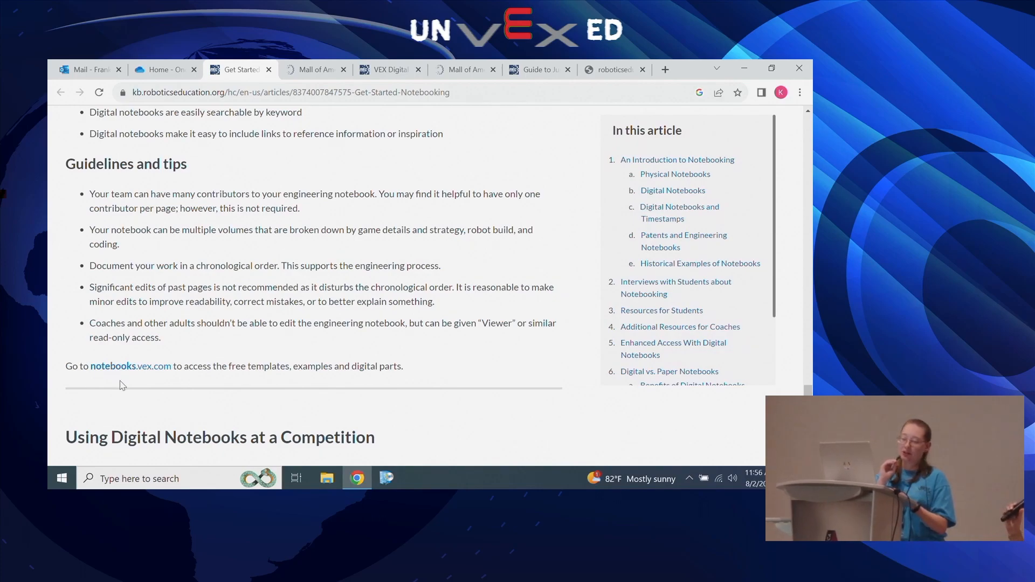
pyautogui.moveTo(130, 365)
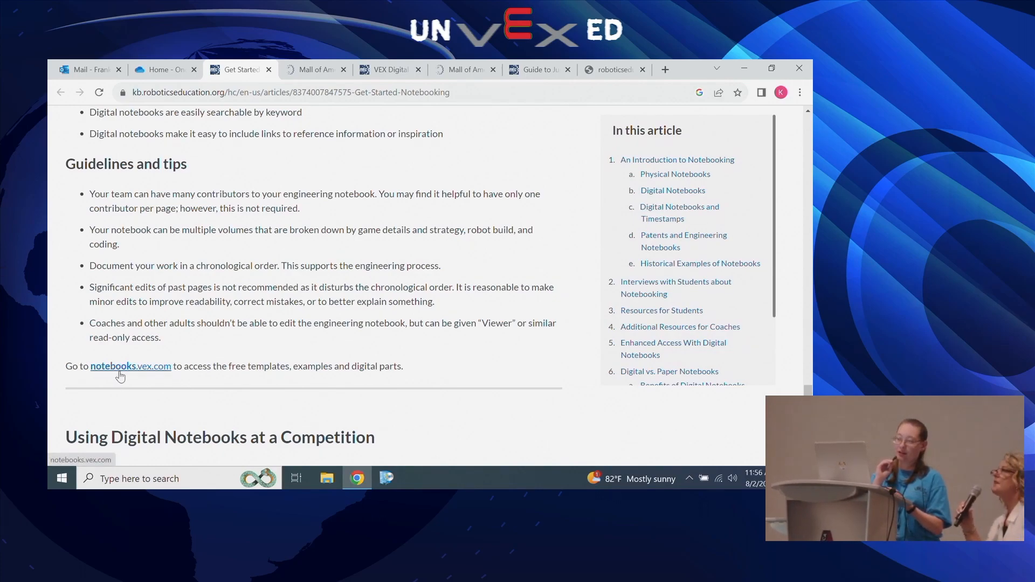
pyautogui.click(130, 367)
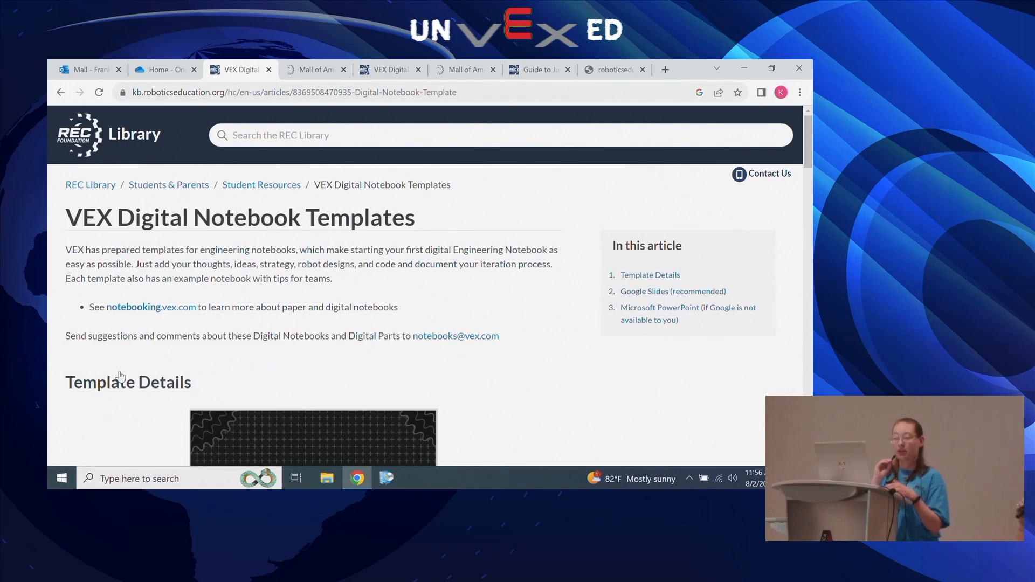
pyautogui.moveTo(535, 338)
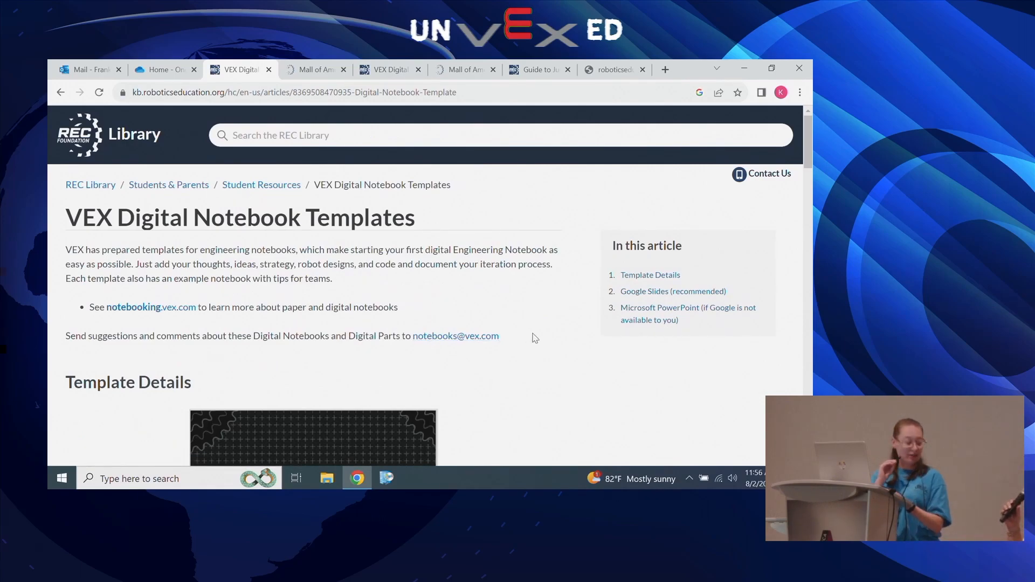
# Scroll the templates article to the Google Slides (recommended) section's VRC links.
pyautogui.scroll(-3)
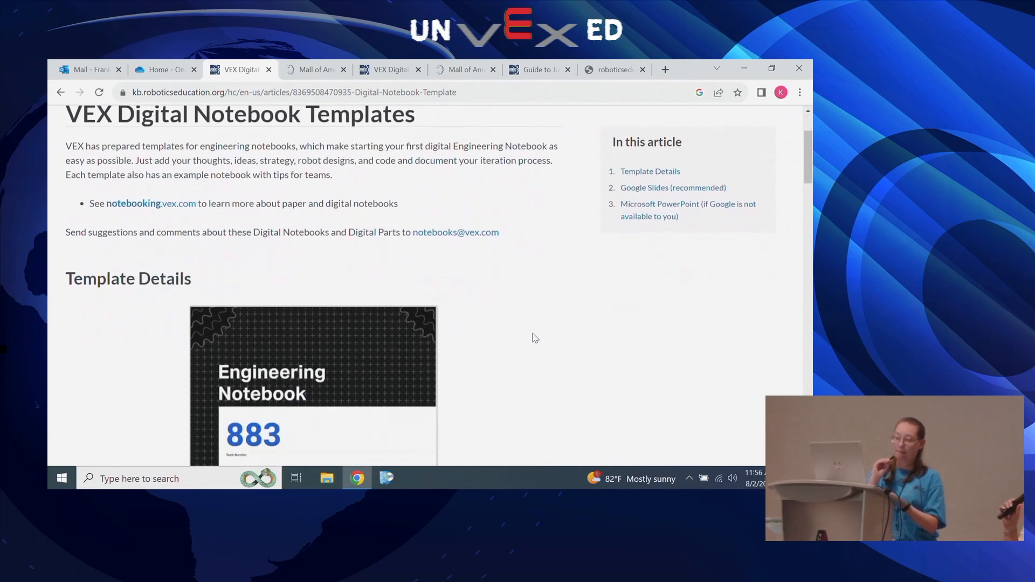
pyautogui.scroll(-3)
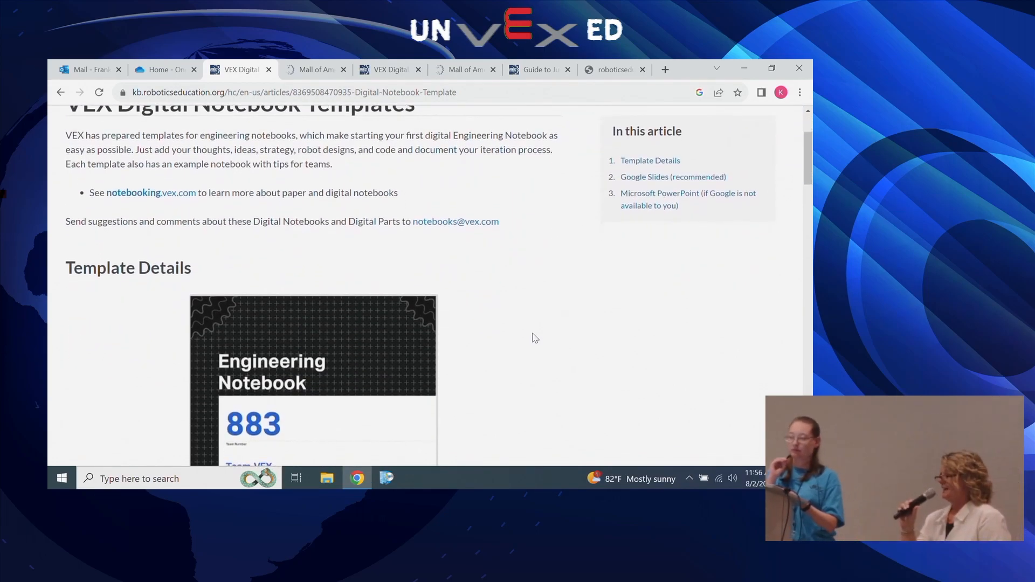
pyautogui.scroll(-3)
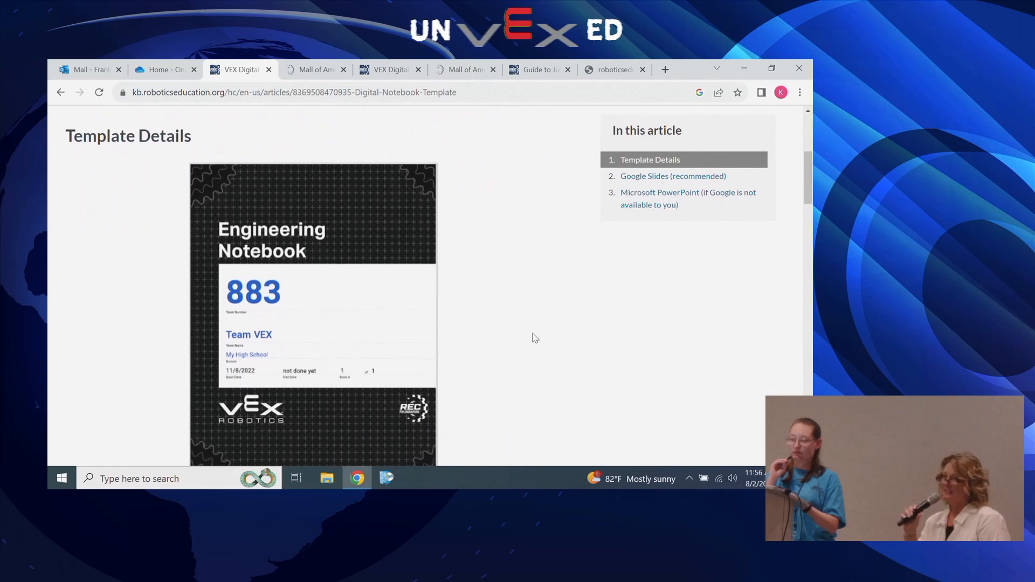
pyautogui.scroll(-3)
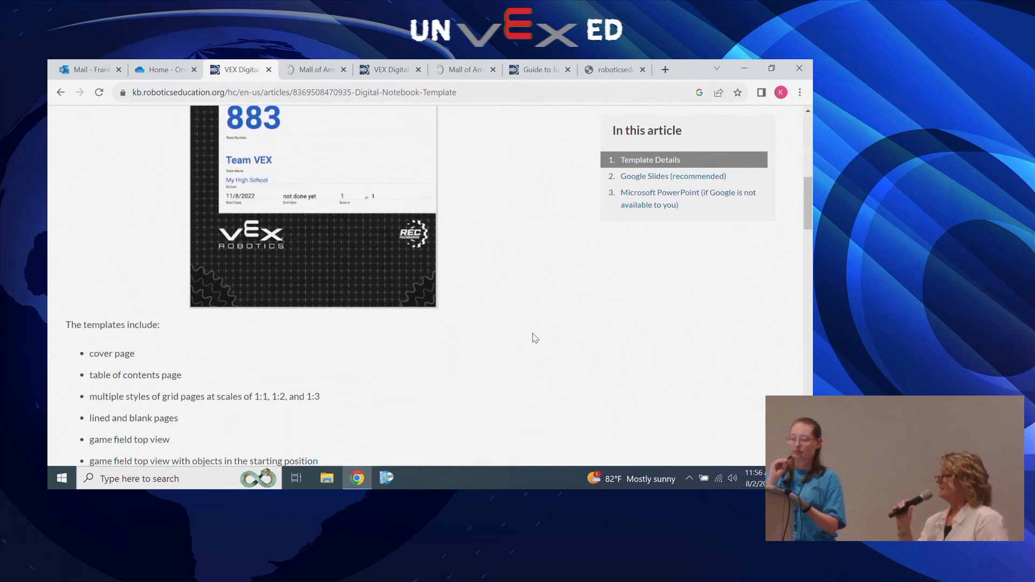
pyautogui.scroll(-3)
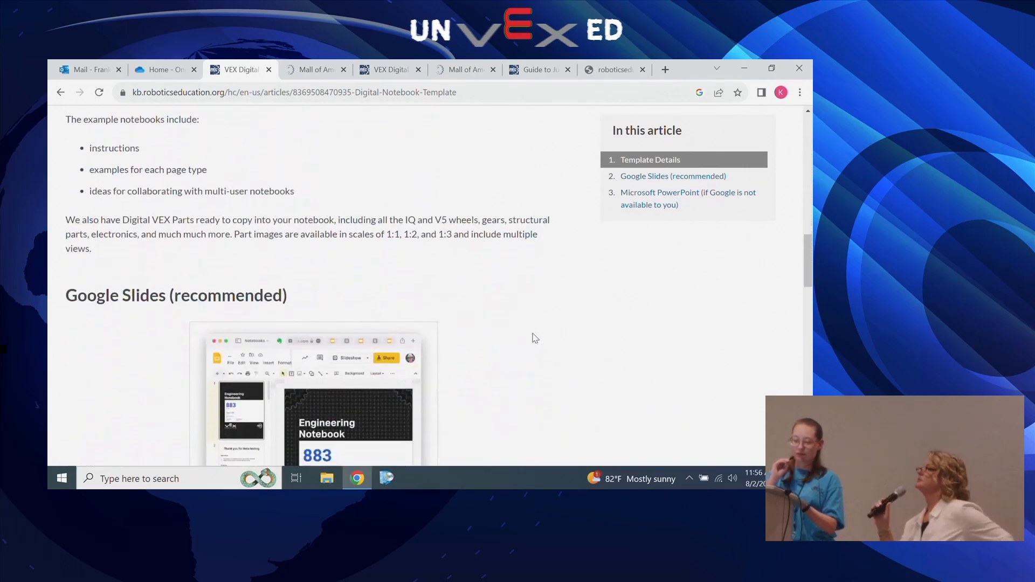
pyautogui.scroll(-3)
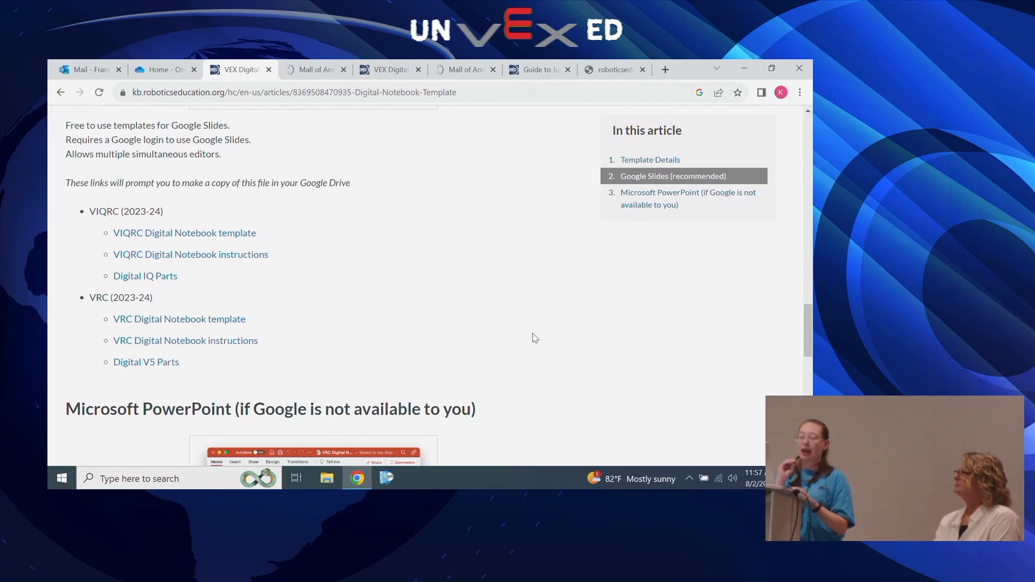
pyautogui.moveTo(165, 298)
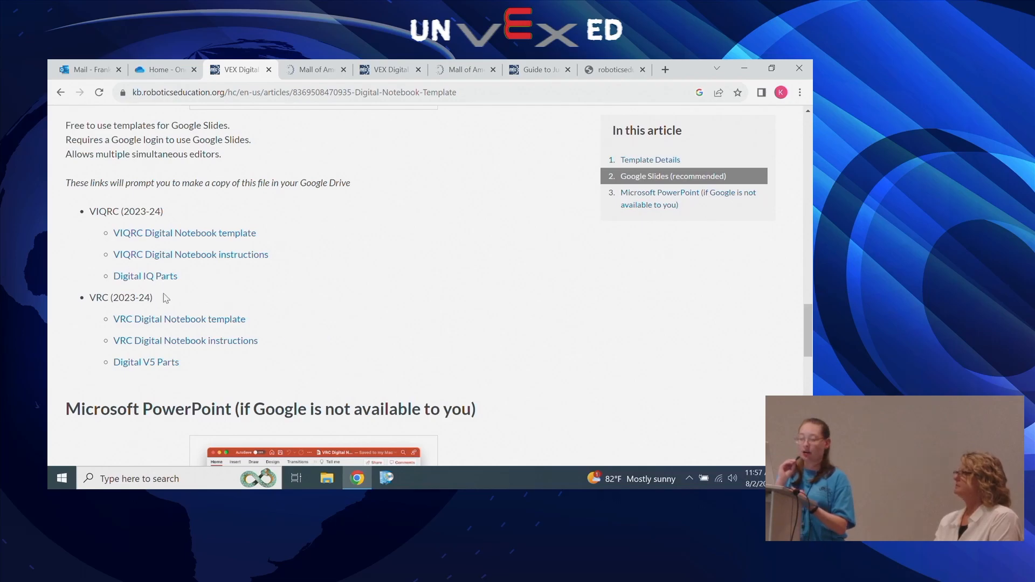
pyautogui.moveTo(179, 319)
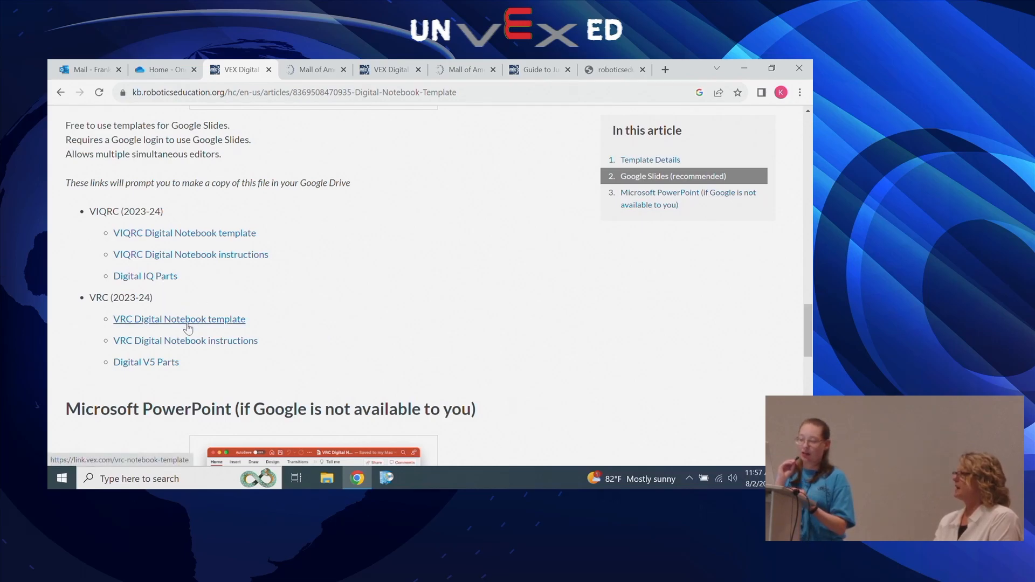
# Copy the VRC Digital Notebook - Template v2.1 and scroll its 50-slide filmstrip.
pyautogui.click(179, 319)
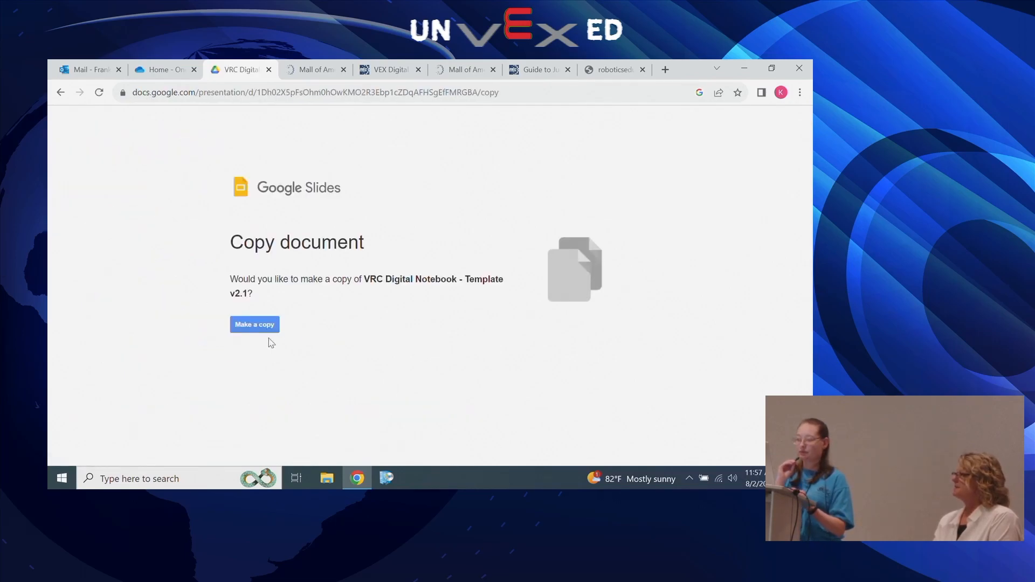
pyautogui.click(254, 324)
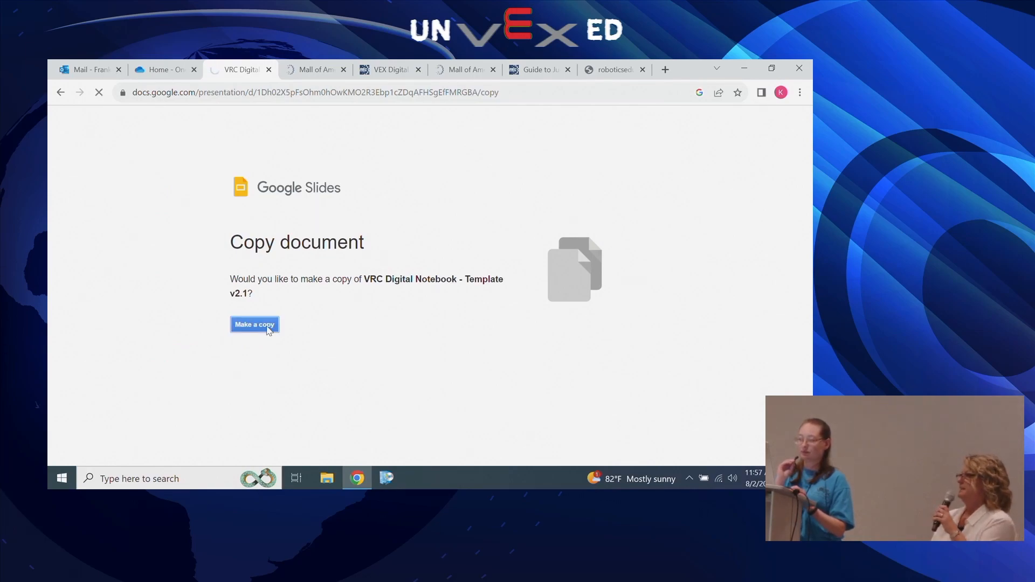
pyautogui.click(254, 324)
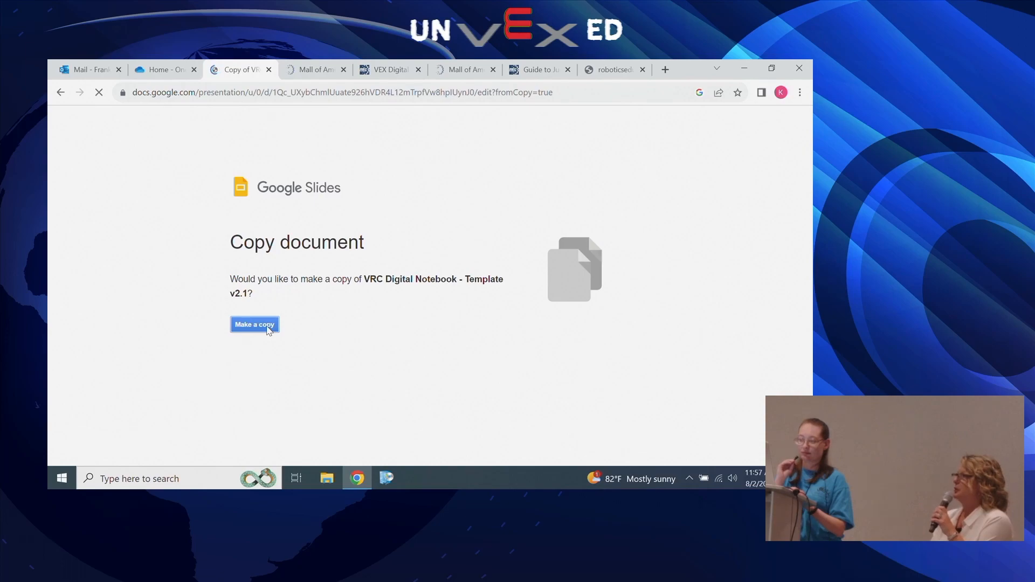
pyautogui.click(254, 324)
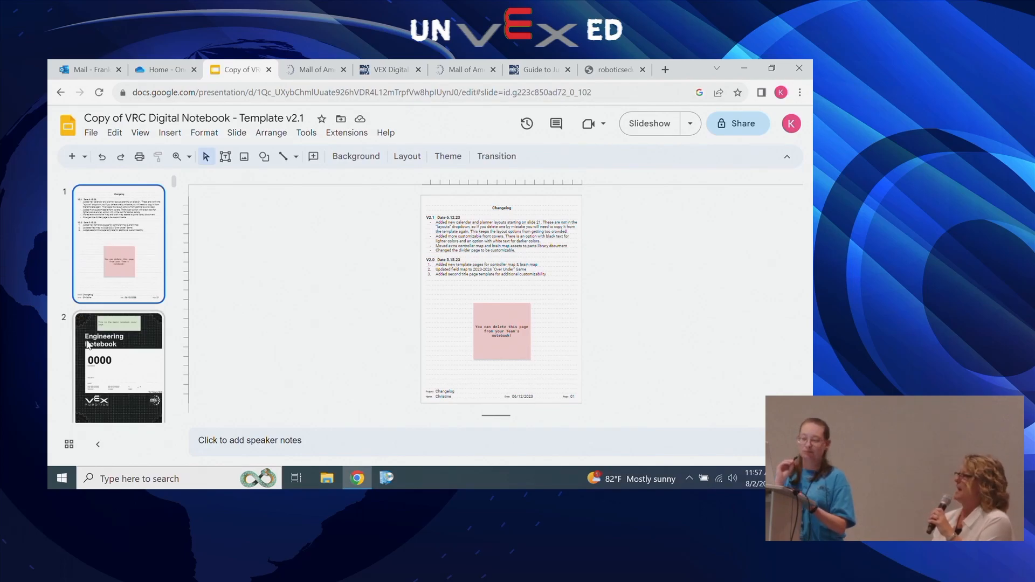
pyautogui.scroll(-3)
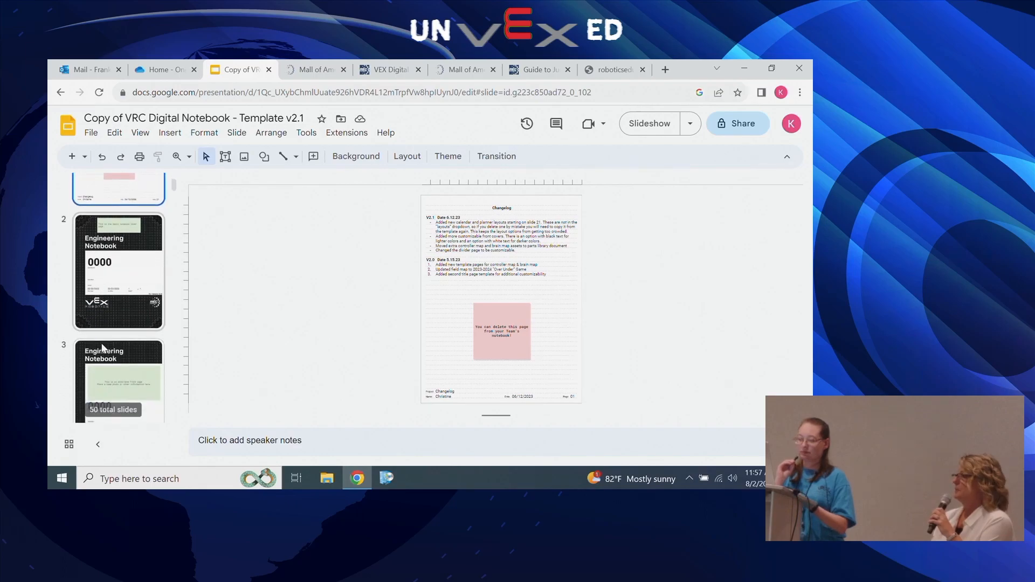
pyautogui.scroll(-3)
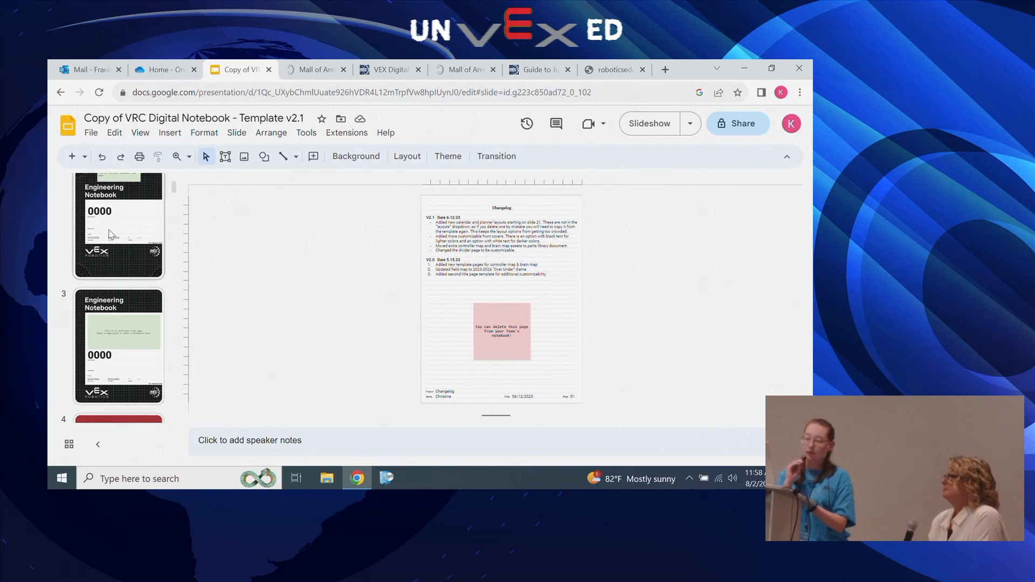
pyautogui.moveTo(111, 247)
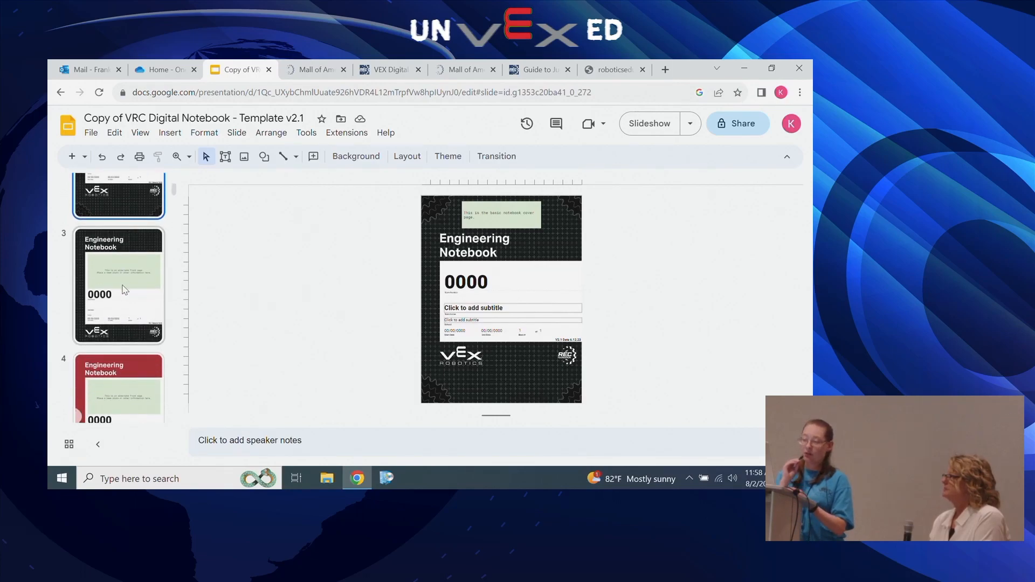
# Select the Engineering Notebook cover slide and set the zoom to 100%.
pyautogui.scroll(-3)
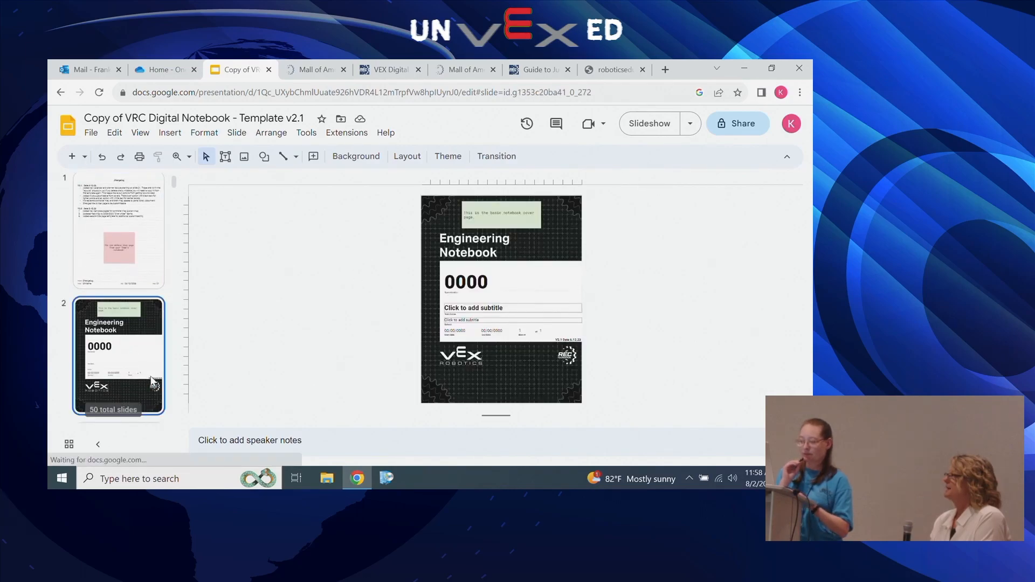
pyautogui.click(85, 157)
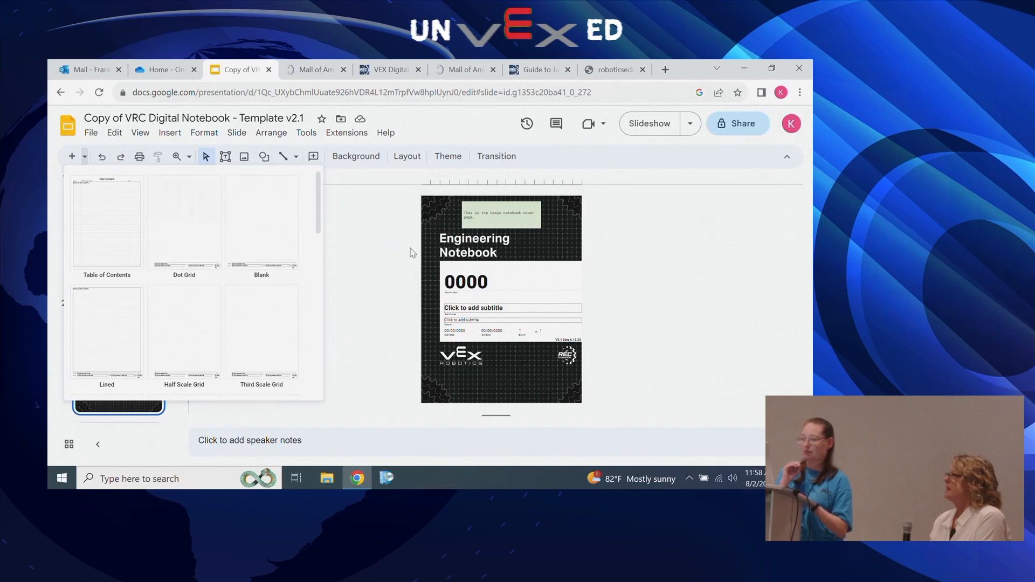
pyautogui.click(177, 156)
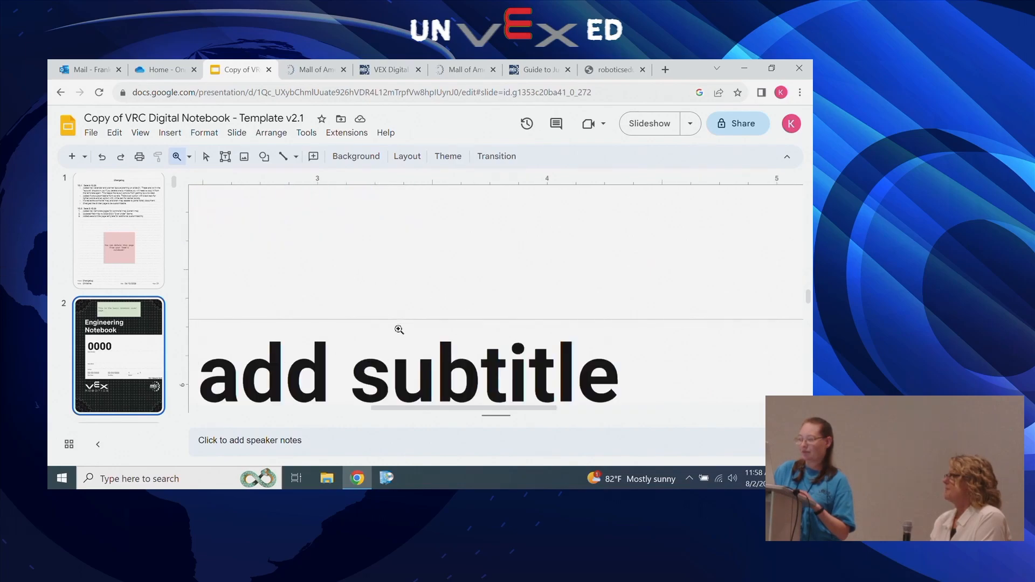
pyautogui.click(176, 156)
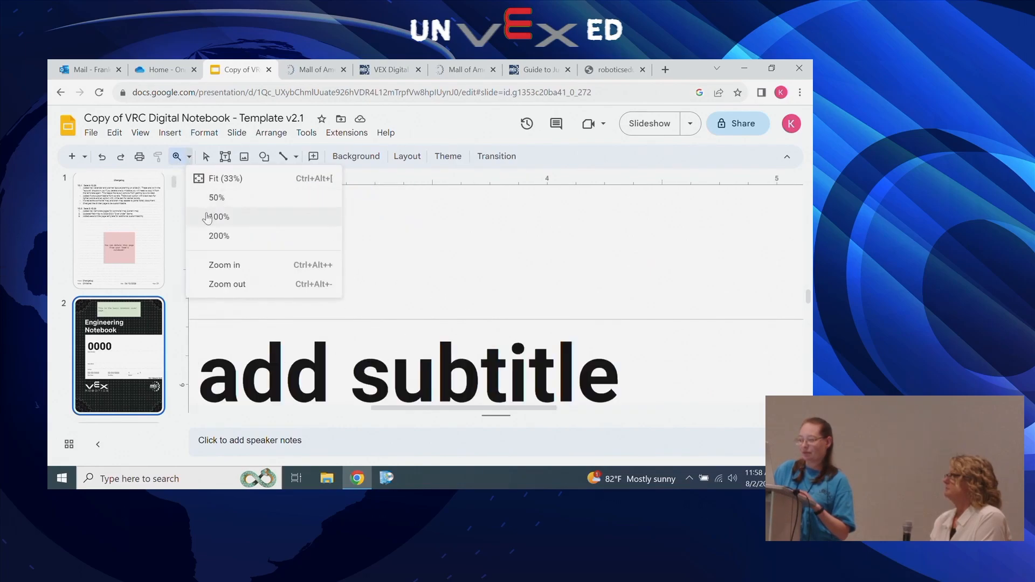
pyautogui.click(219, 216)
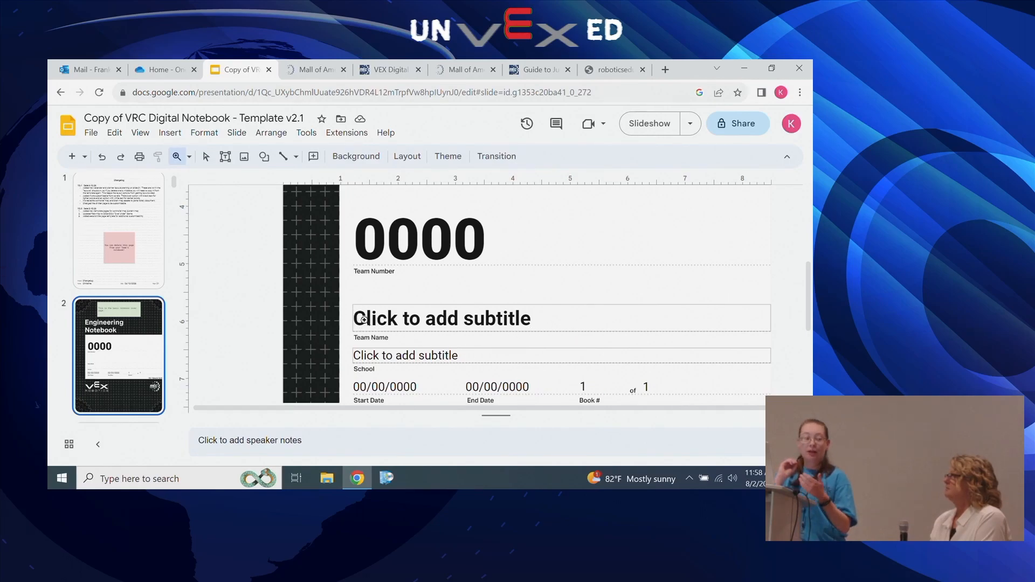
pyautogui.scroll(-3)
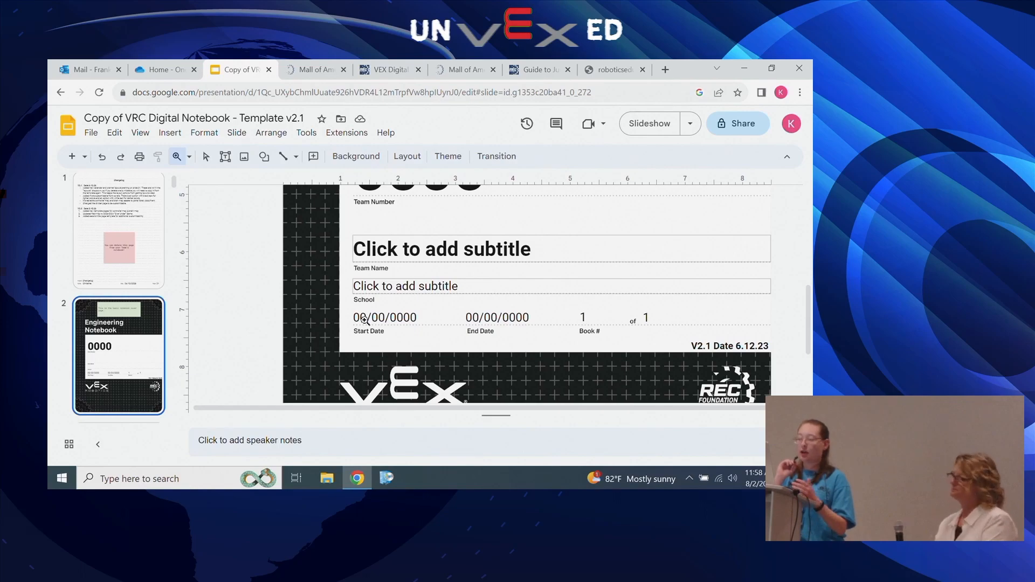
pyautogui.moveTo(273, 331)
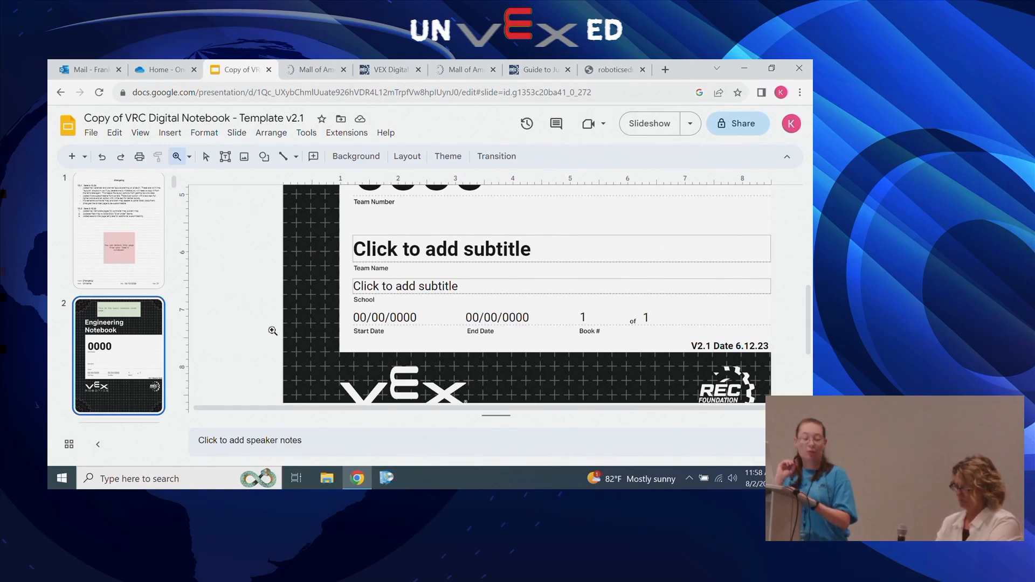
# Select slide 6, Resources, in the filmstrip and open its context menu to delete it.
pyautogui.scroll(-3)
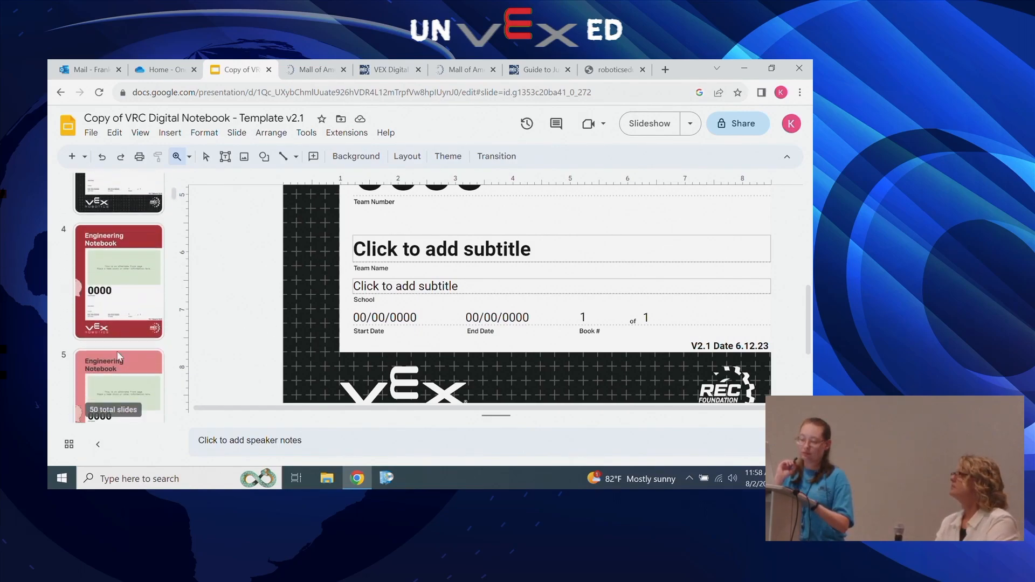
pyautogui.scroll(-3)
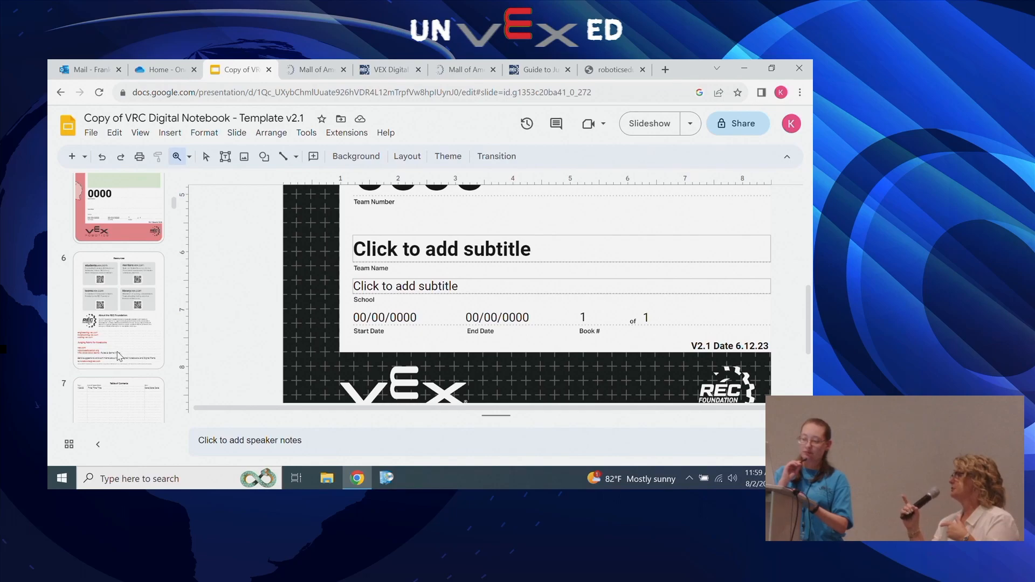
pyautogui.scroll(-3)
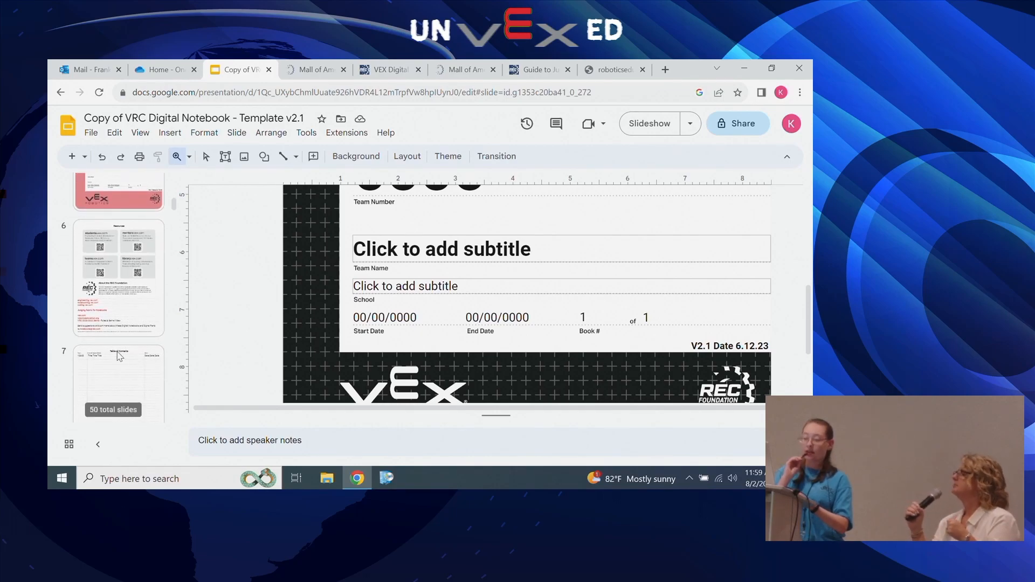
pyautogui.moveTo(121, 306)
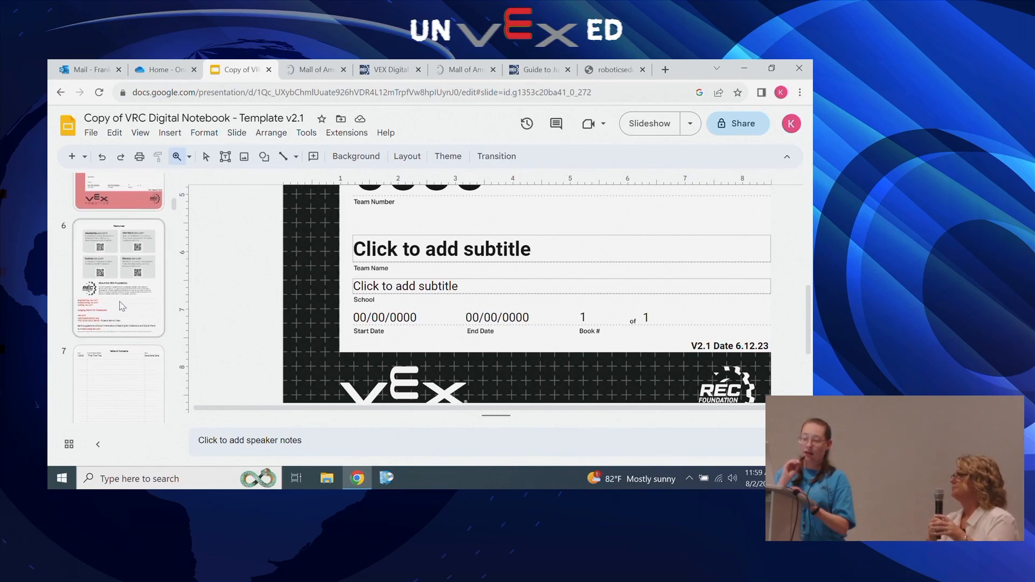
pyautogui.click(118, 277)
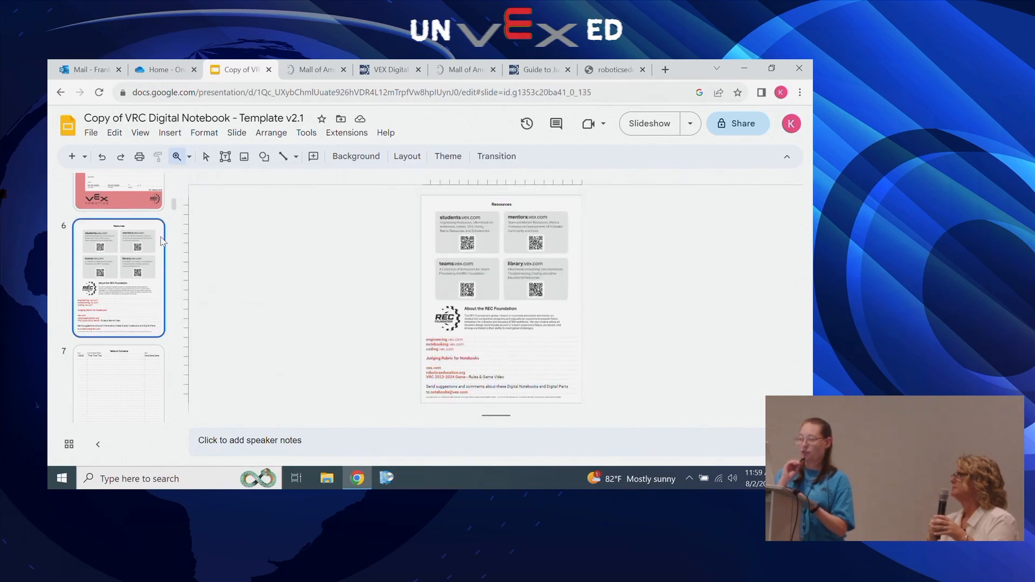
pyautogui.rightClick(117, 277)
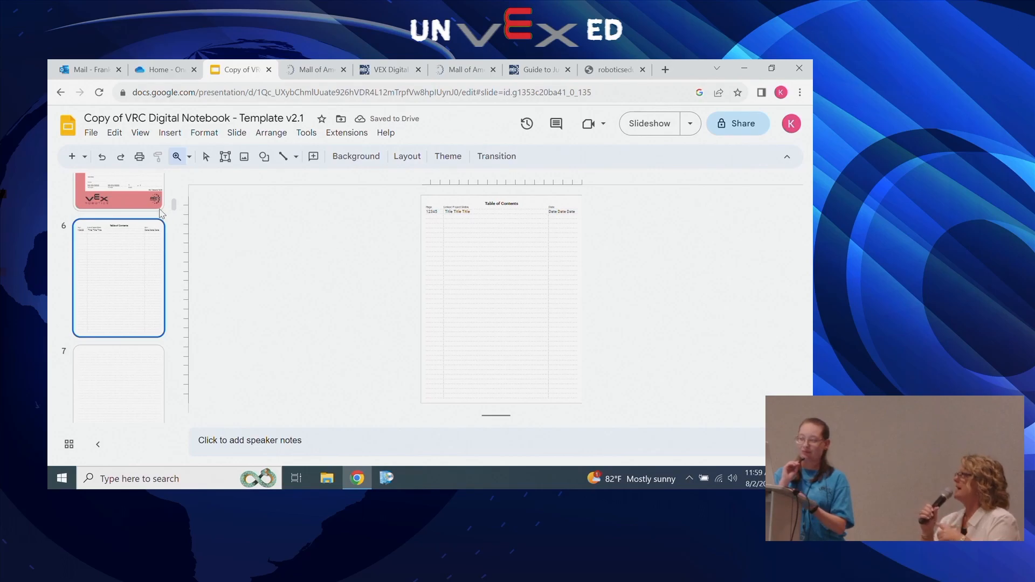
# Open slide 8, the blank notebook template with title and subtitle placeholders along the bottom.
pyautogui.scroll(3)
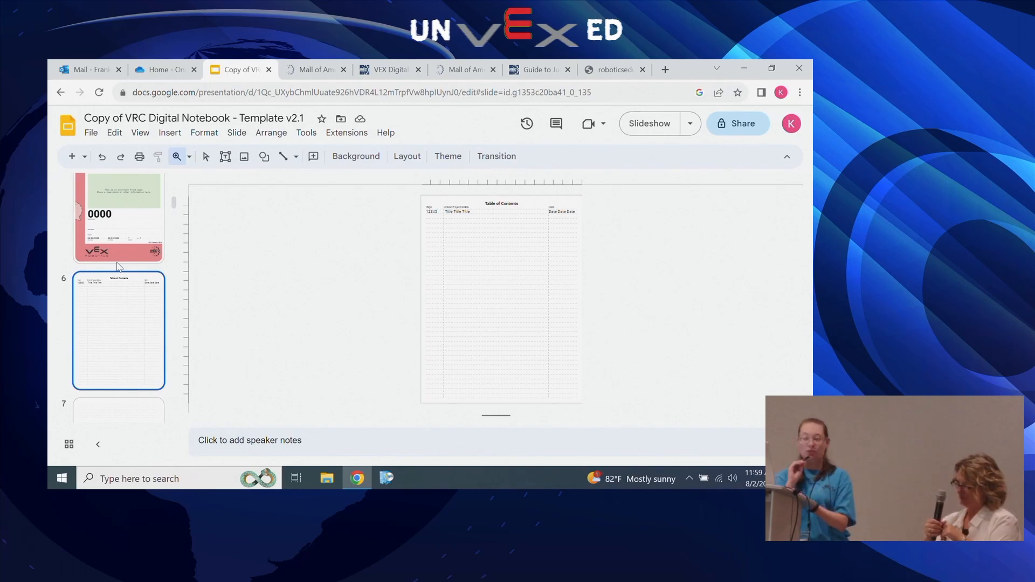
pyautogui.moveTo(91, 133)
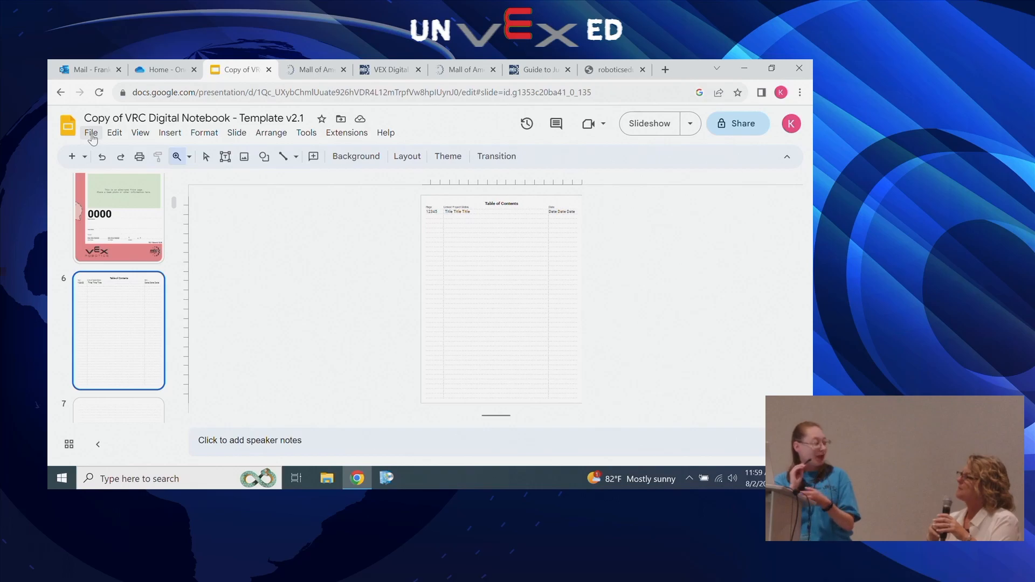
pyautogui.moveTo(50, 232)
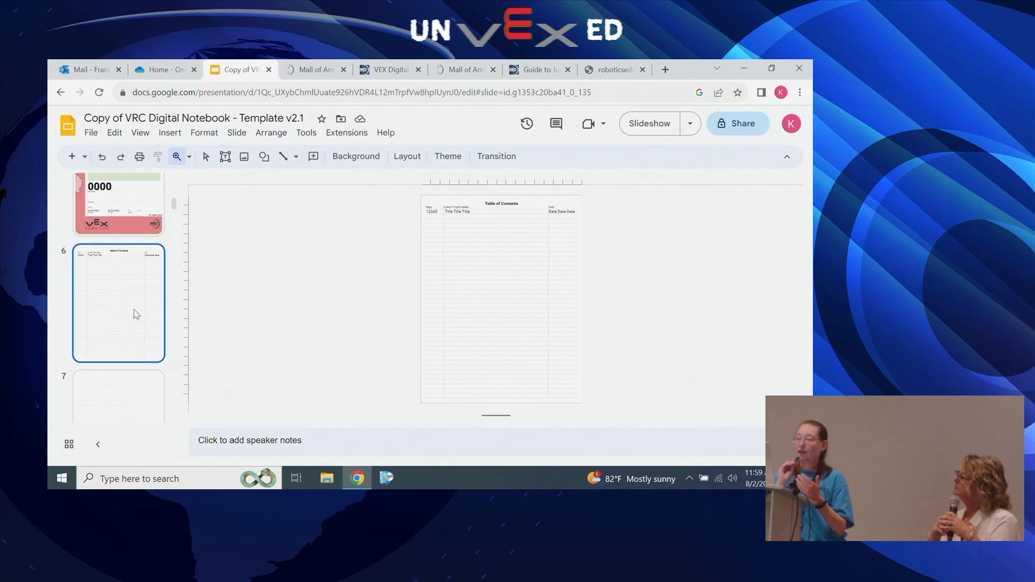
pyautogui.scroll(-3)
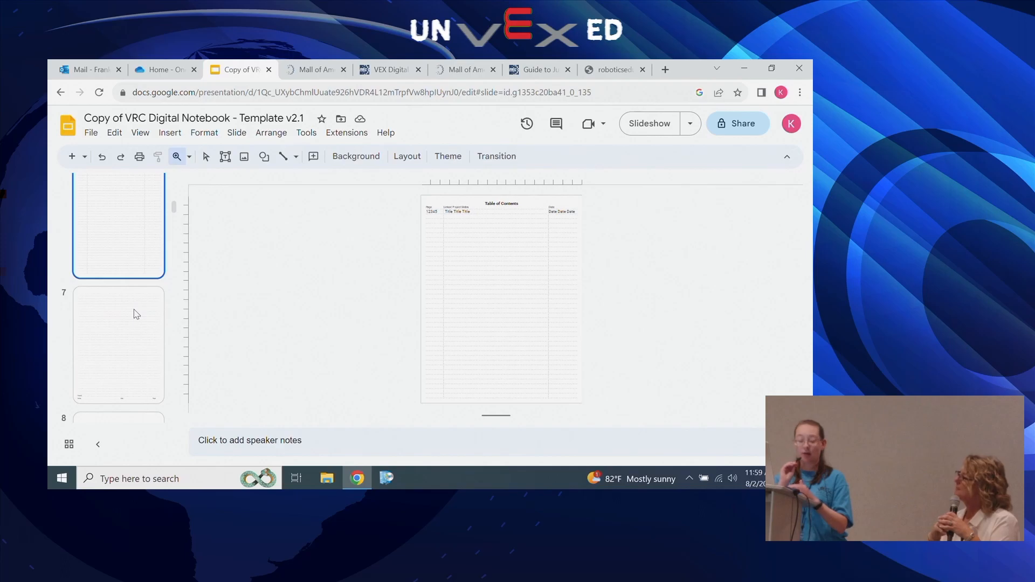
pyautogui.scroll(-3)
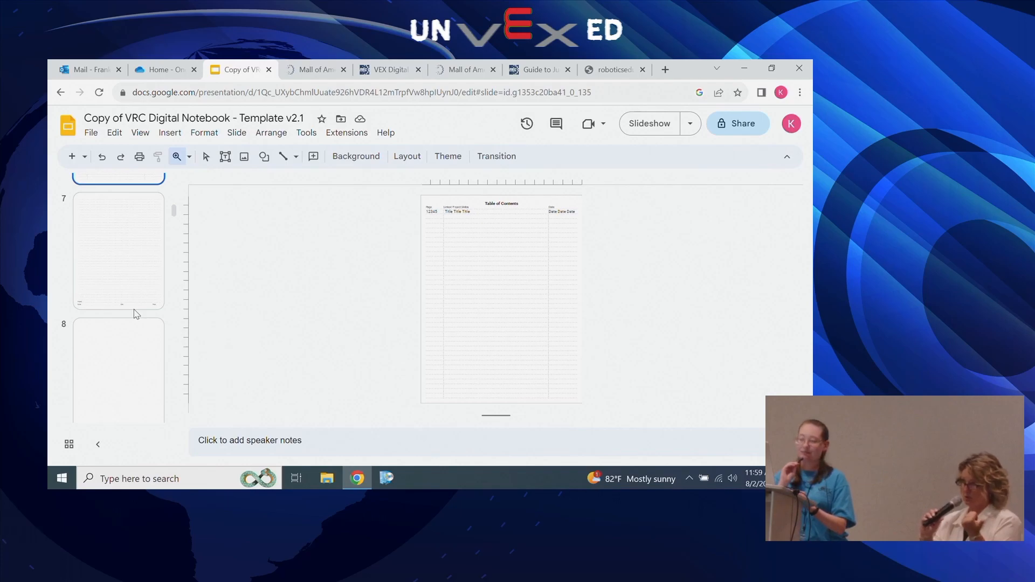
pyautogui.scroll(-3)
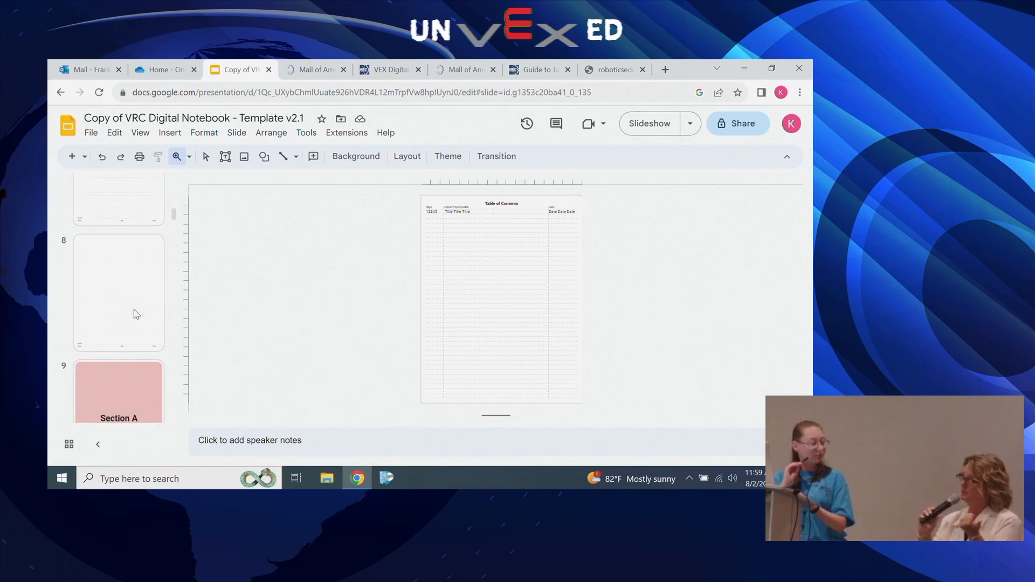
pyautogui.click(118, 292)
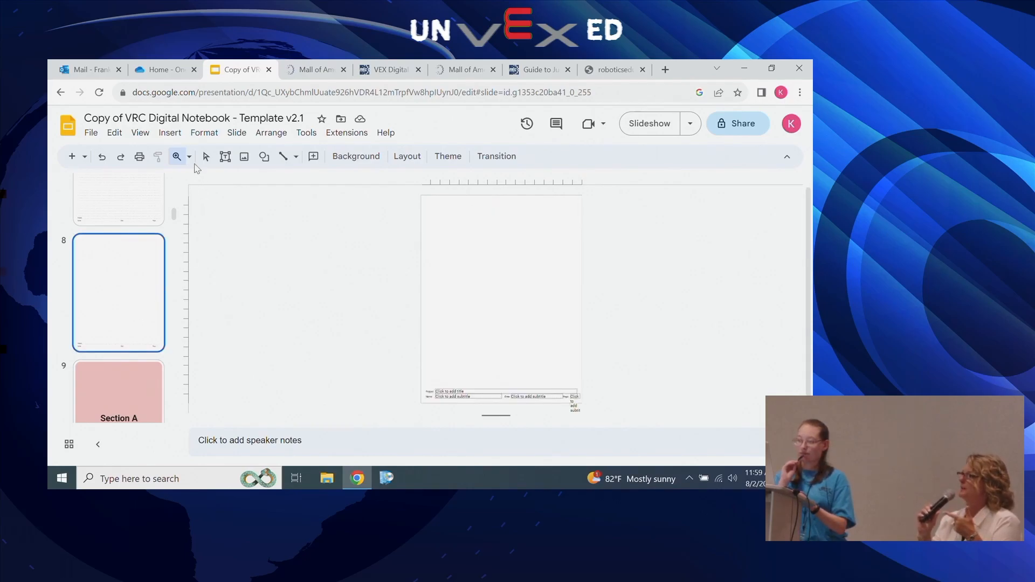
# Zoom in on lined slide 7 to inspect its Project, Name, Date and Page fields.
pyautogui.click(119, 254)
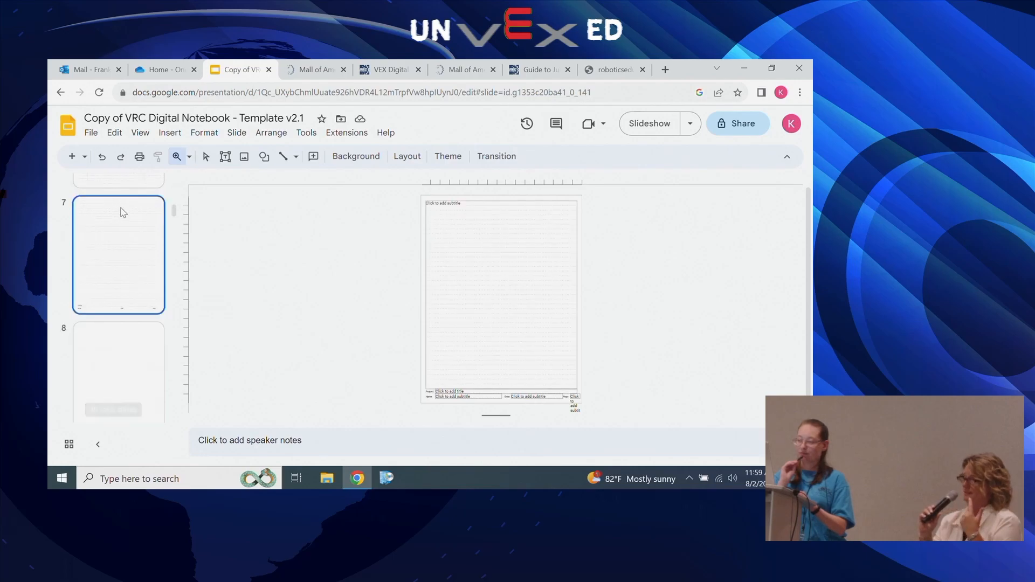
pyautogui.scroll(-3)
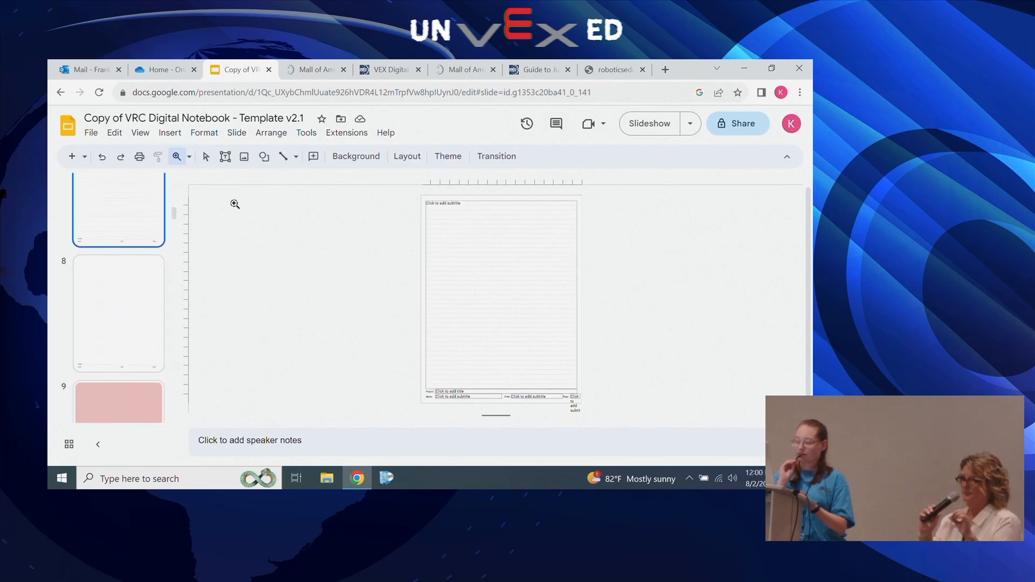
pyautogui.click(176, 157)
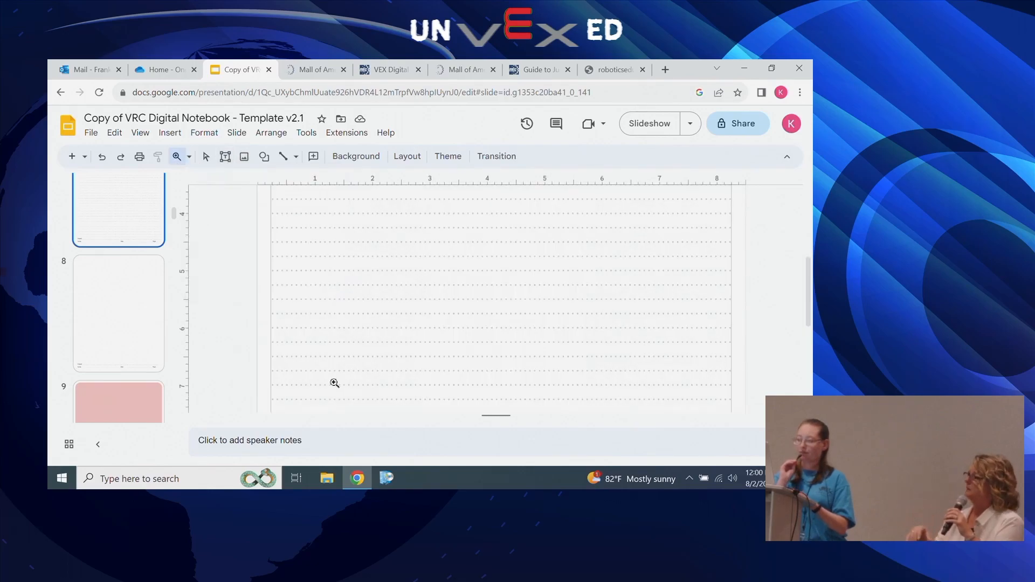
pyautogui.scroll(-3)
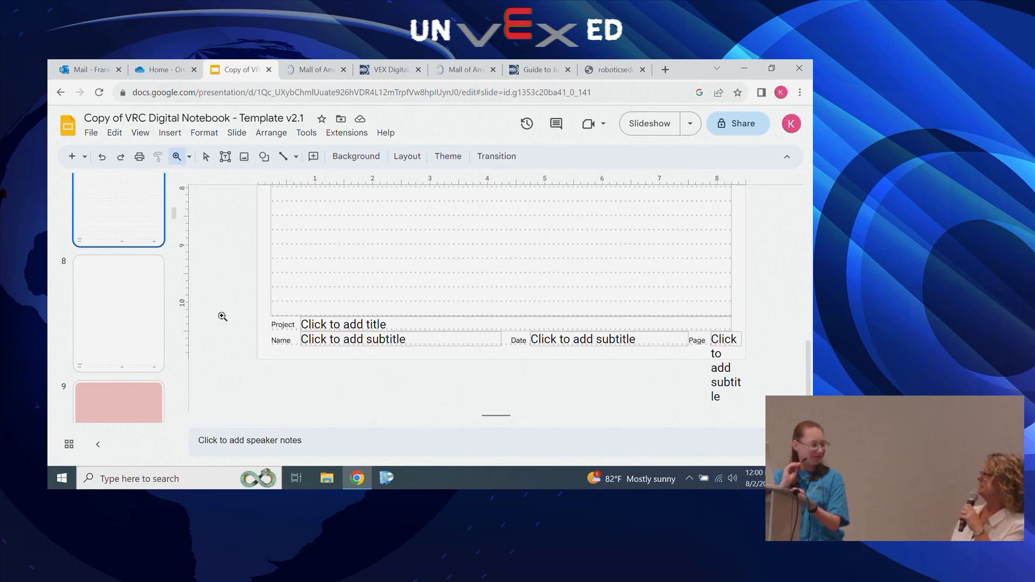
pyautogui.moveTo(139, 378)
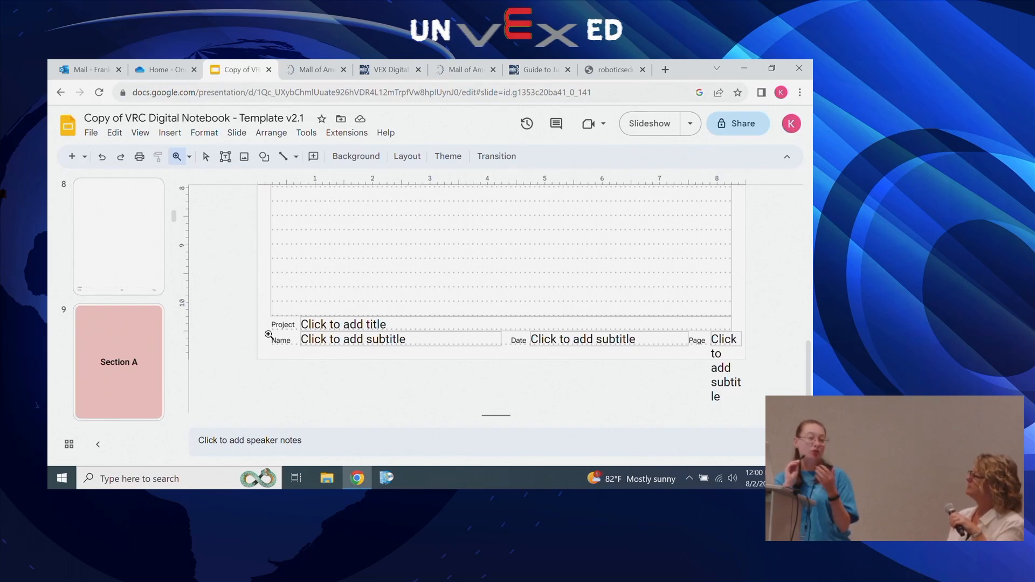
pyautogui.moveTo(658, 346)
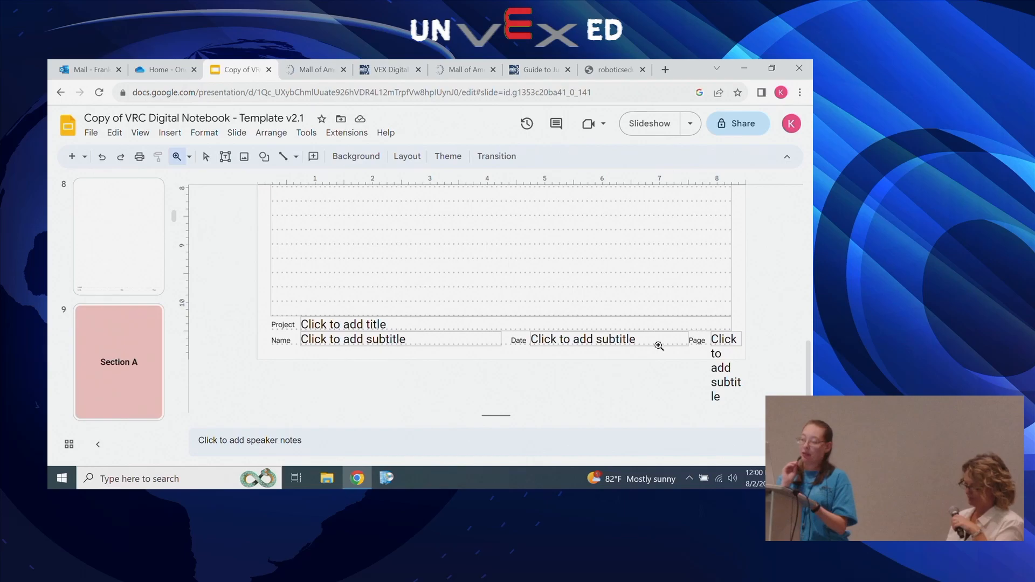
pyautogui.moveTo(538, 352)
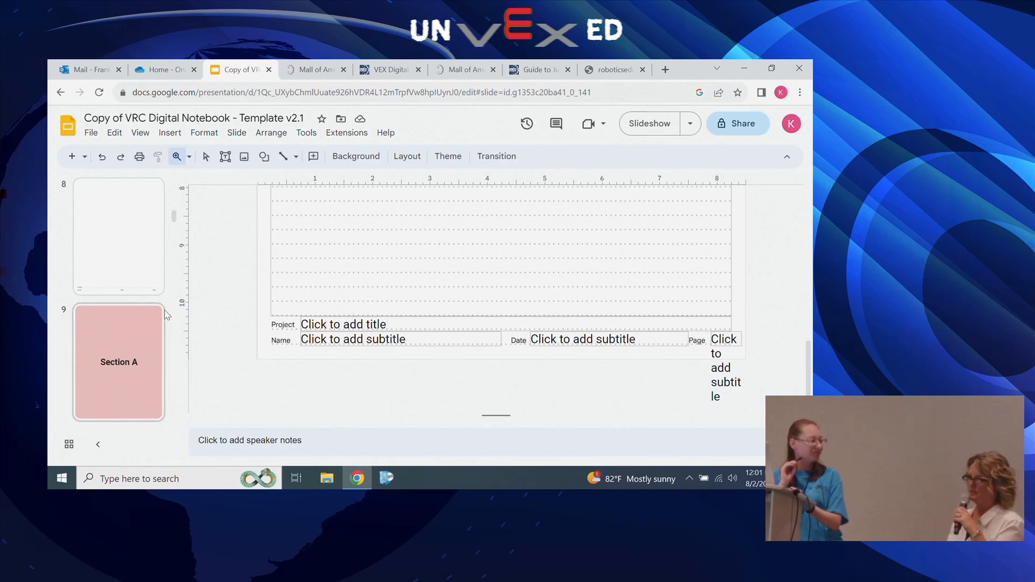
pyautogui.scroll(-3)
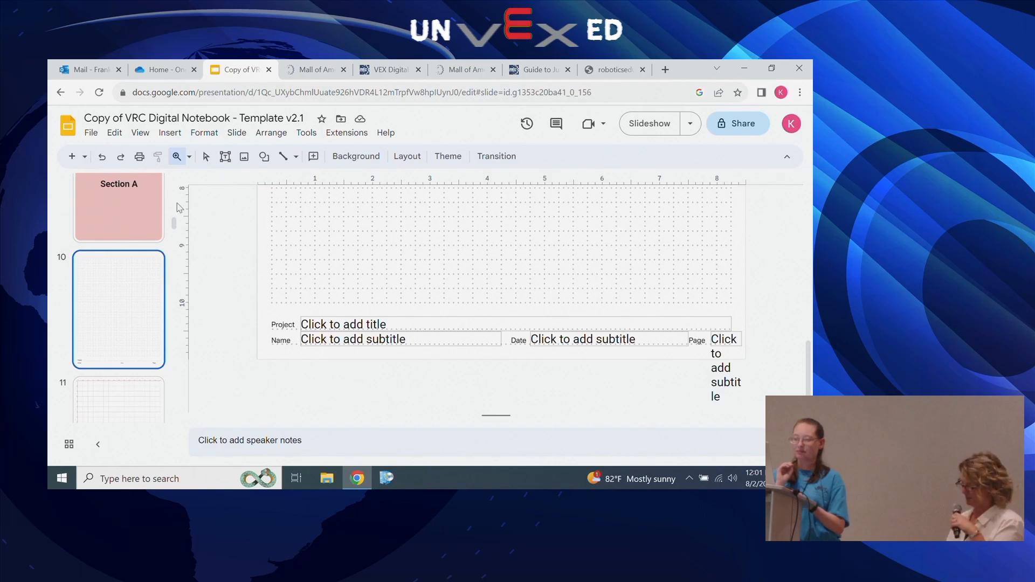
# Set the zoom to Fit so the whole slide is visible.
pyautogui.click(176, 157)
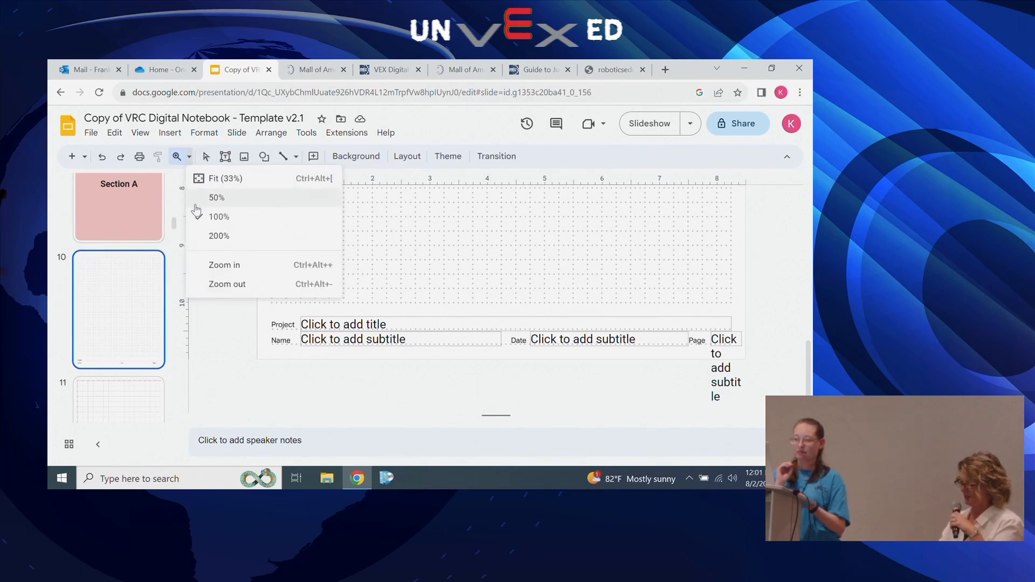
pyautogui.click(224, 178)
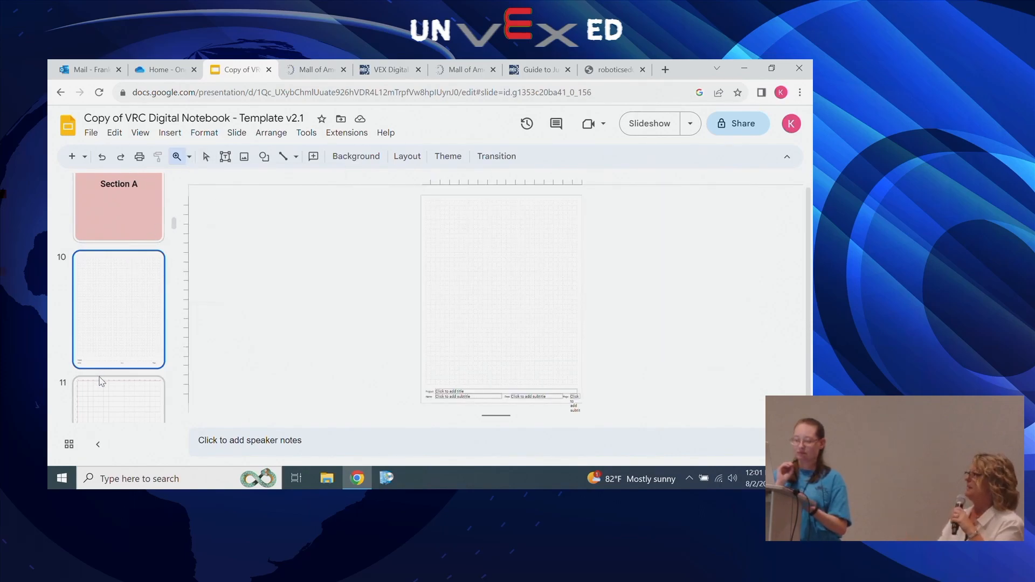
pyautogui.scroll(-3)
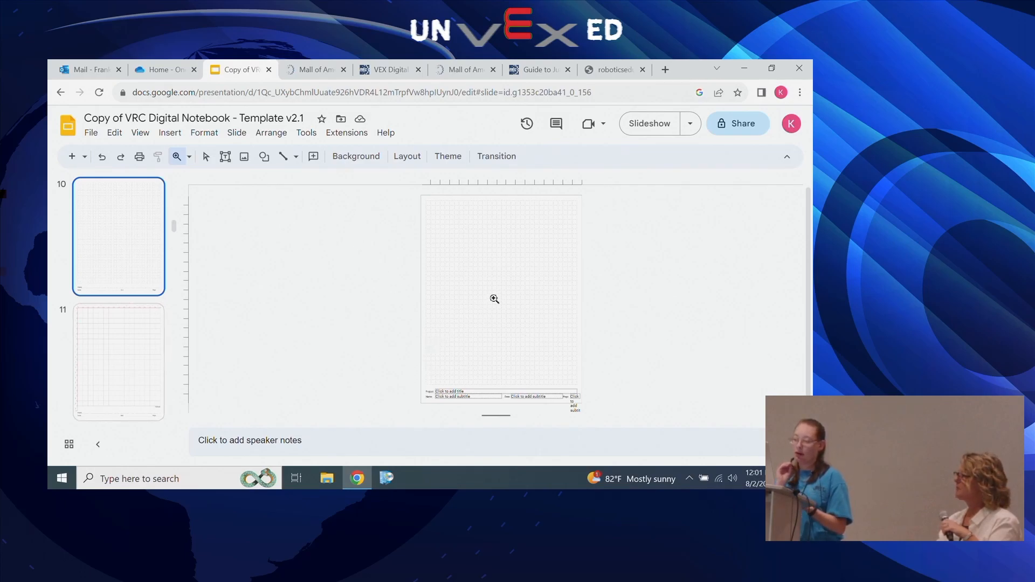
# Step through slides 11, 13, 14 and 15, ending on the controller button-mapping diagram.
pyautogui.click(118, 360)
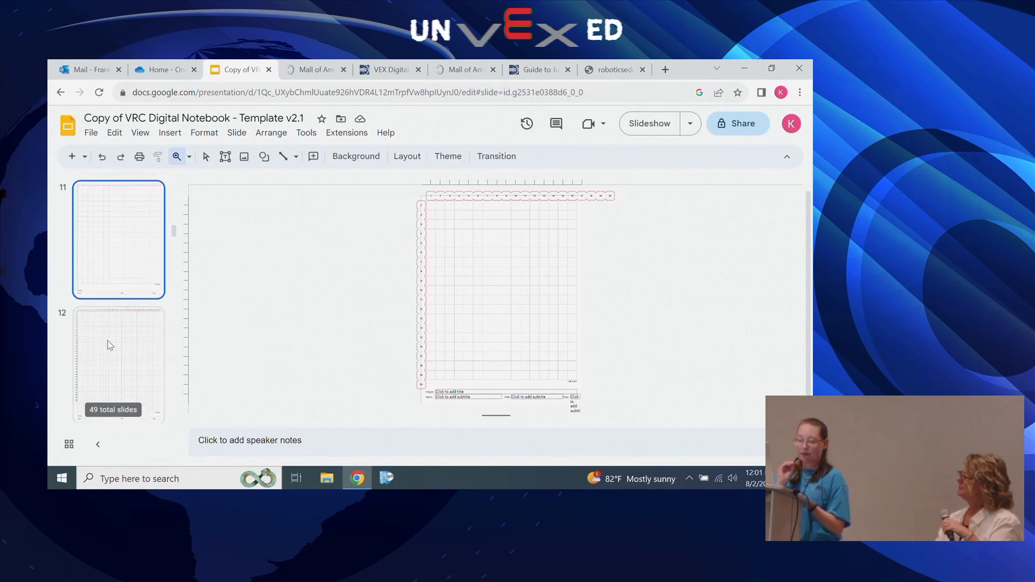
pyautogui.click(118, 363)
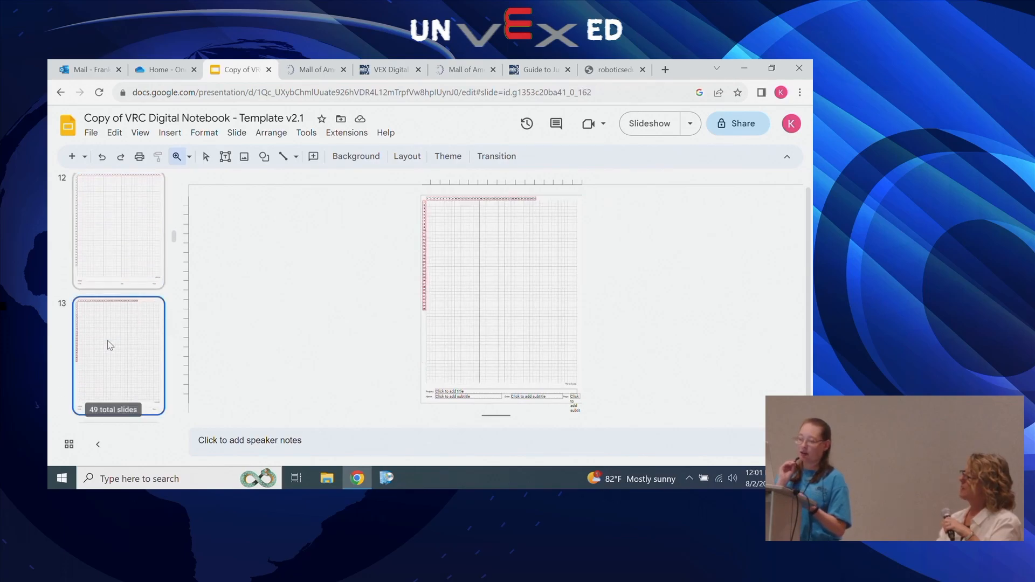
pyautogui.scroll(-3)
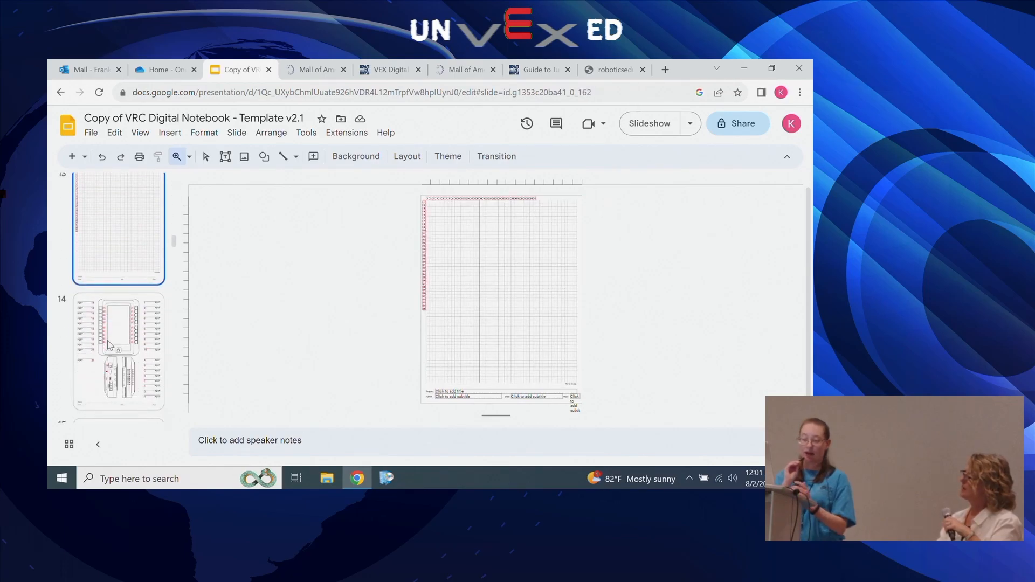
pyautogui.click(118, 351)
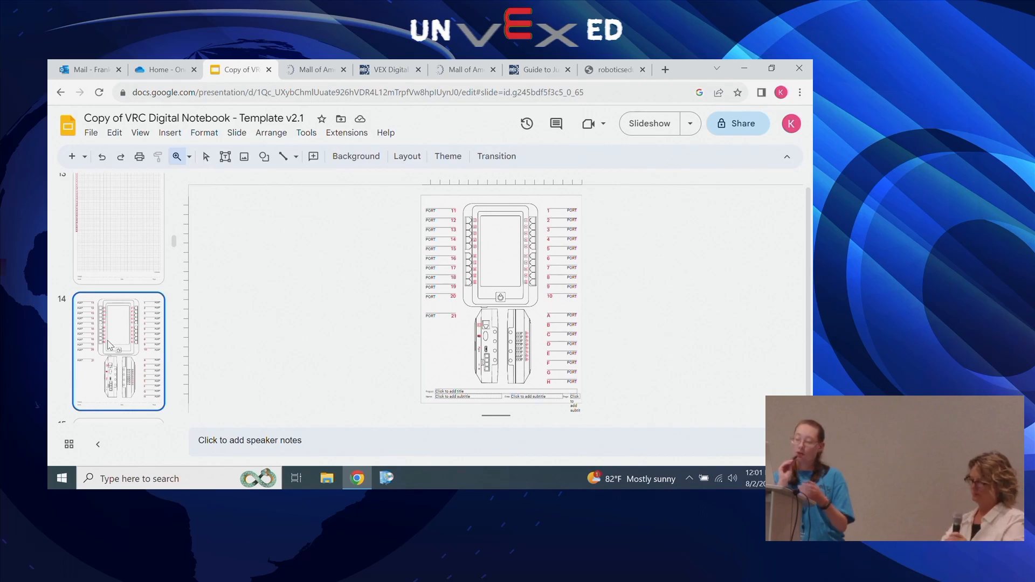
pyautogui.scroll(-3)
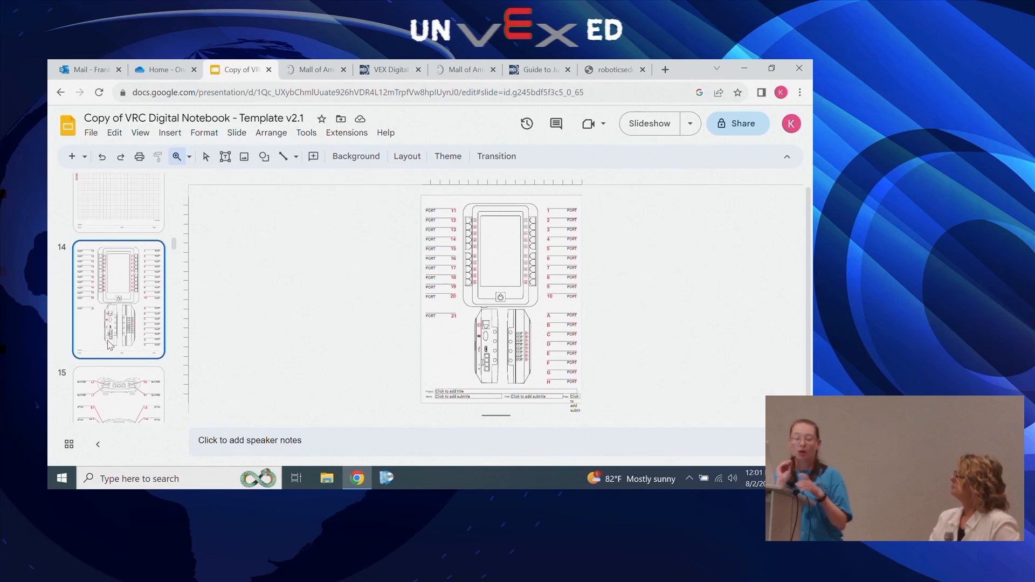
pyautogui.moveTo(589, 285)
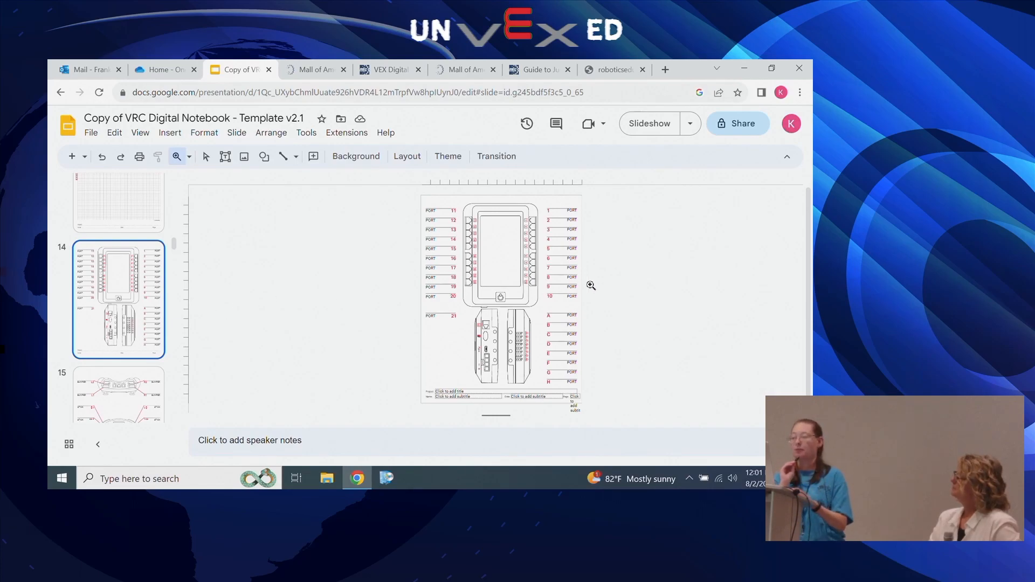
pyautogui.moveTo(130, 365)
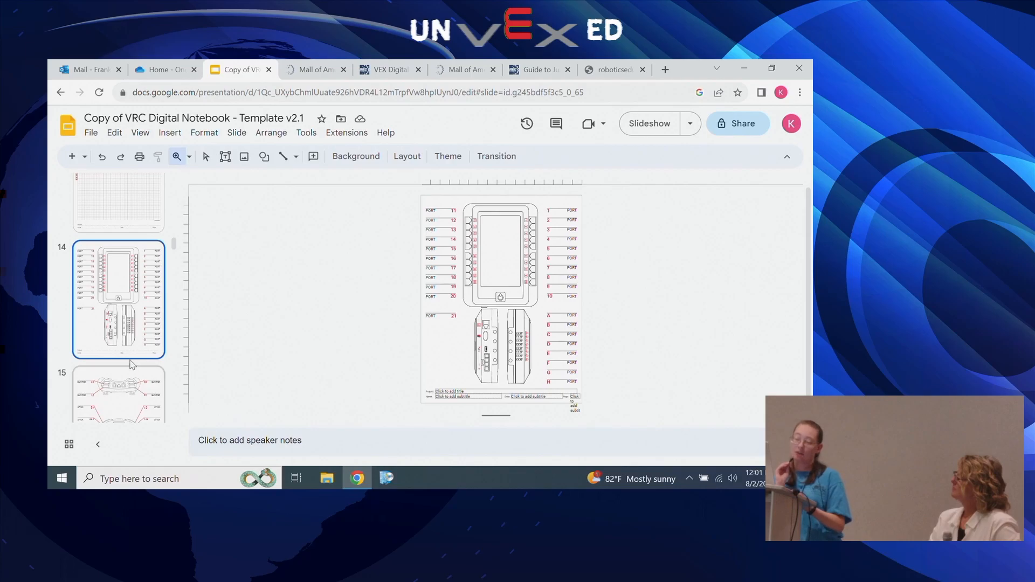
pyautogui.click(118, 395)
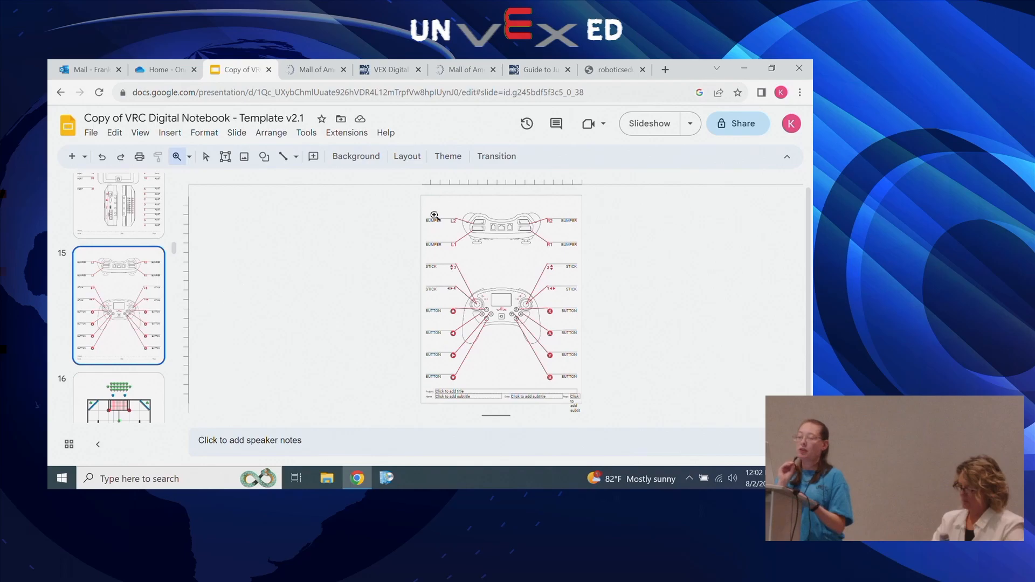
pyautogui.moveTo(429, 357)
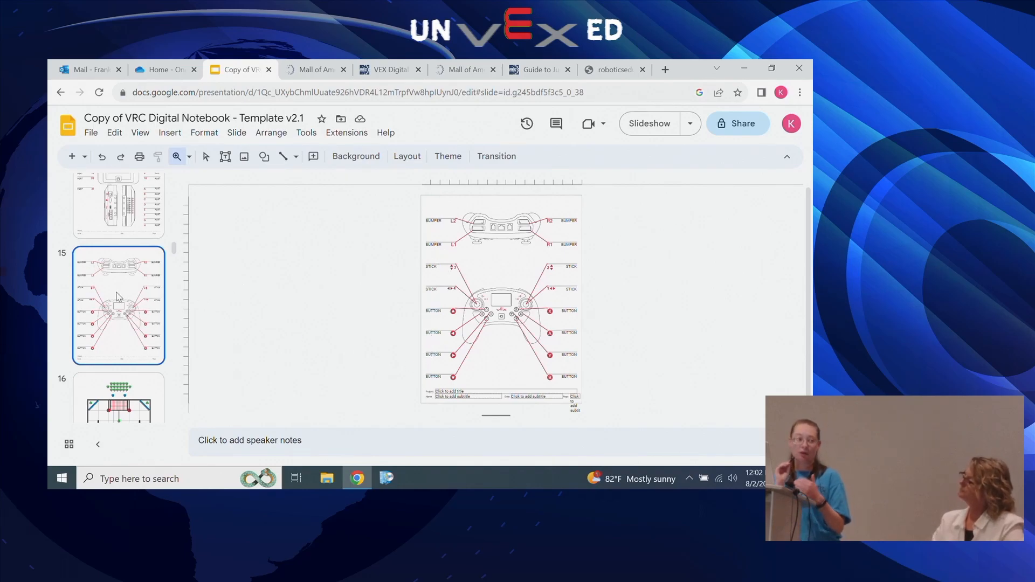
pyautogui.scroll(-3)
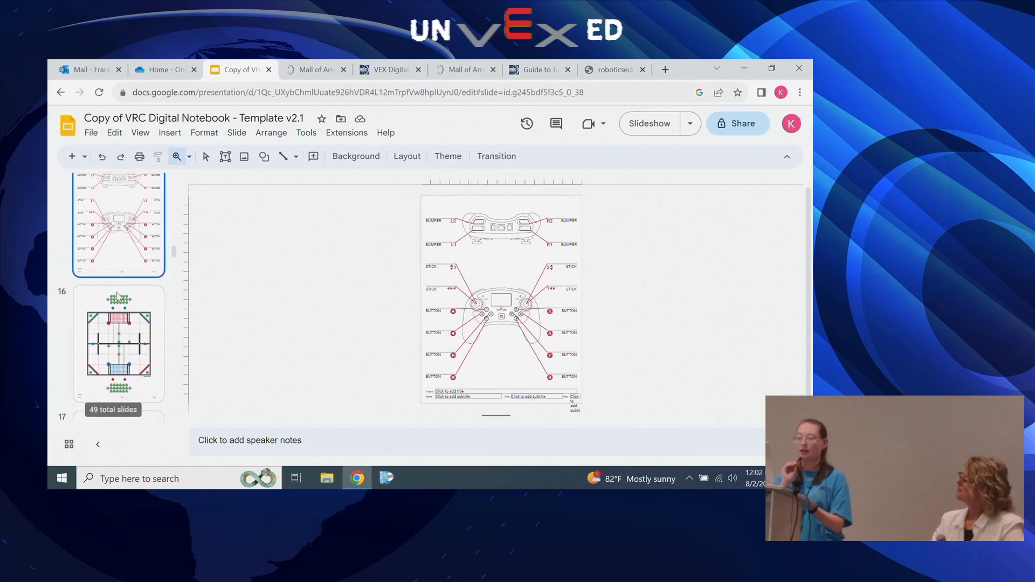
pyautogui.click(119, 341)
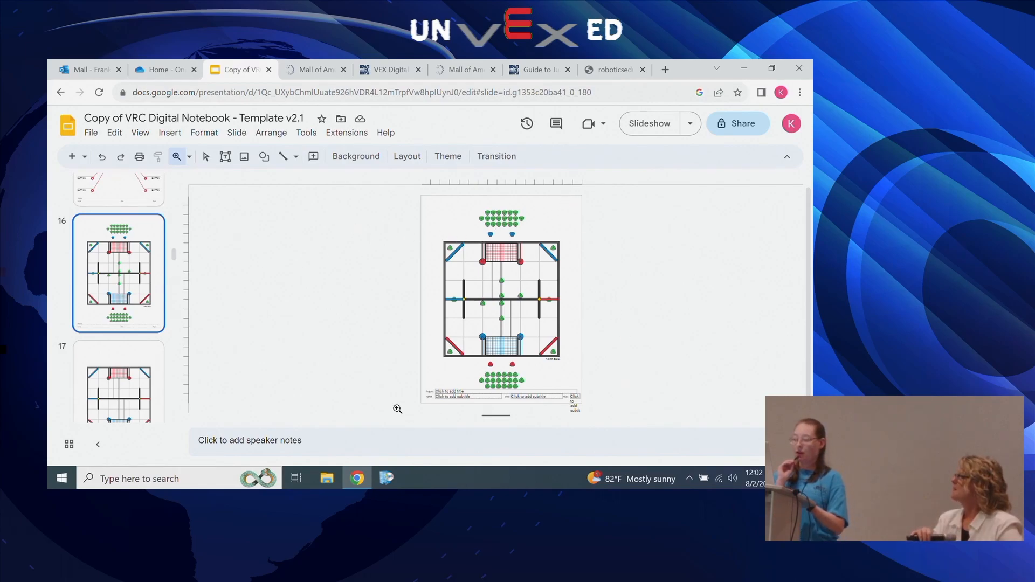
pyautogui.moveTo(539, 232)
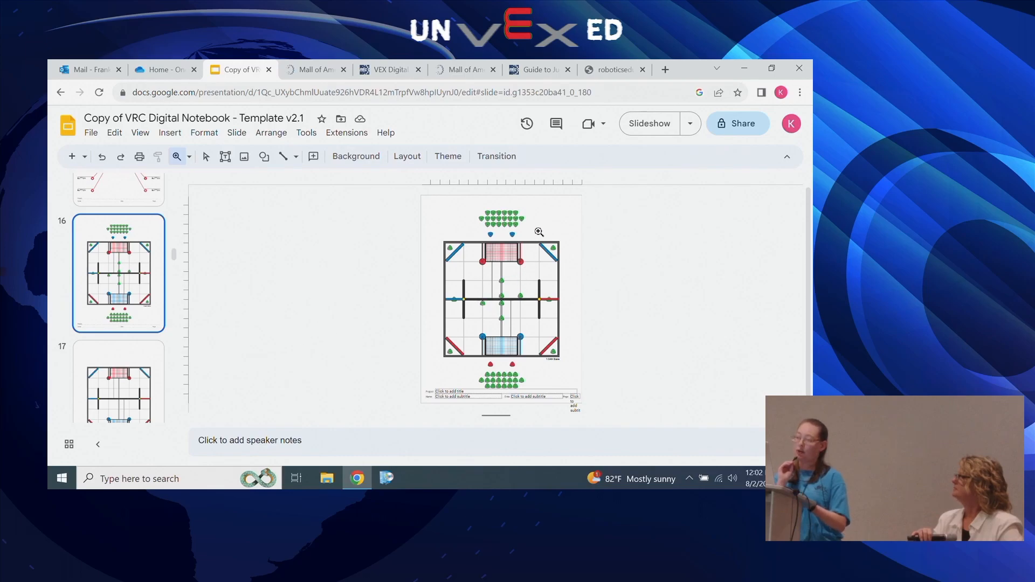
pyautogui.moveTo(522, 226)
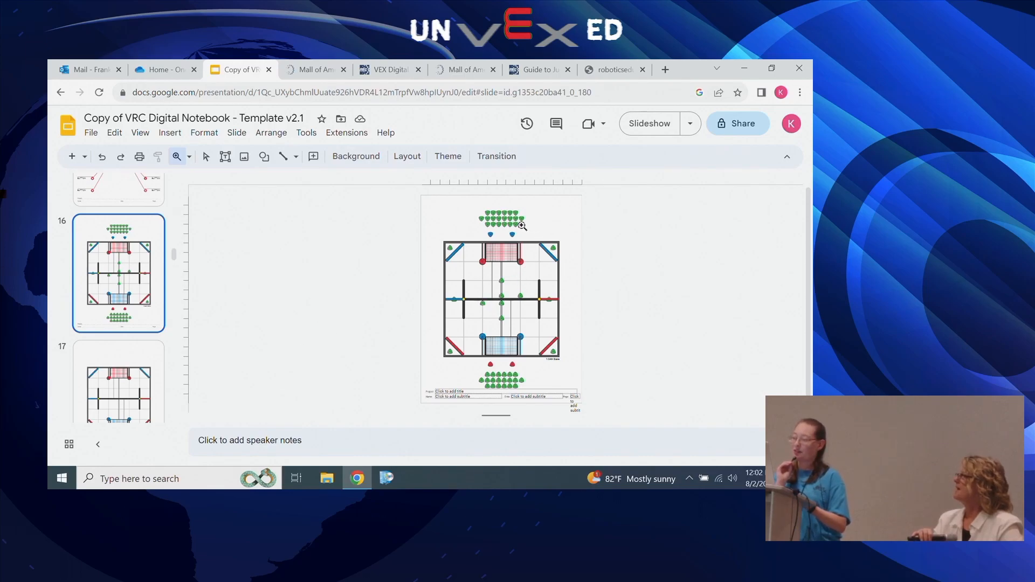
pyautogui.moveTo(537, 233)
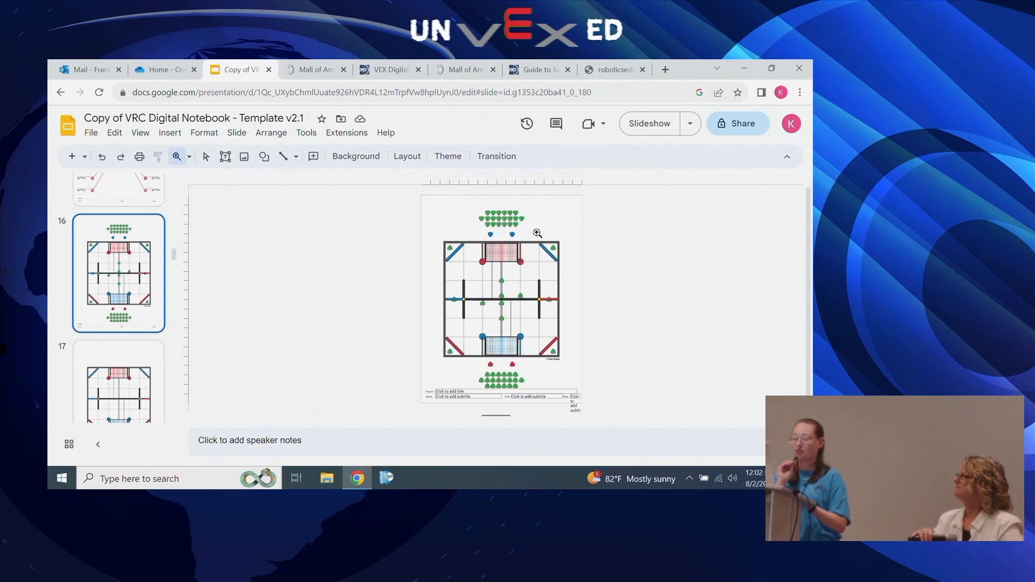
pyautogui.moveTo(535, 238)
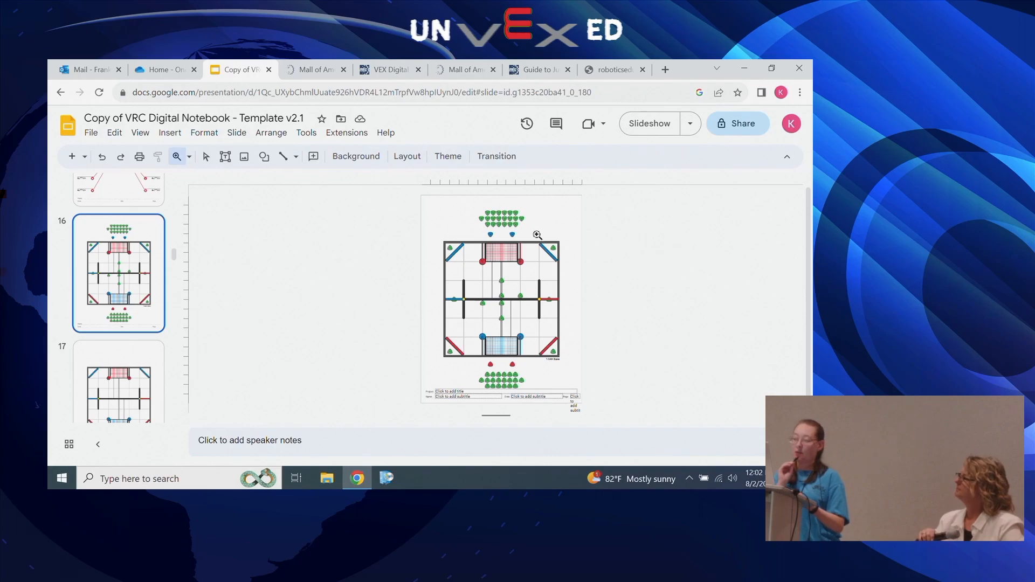
pyautogui.moveTo(540, 263)
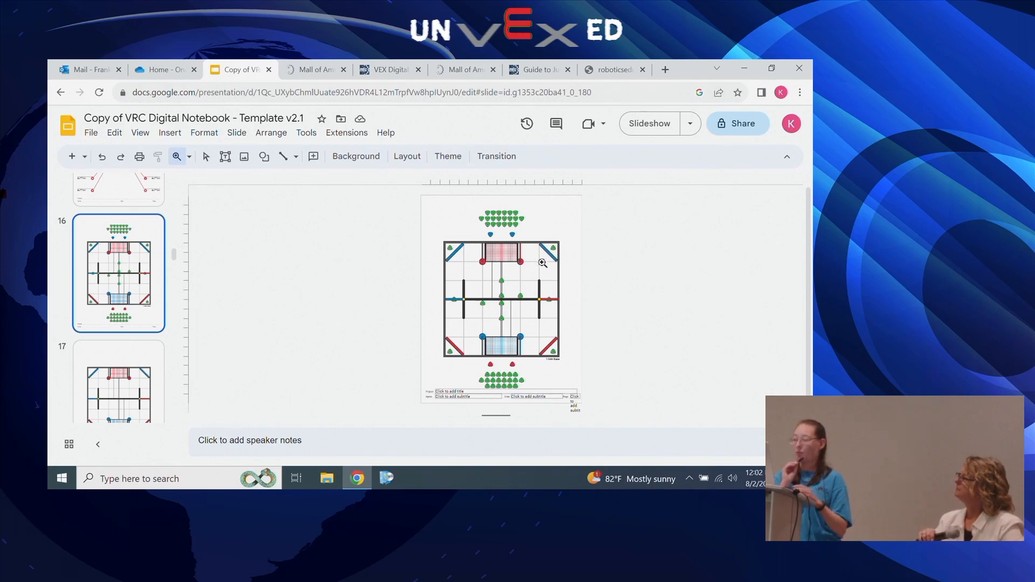
pyautogui.moveTo(547, 314)
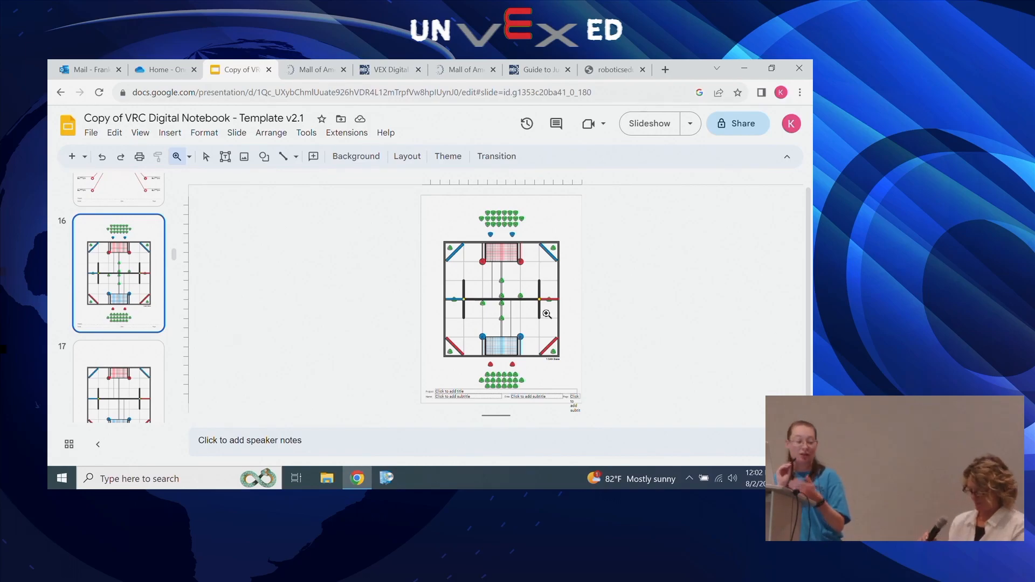
pyautogui.moveTo(269, 365)
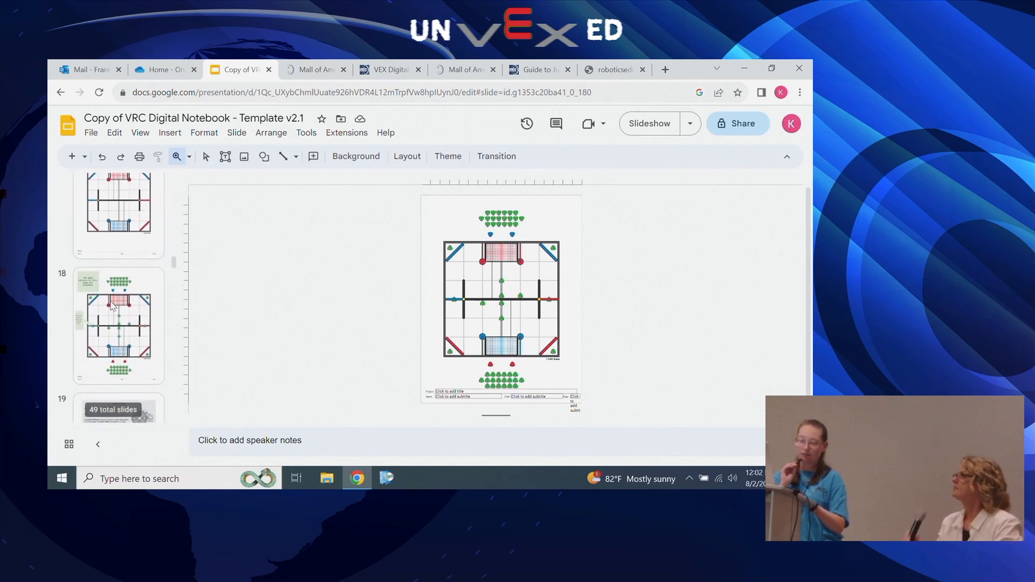
# Open movable-objects field slide 18, then scroll on to the Week of MM/DD/YYYY log.
pyautogui.click(118, 326)
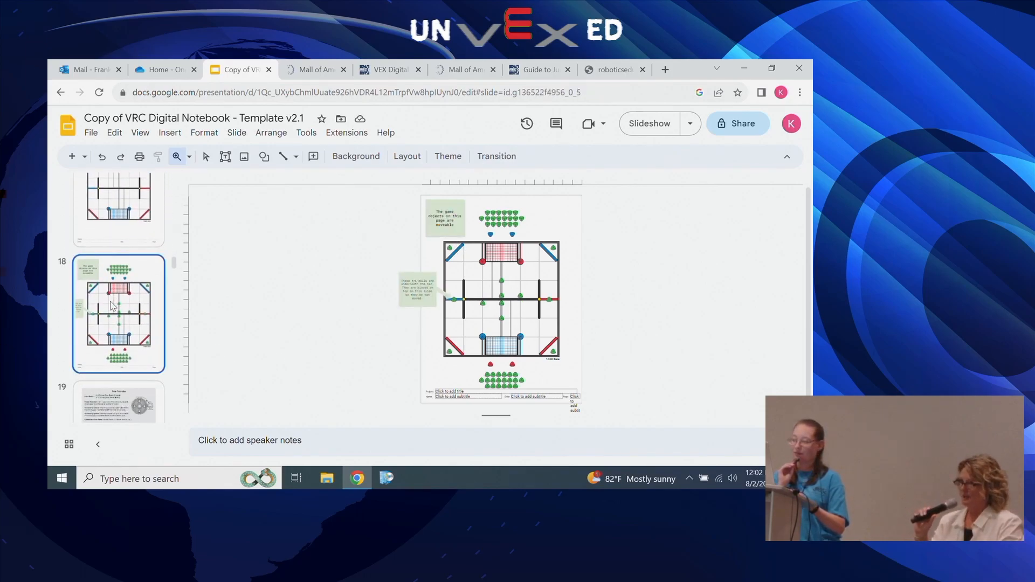
pyautogui.scroll(-3)
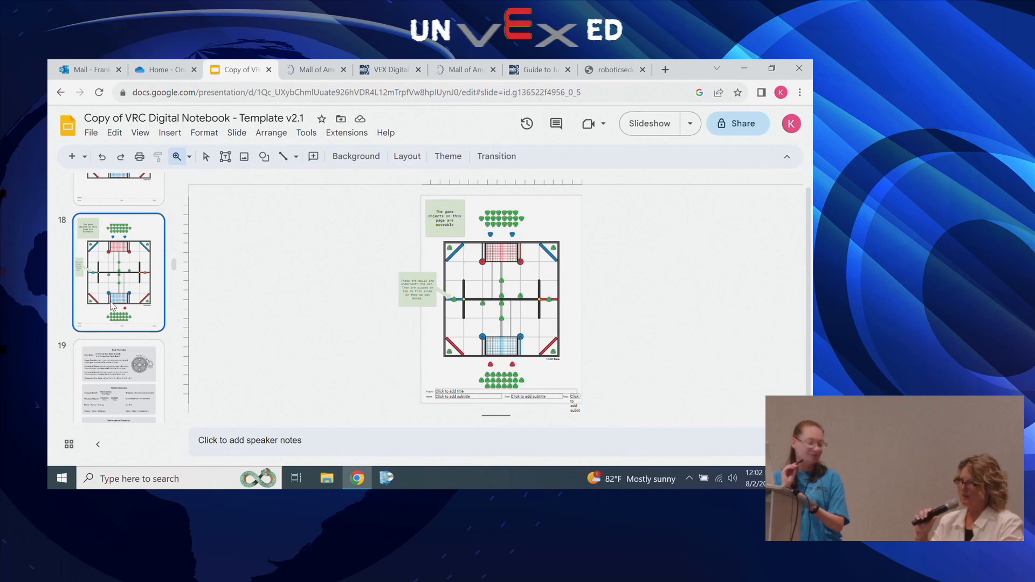
pyautogui.scroll(-3)
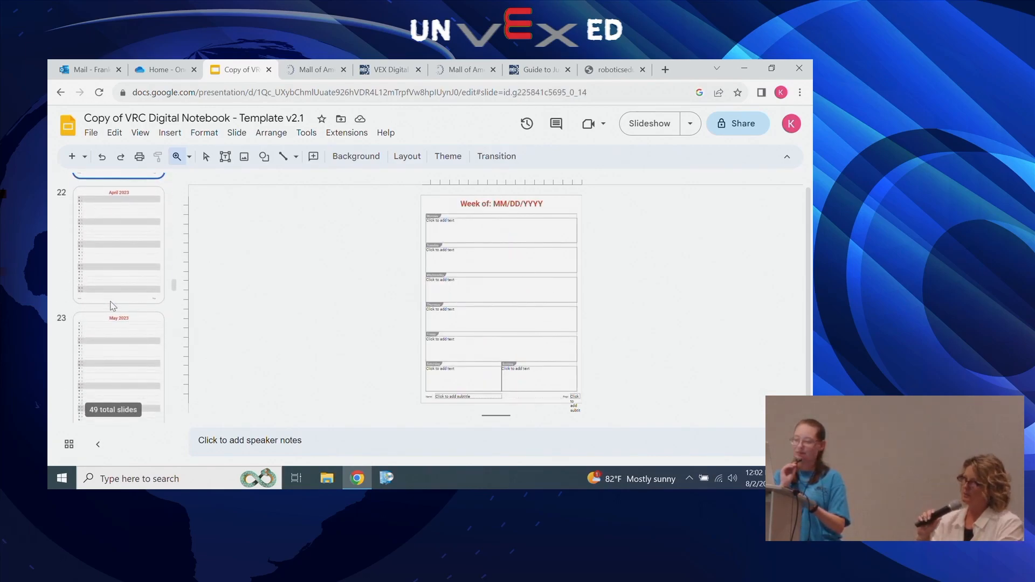
pyautogui.scroll(-3)
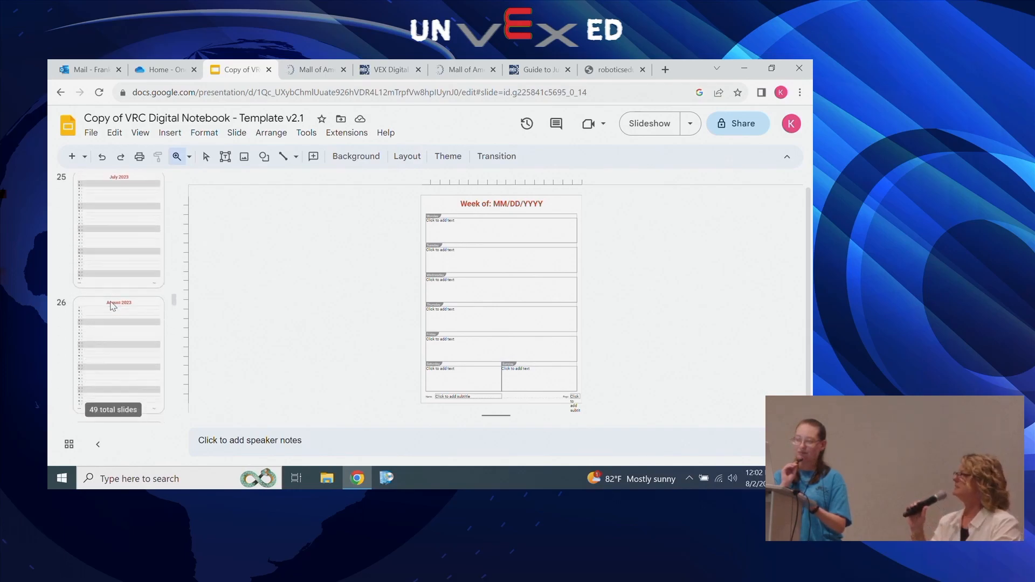
pyautogui.scroll(-3)
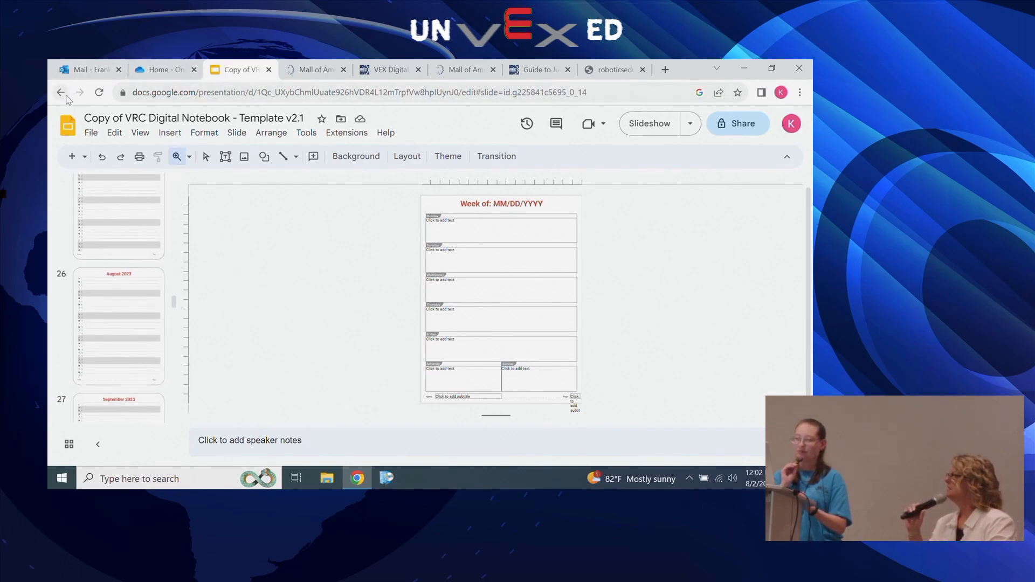
# Return to the notebook template article and open the Digital V5 Parts deck link.
pyautogui.click(60, 93)
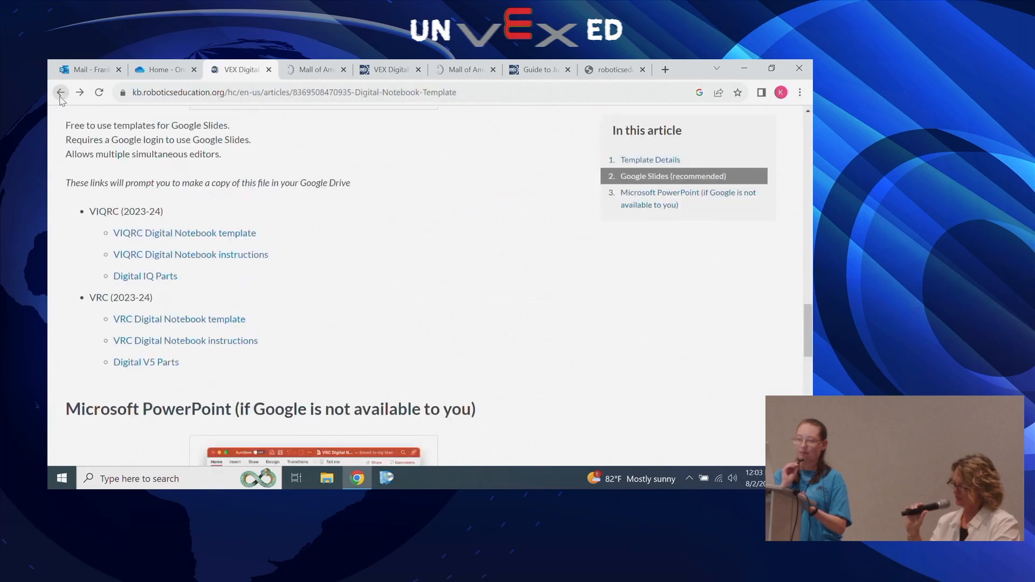
pyautogui.moveTo(160, 373)
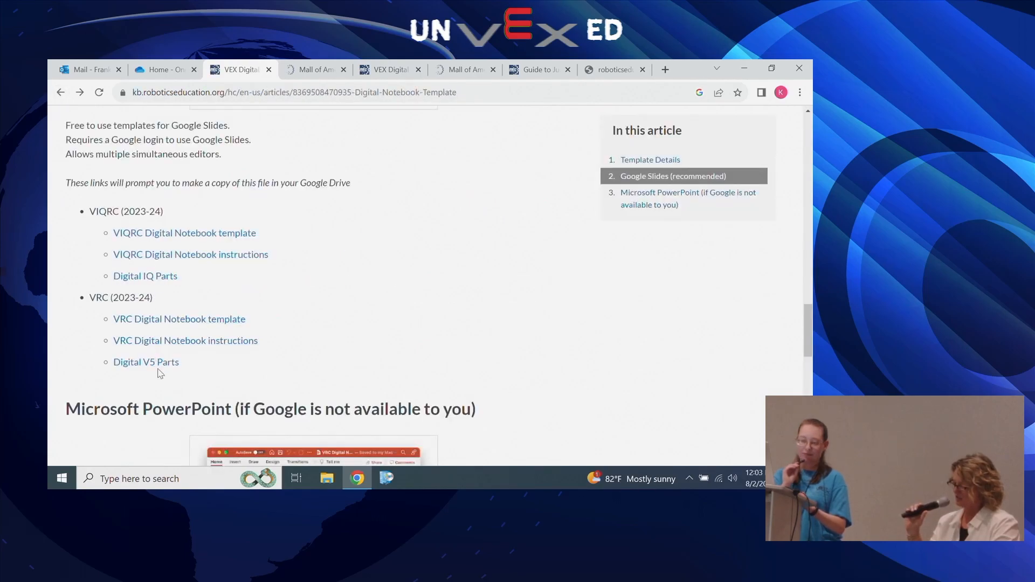
pyautogui.click(146, 361)
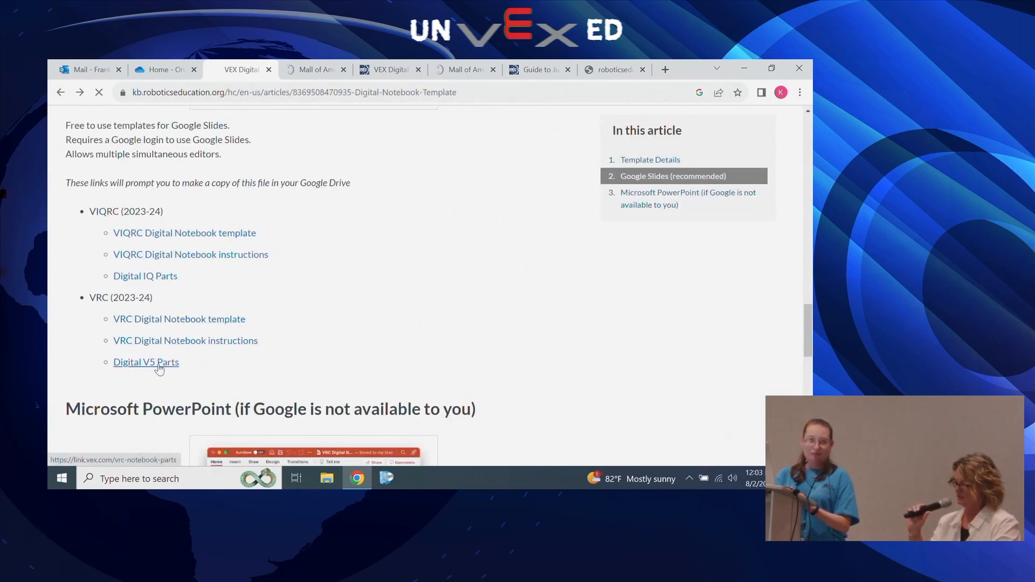
pyautogui.click(146, 362)
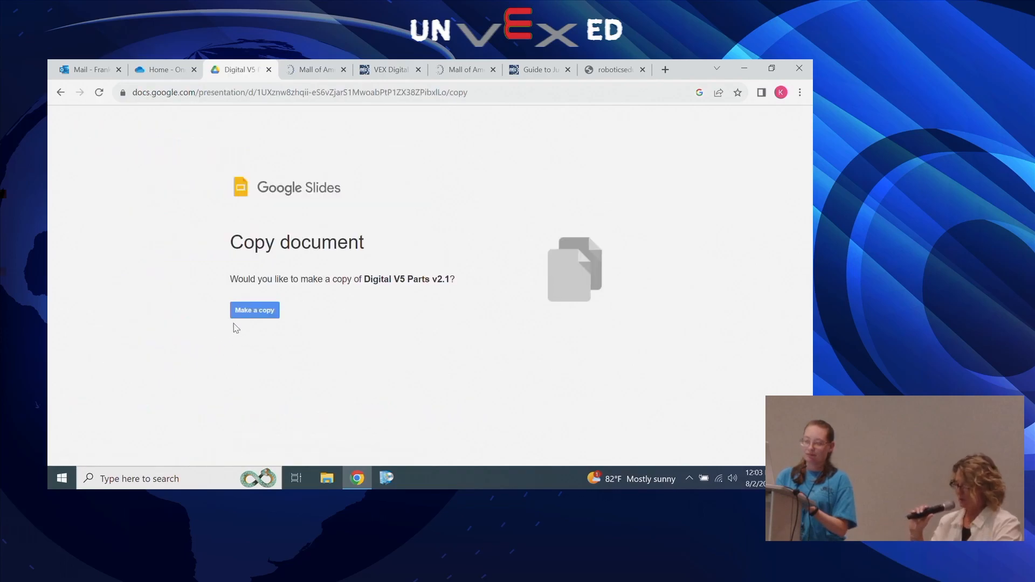
# Attempt copying Digital V5 Parts v2.1, reload after the error, and return to the prompt.
pyautogui.click(254, 310)
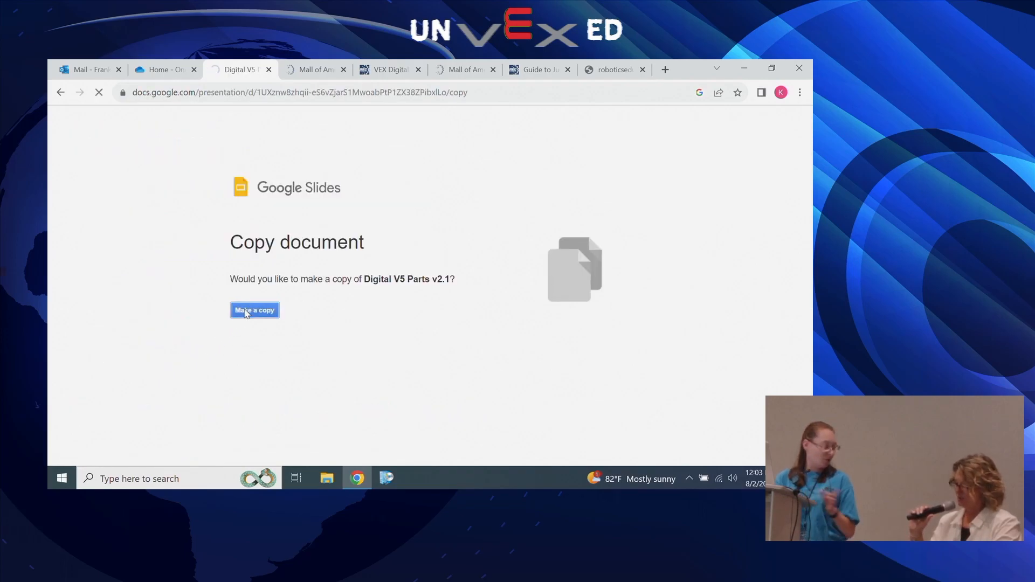
pyautogui.click(254, 311)
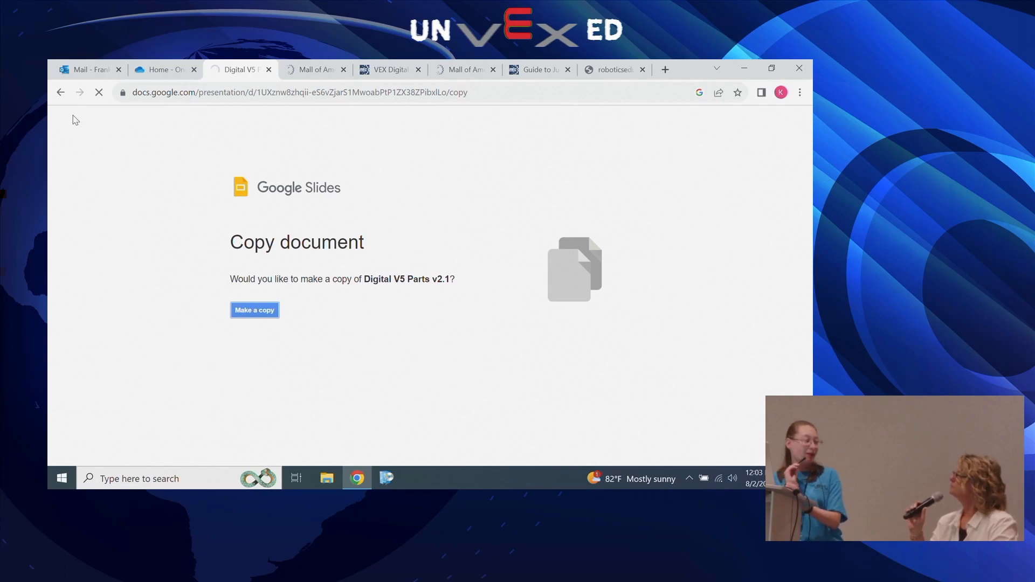
pyautogui.click(254, 309)
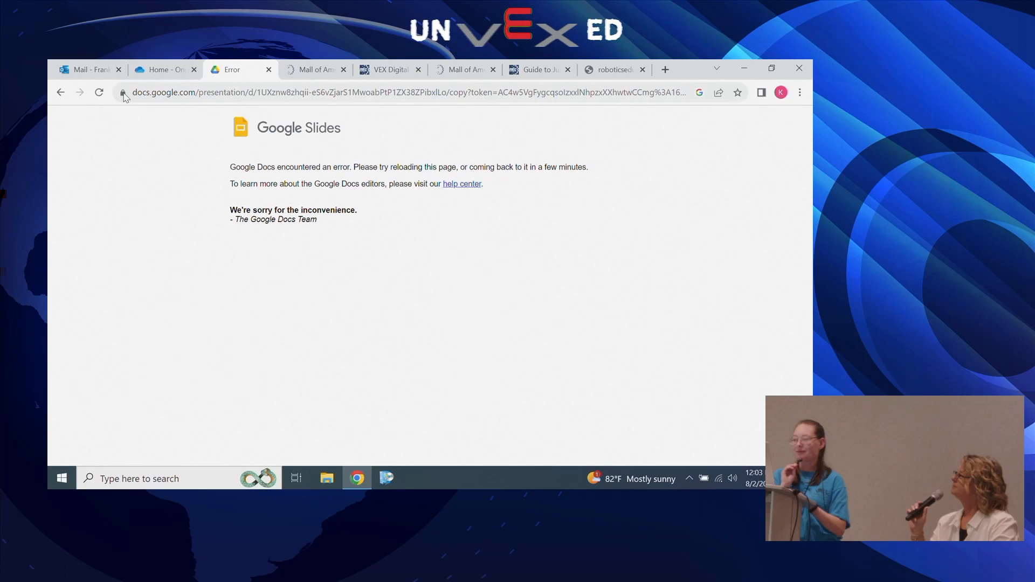
pyautogui.click(99, 92)
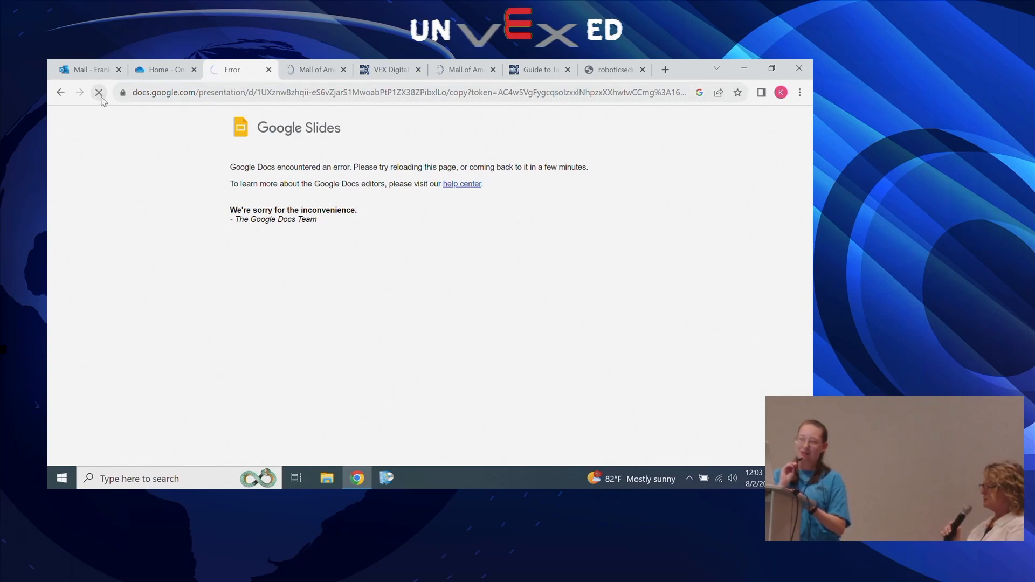
pyautogui.moveTo(61, 92)
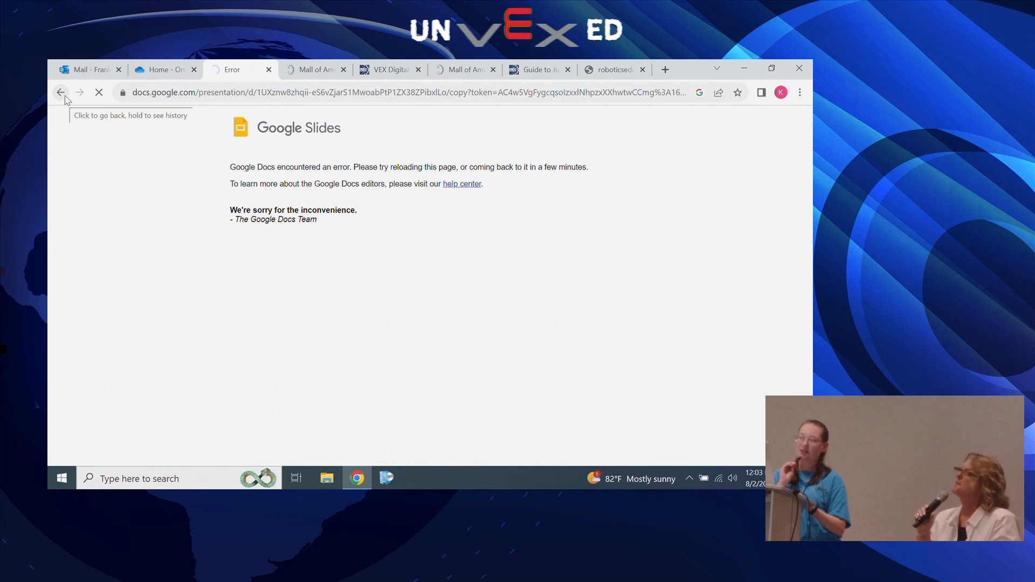
pyautogui.click(59, 92)
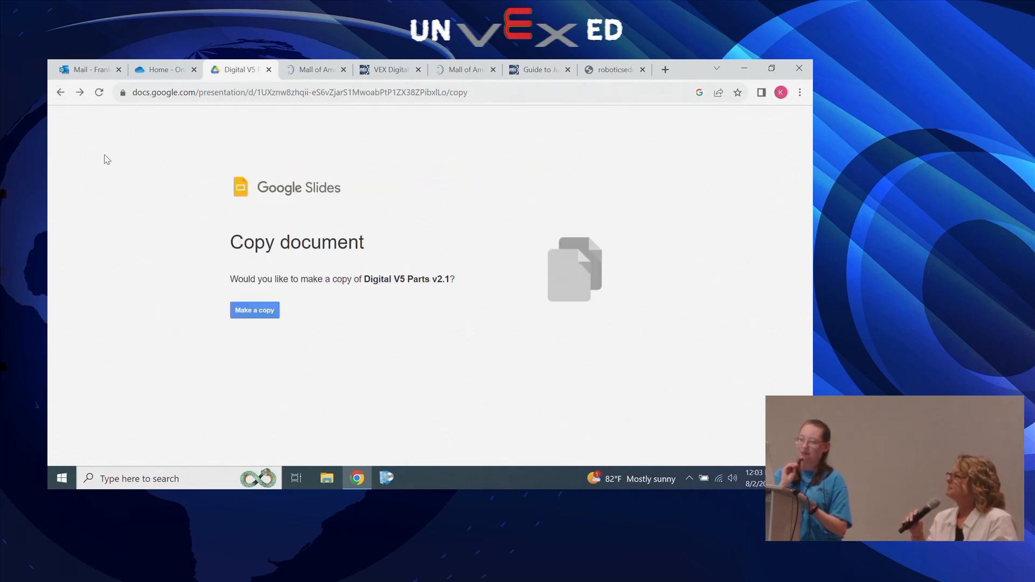
# Copy Digital V5 Parts v2.1, opening the copy on its Engineering Notebook cover slide.
pyautogui.click(254, 310)
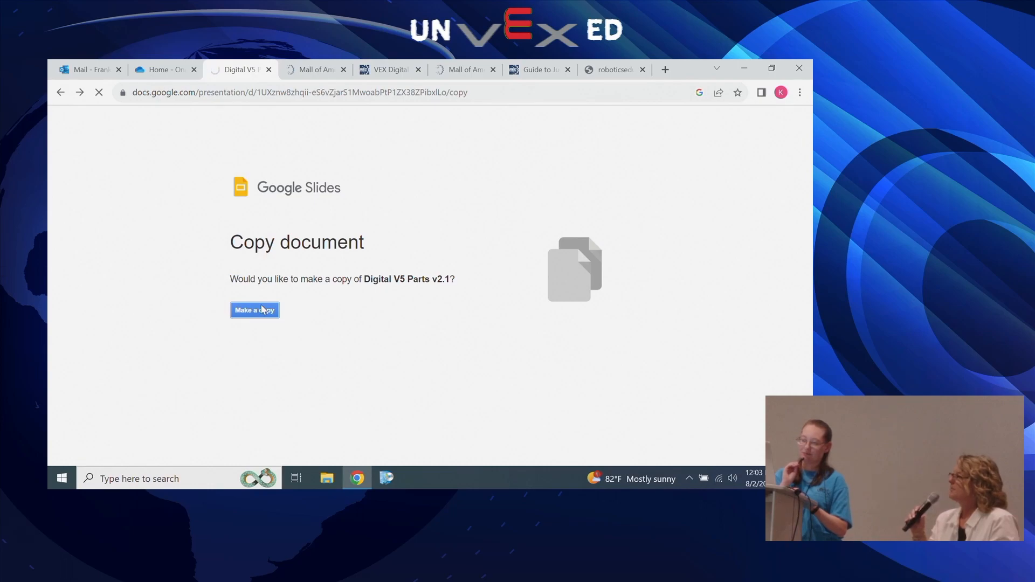
pyautogui.click(254, 309)
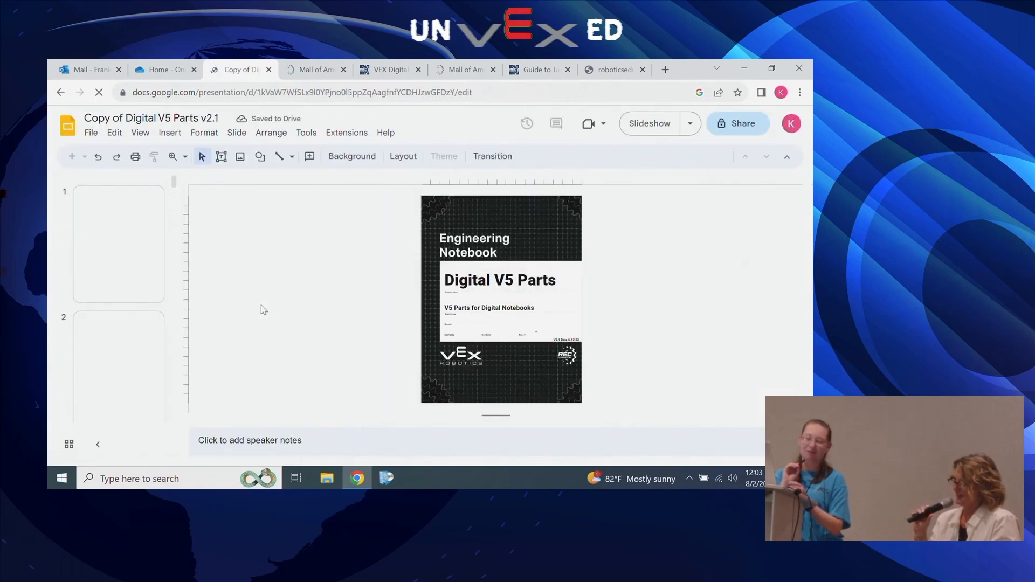
# Browse to slides 4 (Identifying Parts), 9 (V5 Brain) and 10 (Electronics).
pyautogui.scroll(-3)
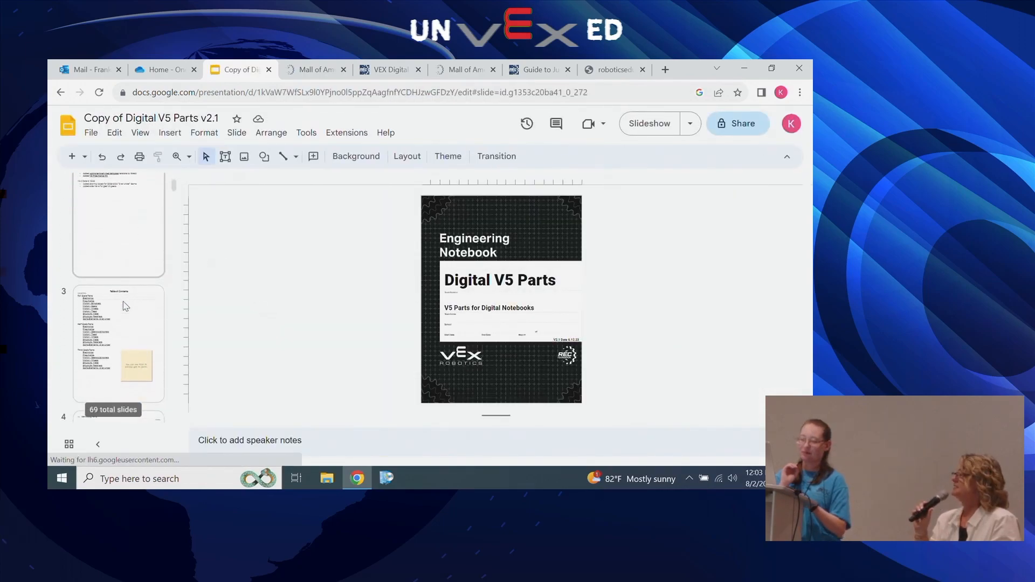
pyautogui.click(119, 254)
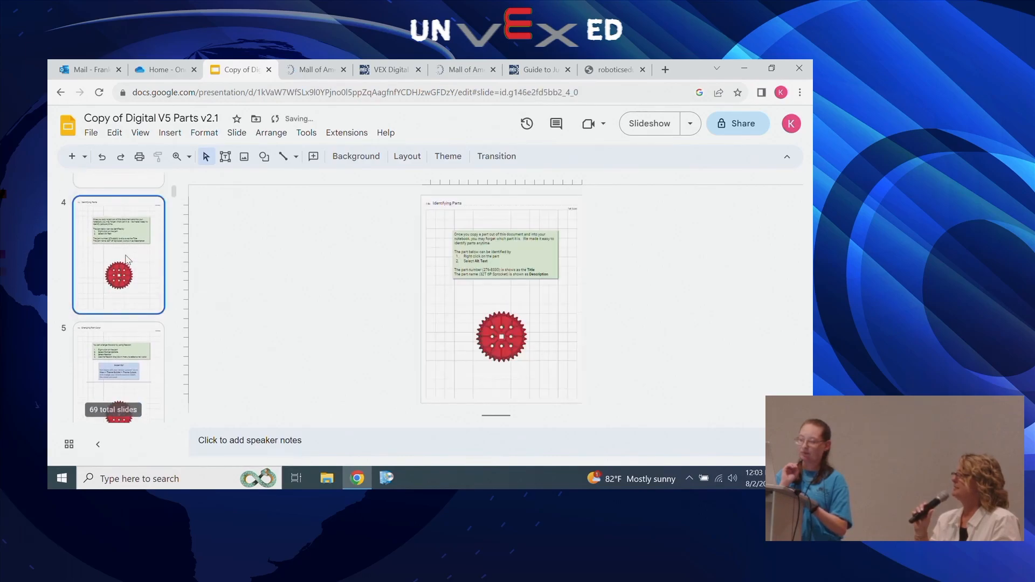
pyautogui.scroll(-3)
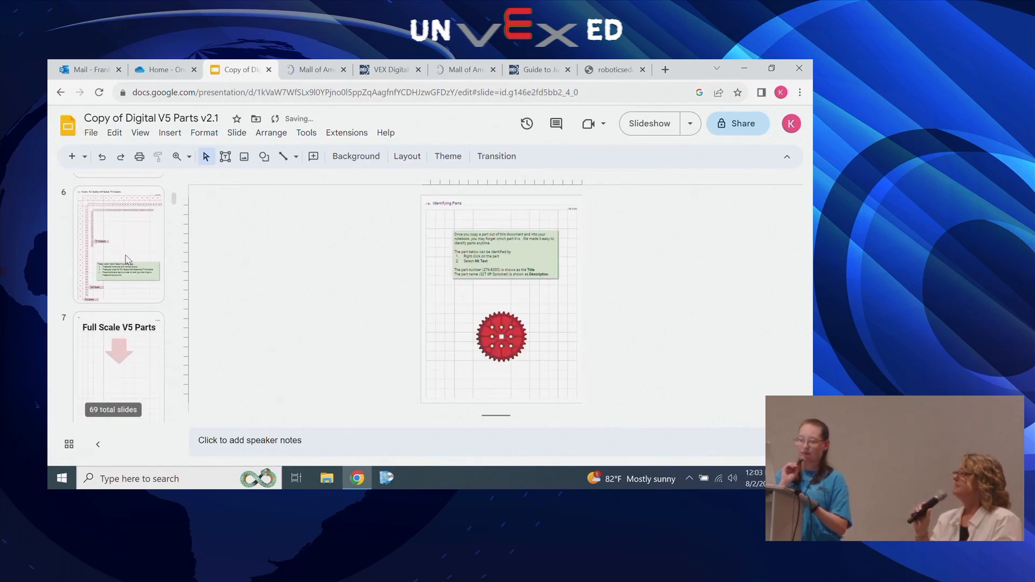
pyautogui.click(119, 303)
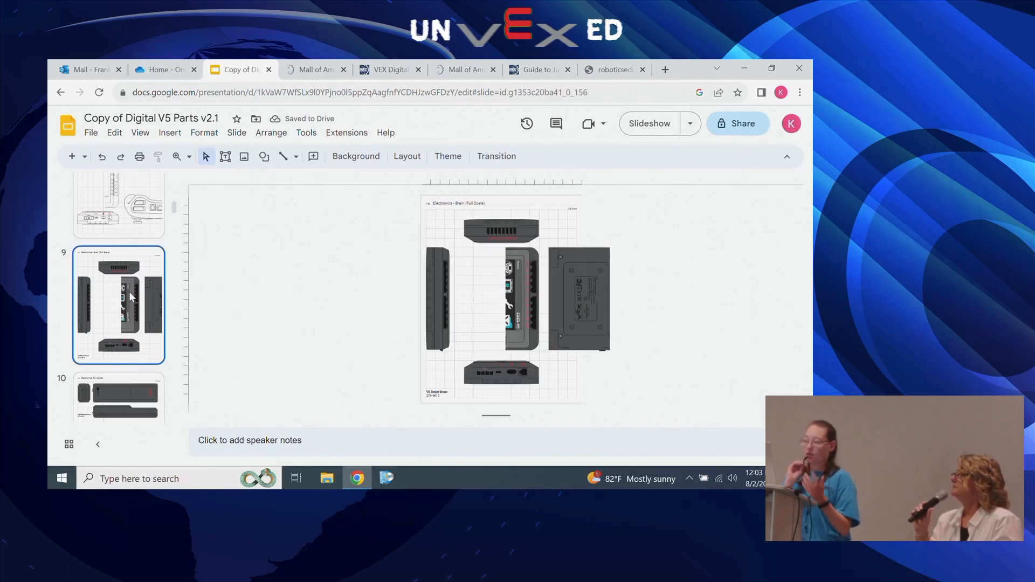
pyautogui.scroll(-3)
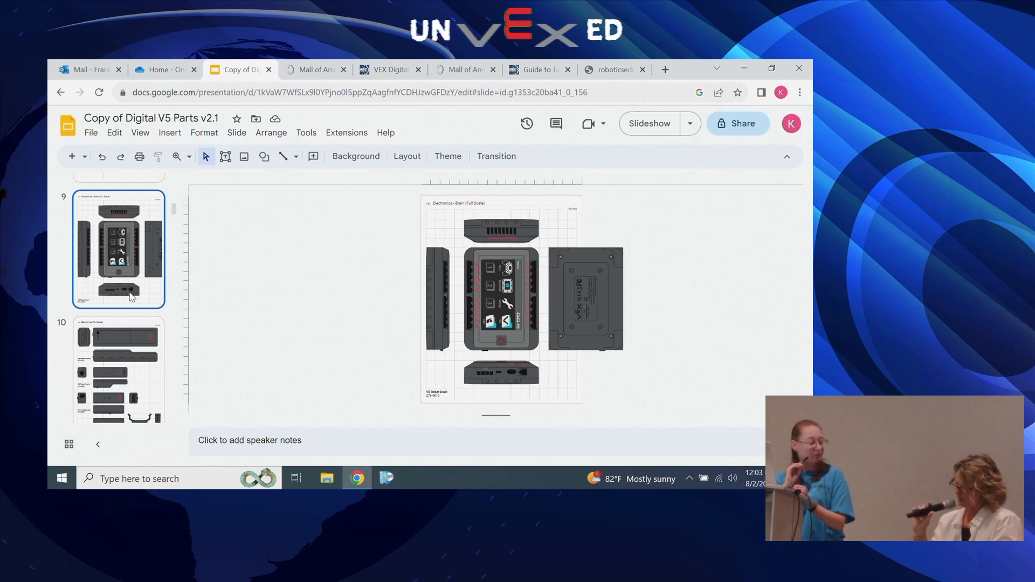
pyautogui.scroll(-3)
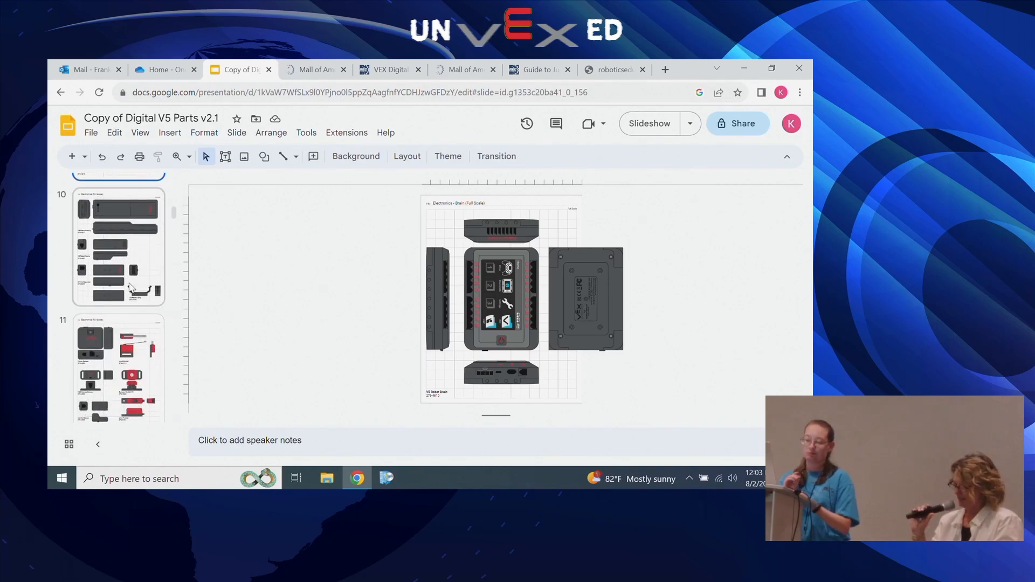
pyautogui.click(119, 256)
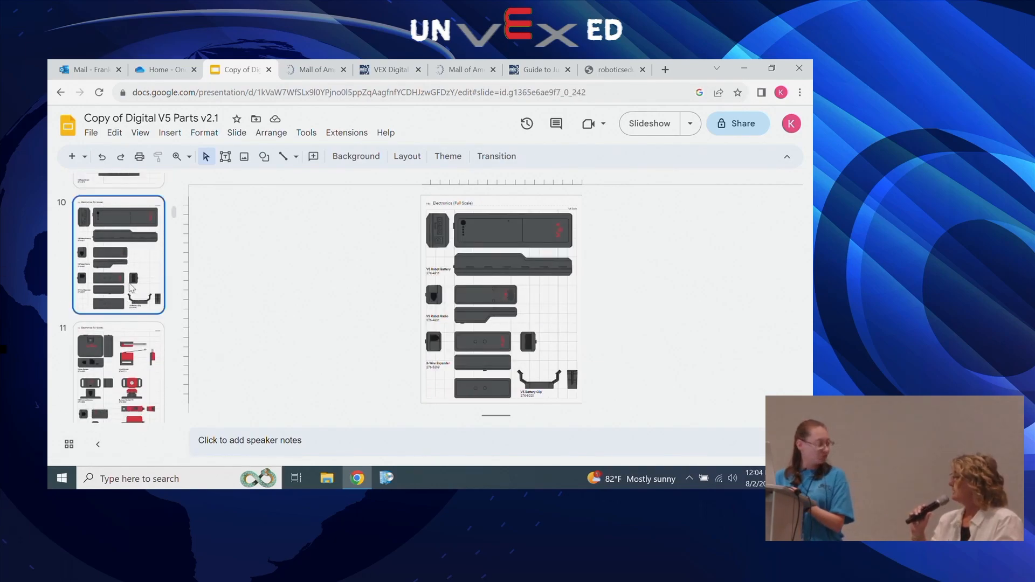